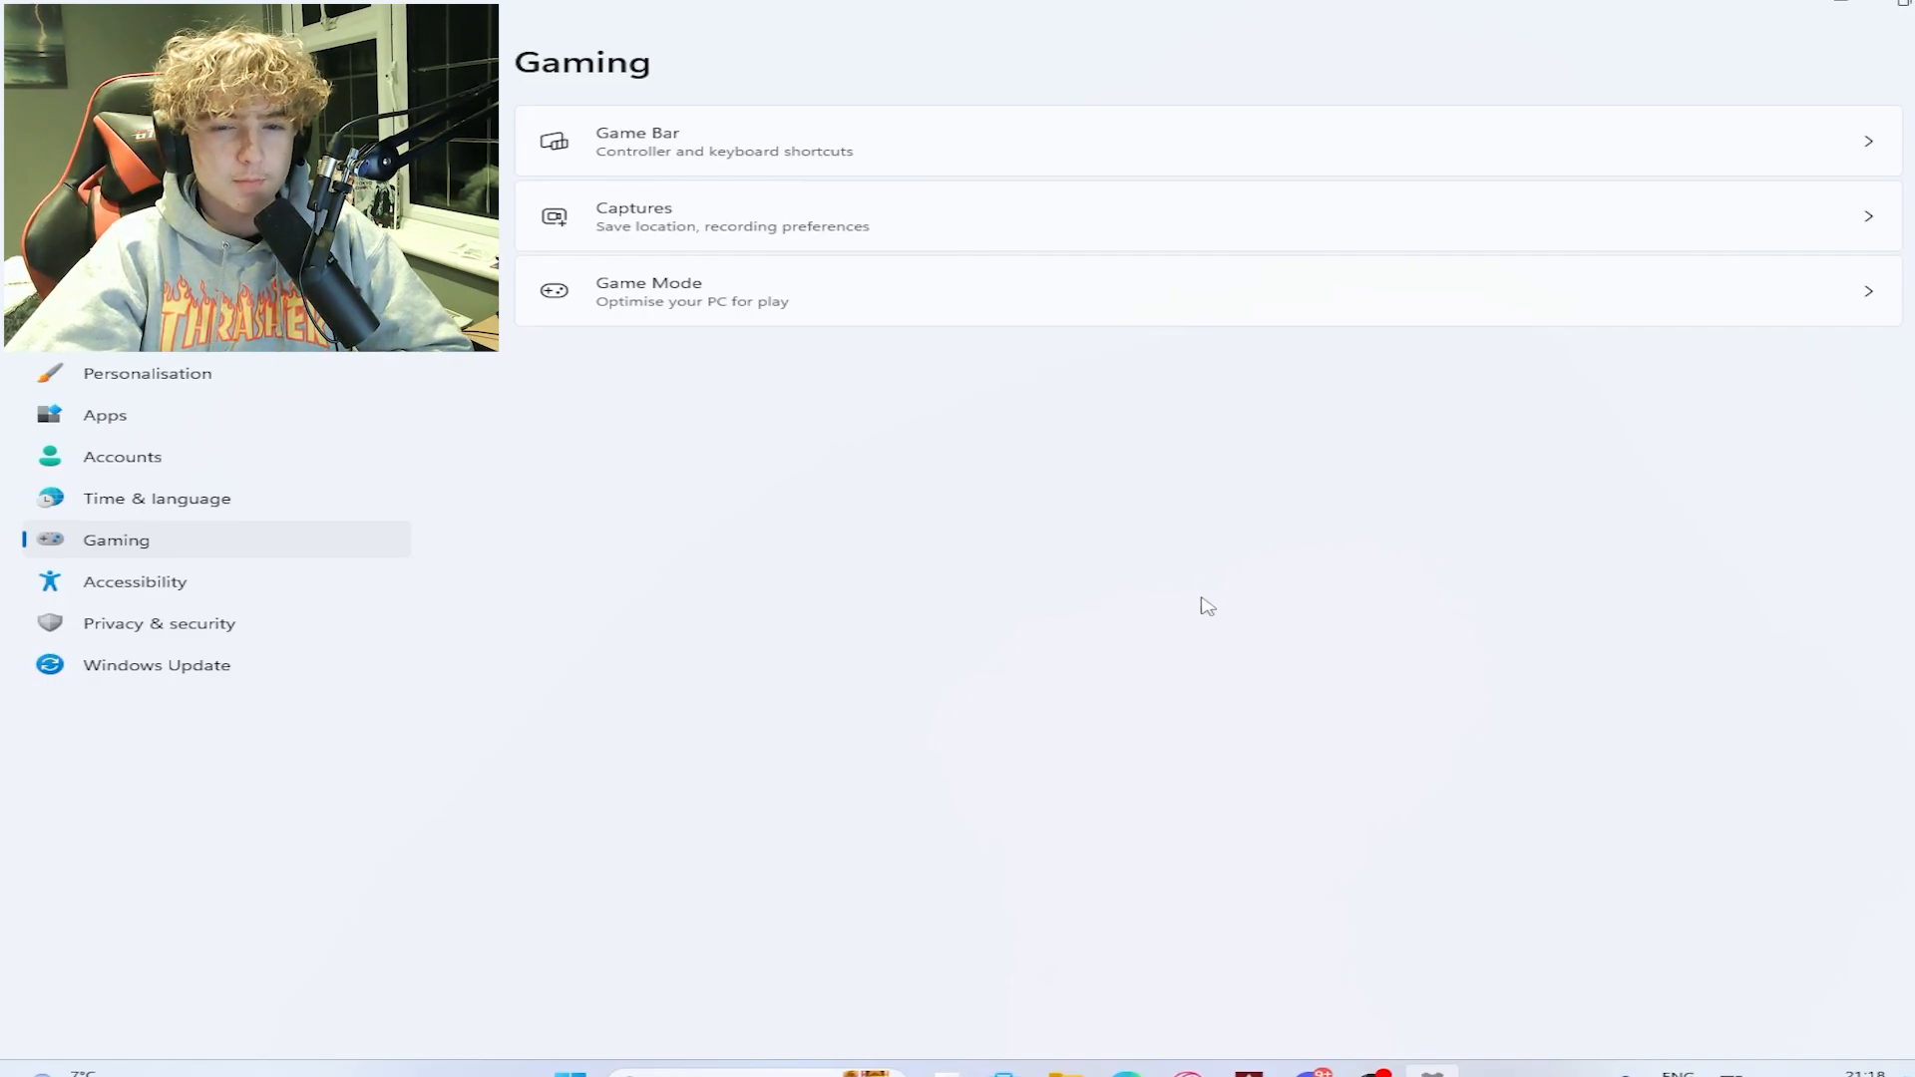
mouse_move(409, 624)
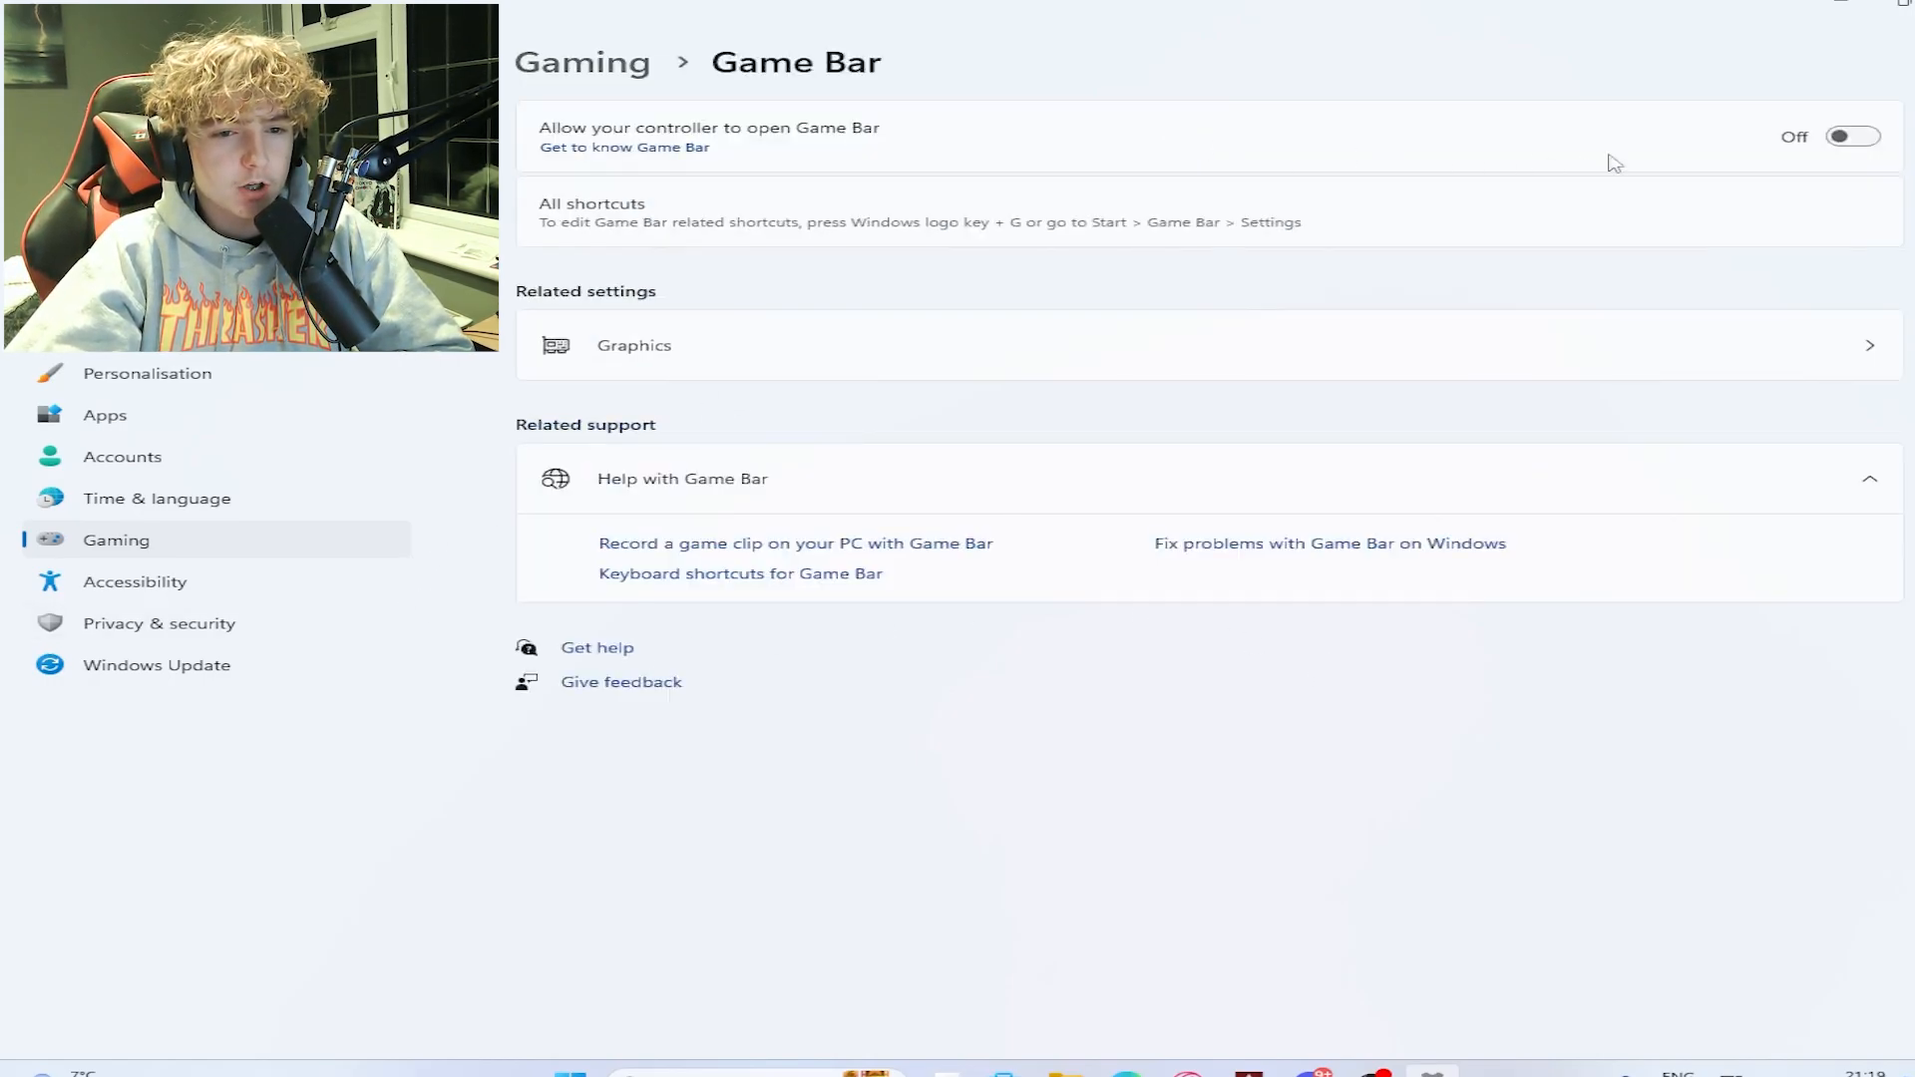
mouse_move(1701, 138)
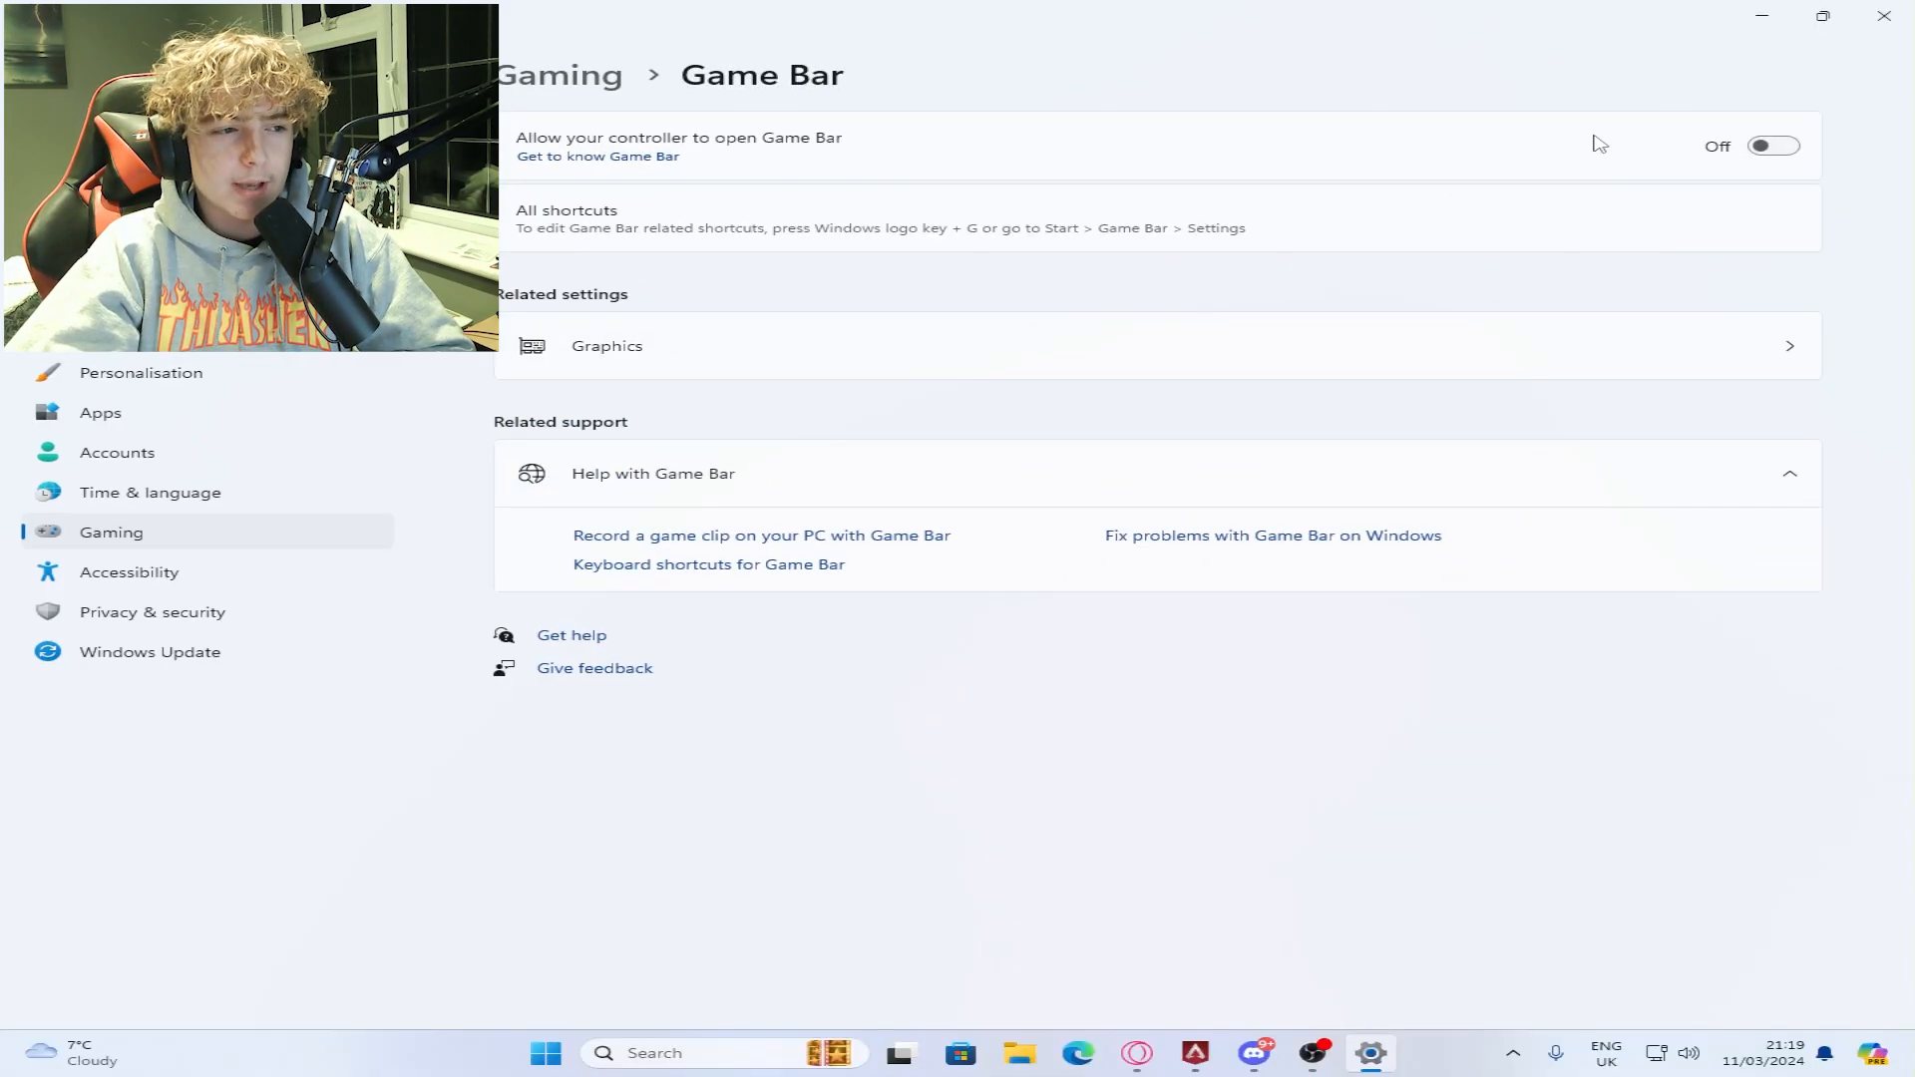
mouse_move(379, 558)
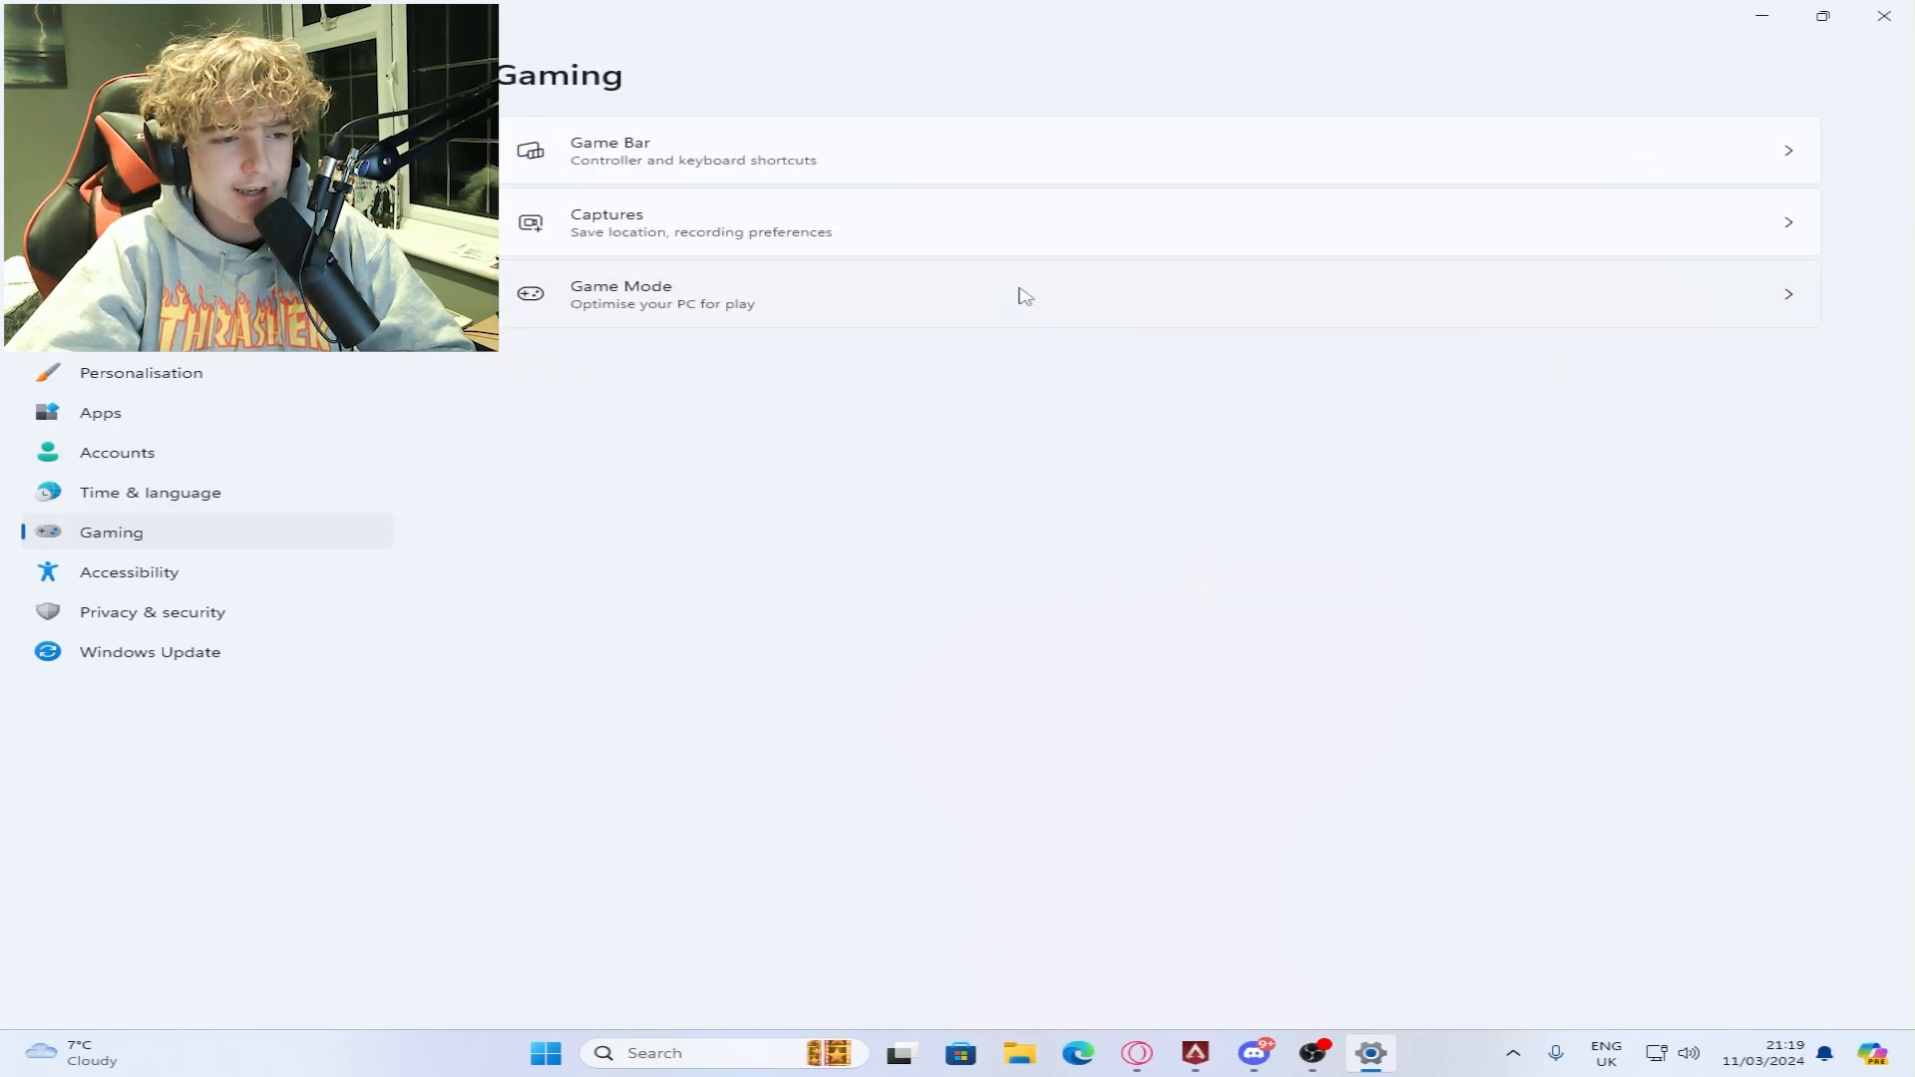
Show the Game Mode page with Game Mode switched on, Game Bar controller access left off.
click(662, 296)
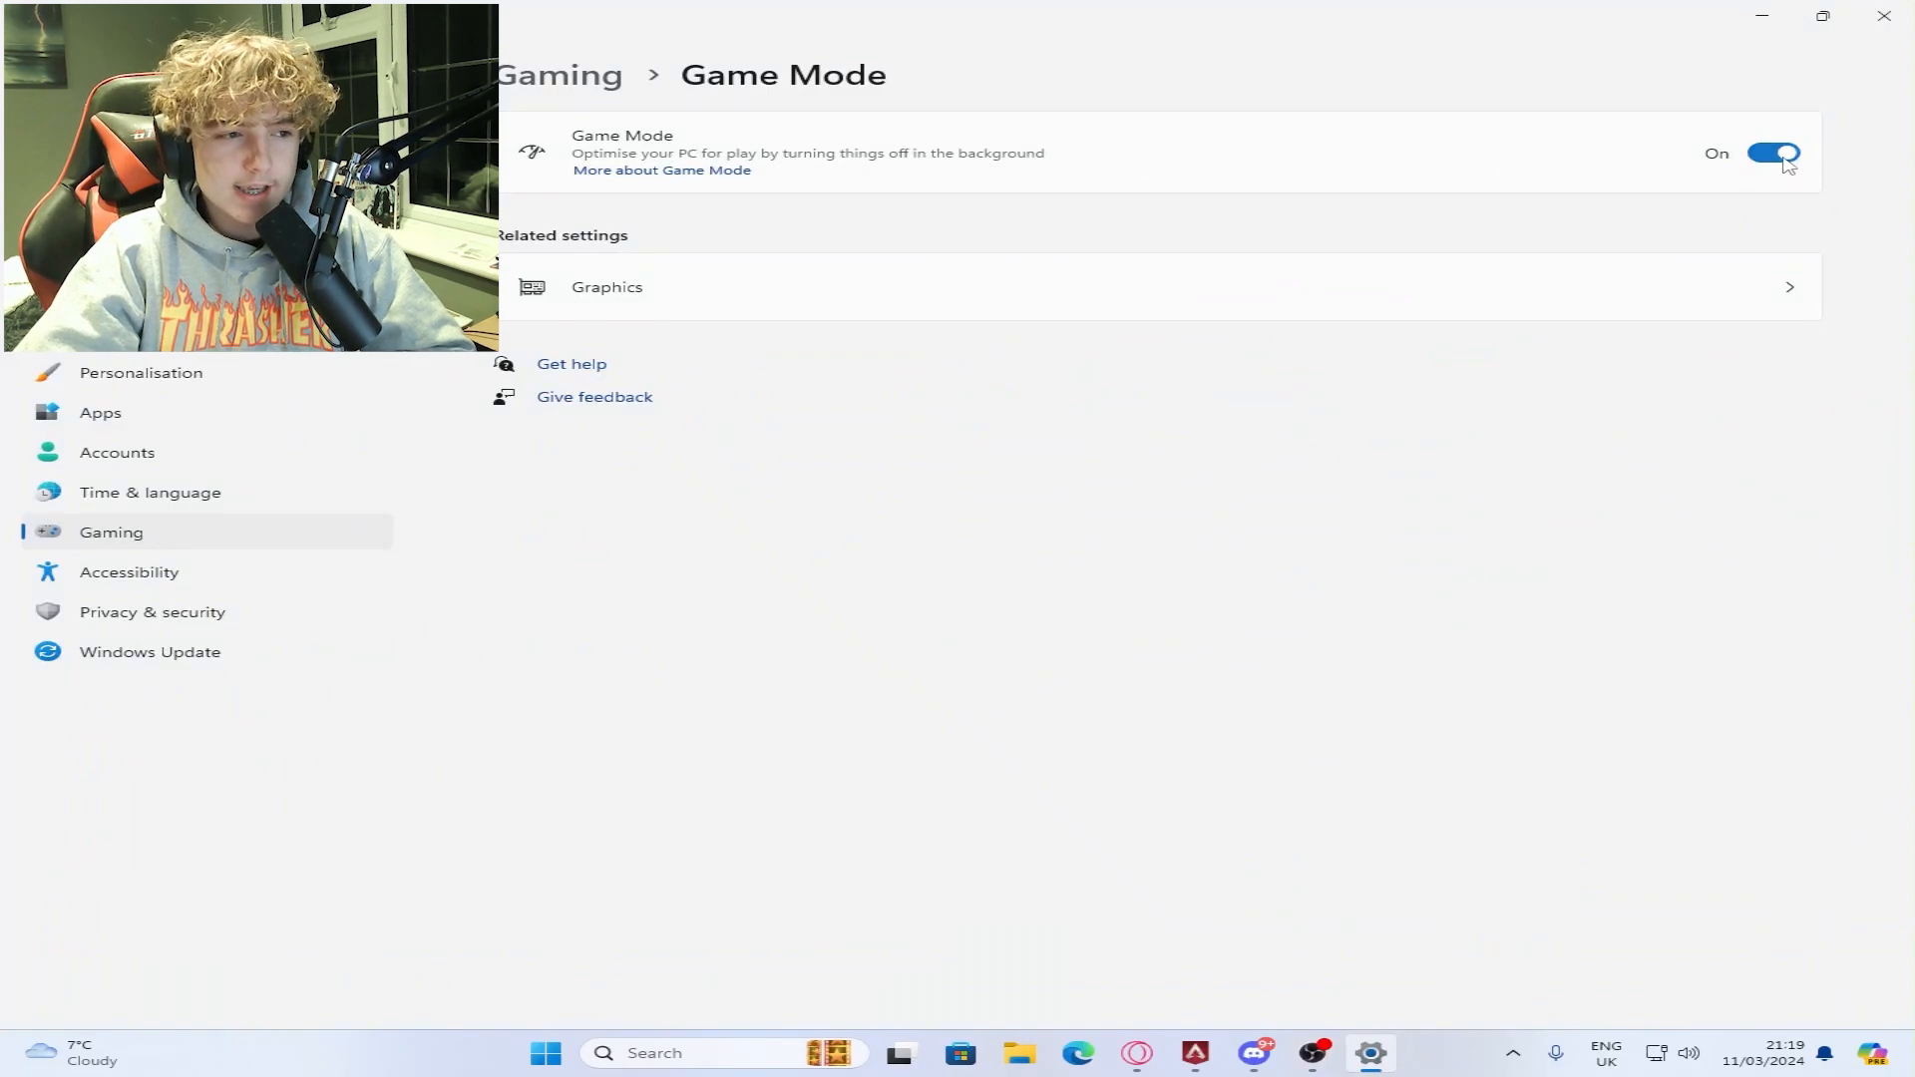
mouse_move(828, 184)
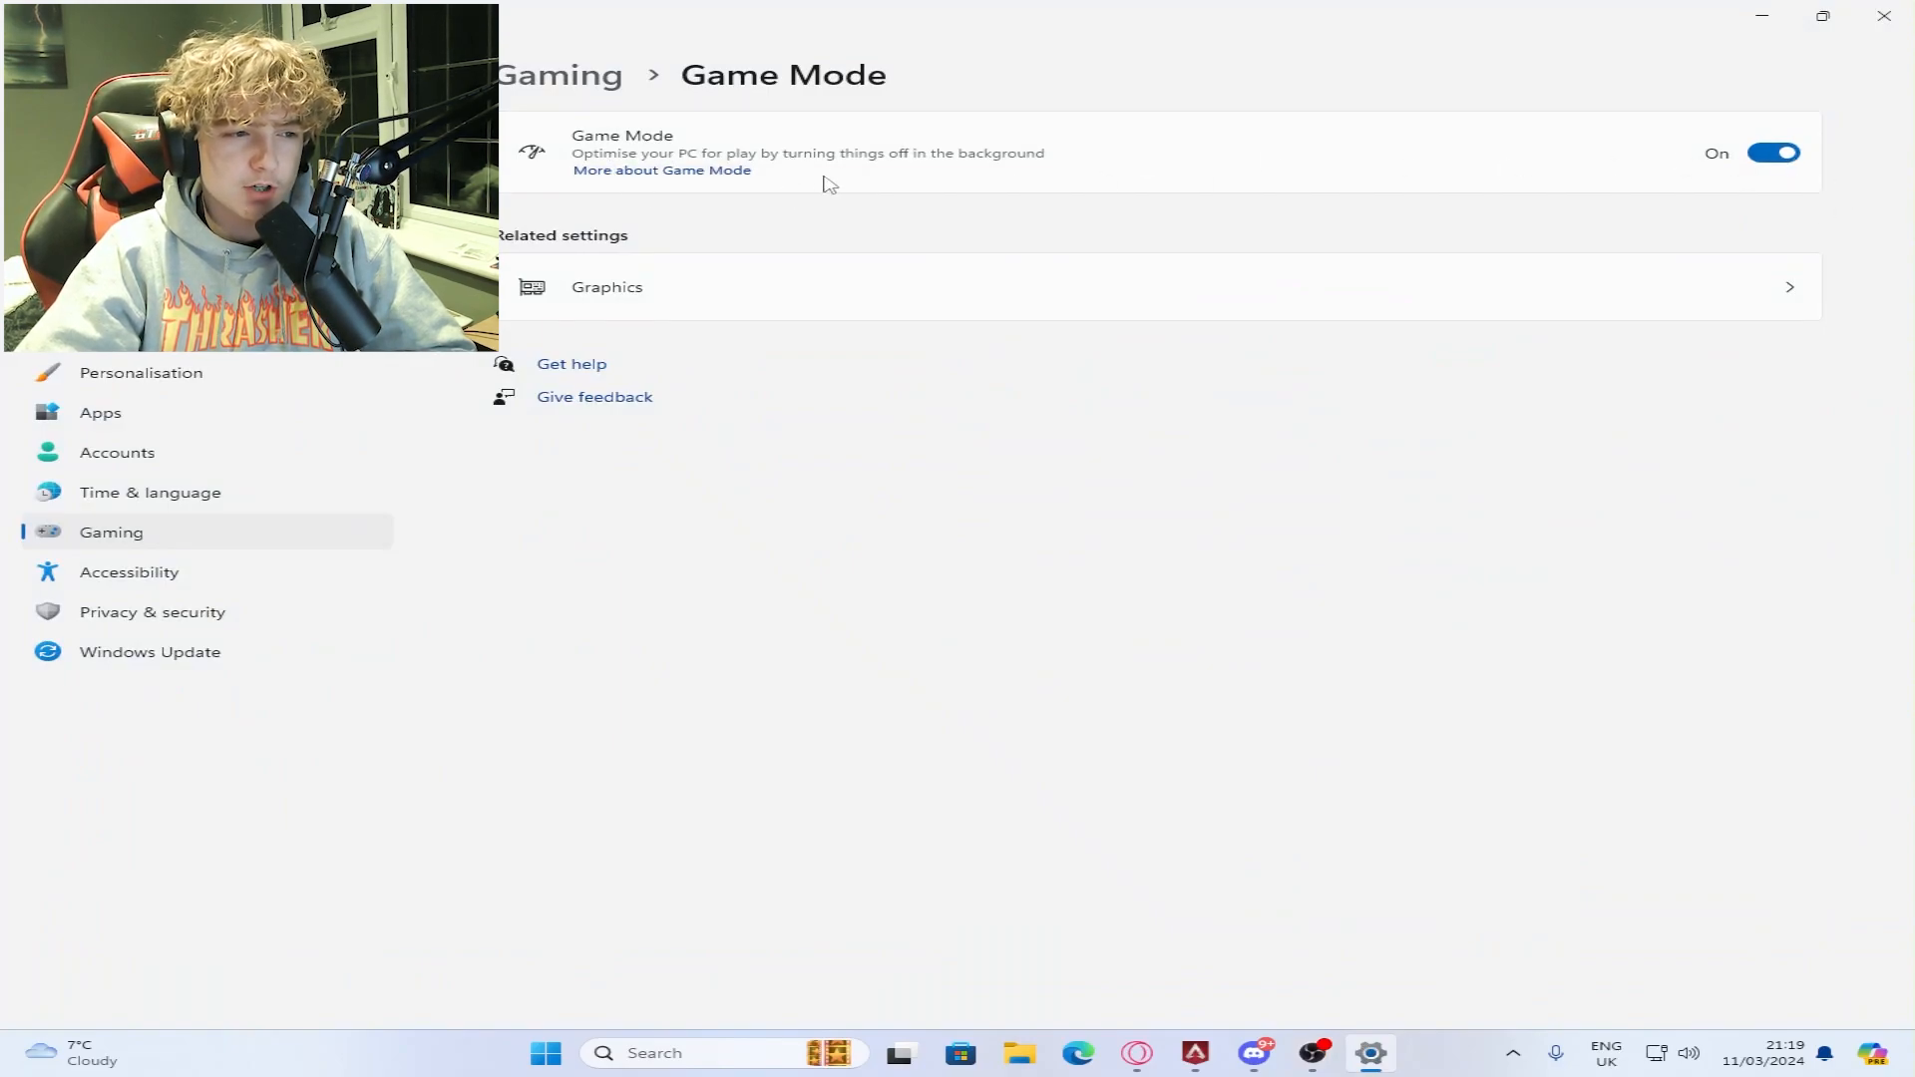
mouse_move(877, 178)
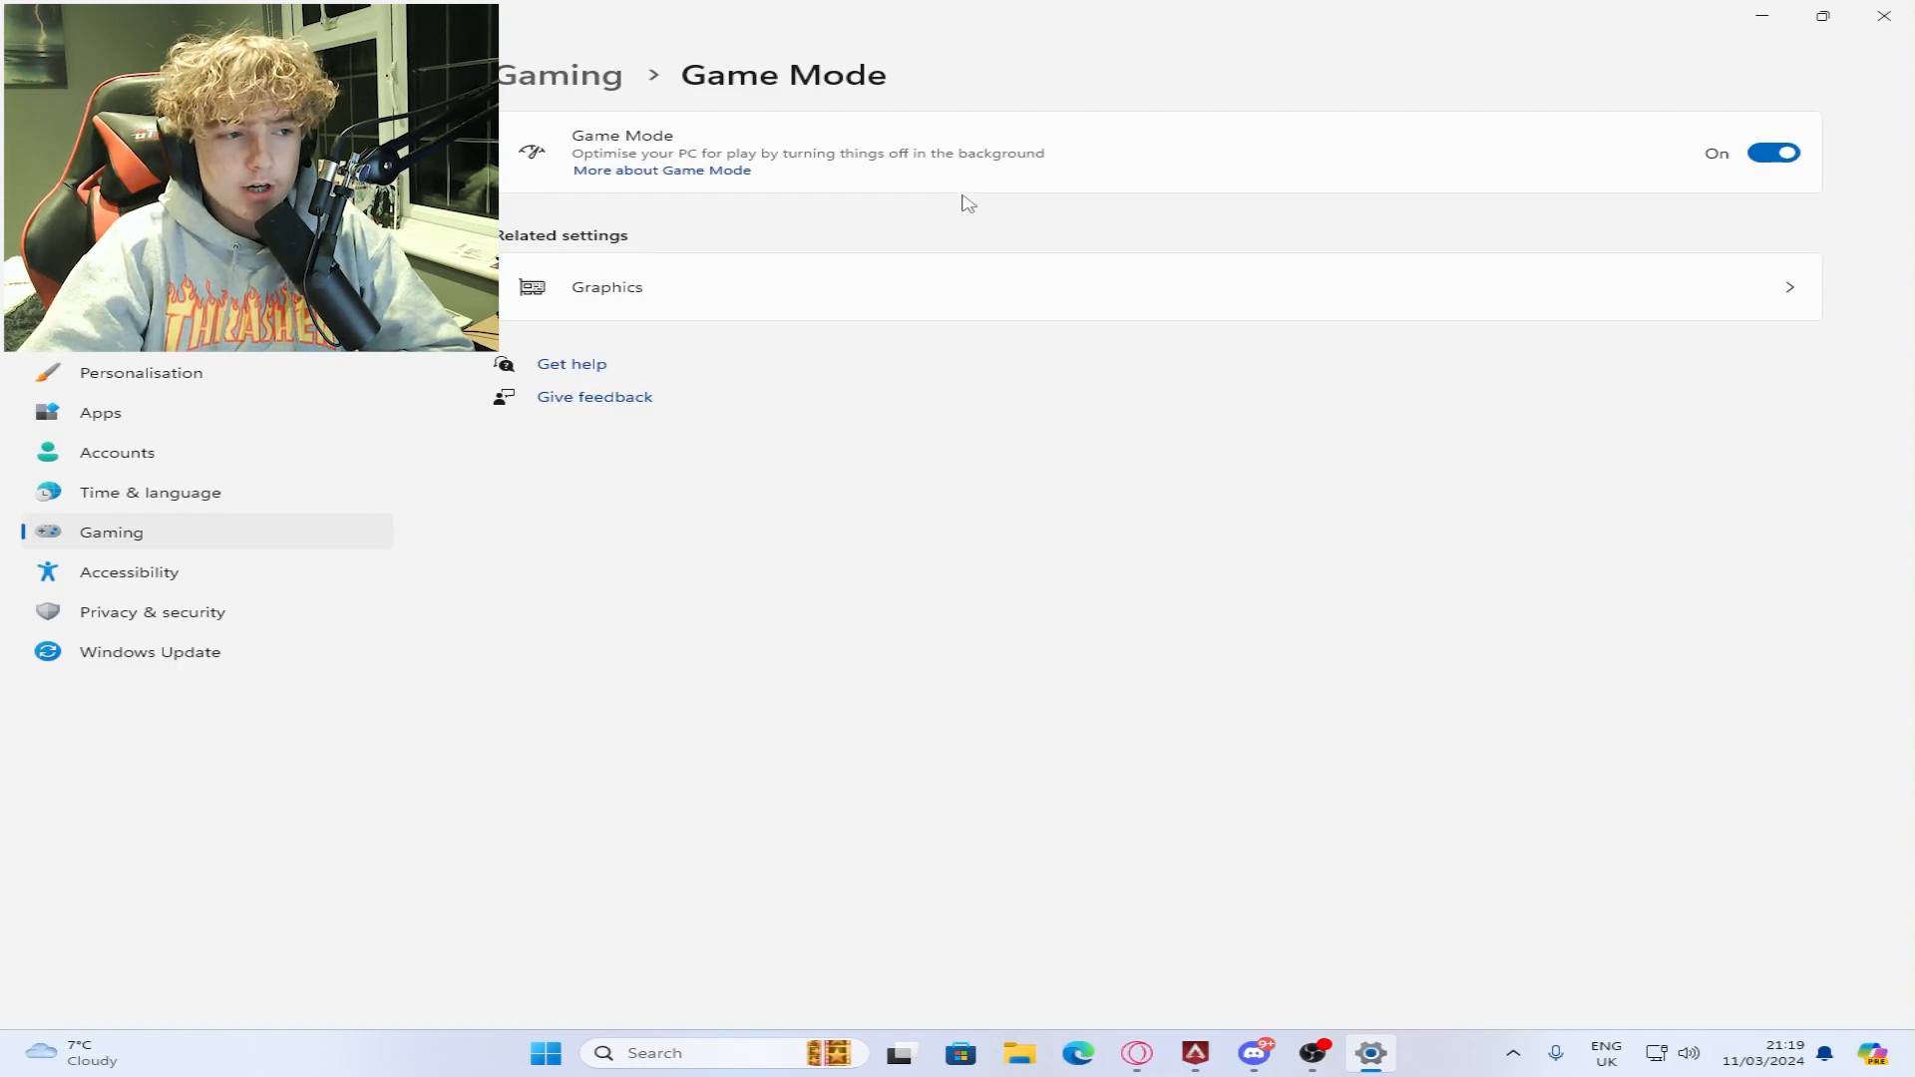
mouse_move(772, 172)
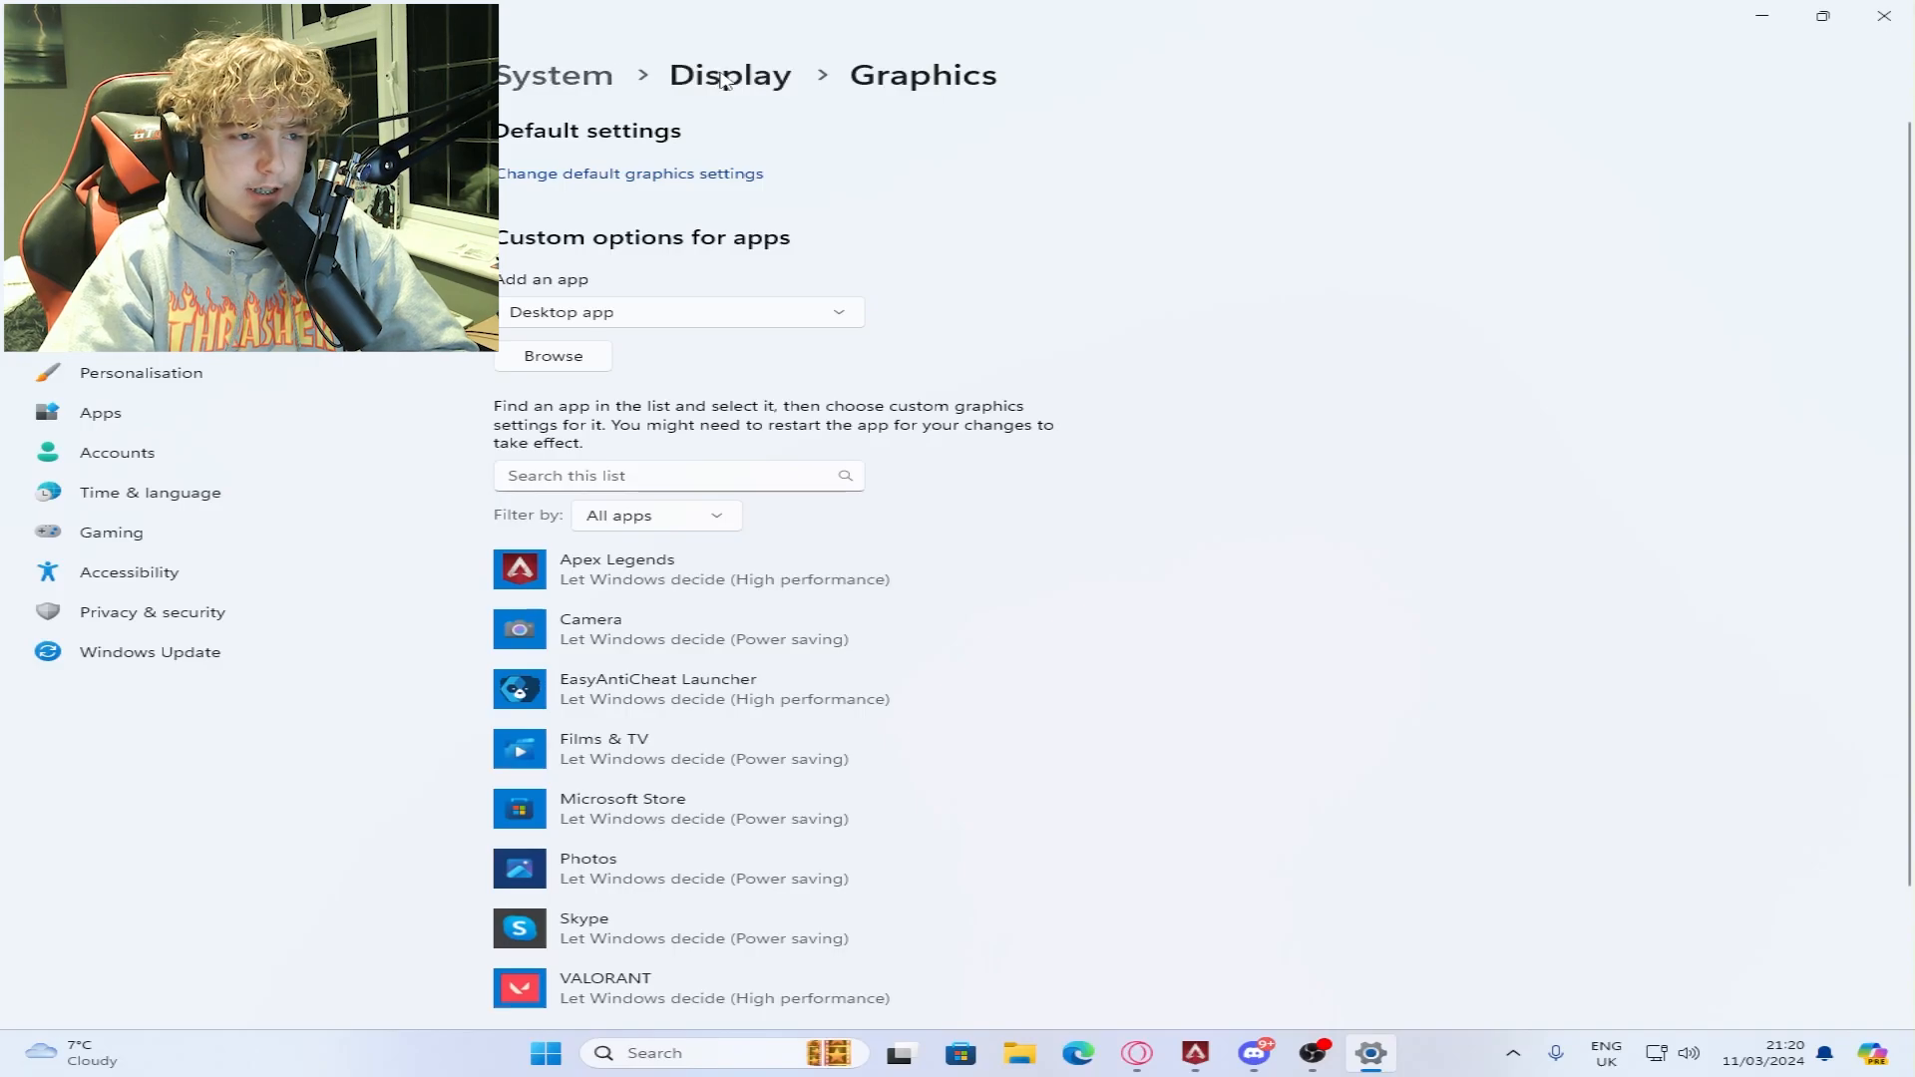
Show the per-app graphics list with Apex Legends set to High performance.
scroll(down, 3)
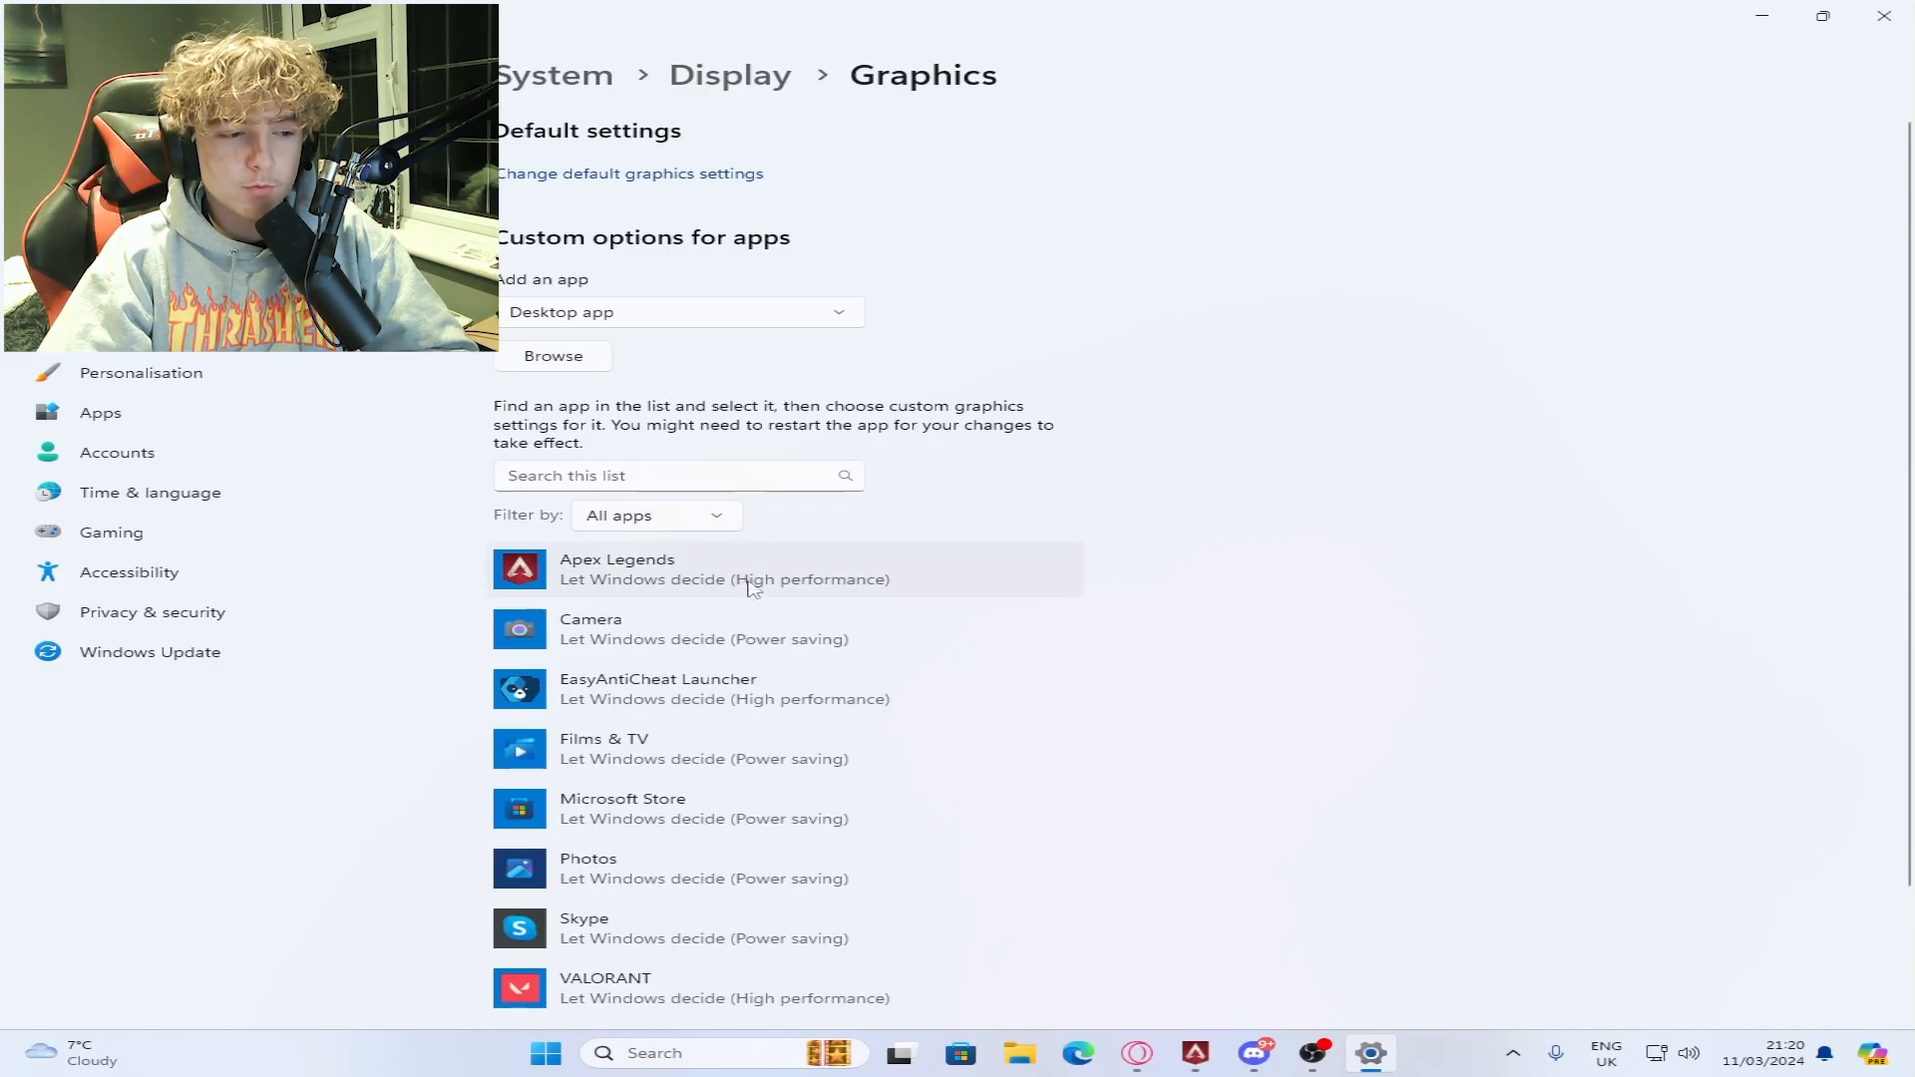
mouse_move(1823, 131)
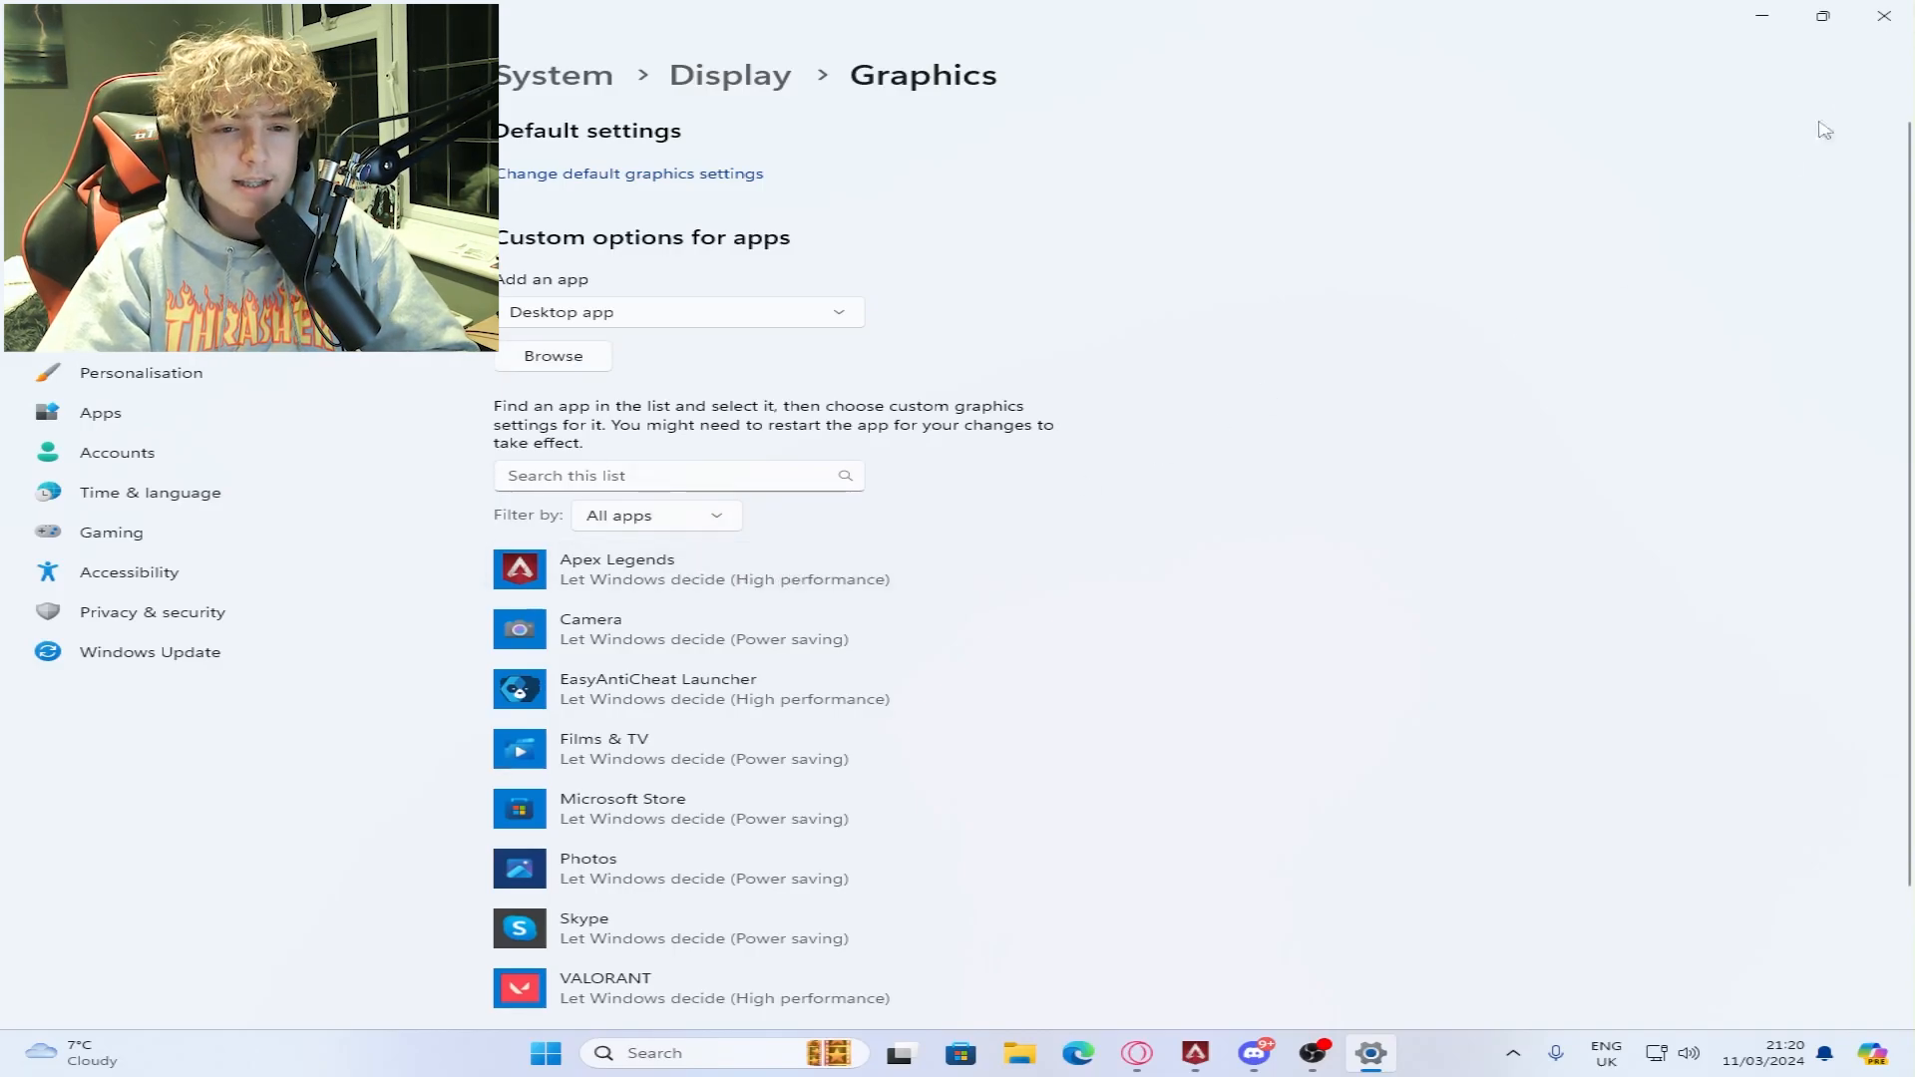
mouse_move(1488, 377)
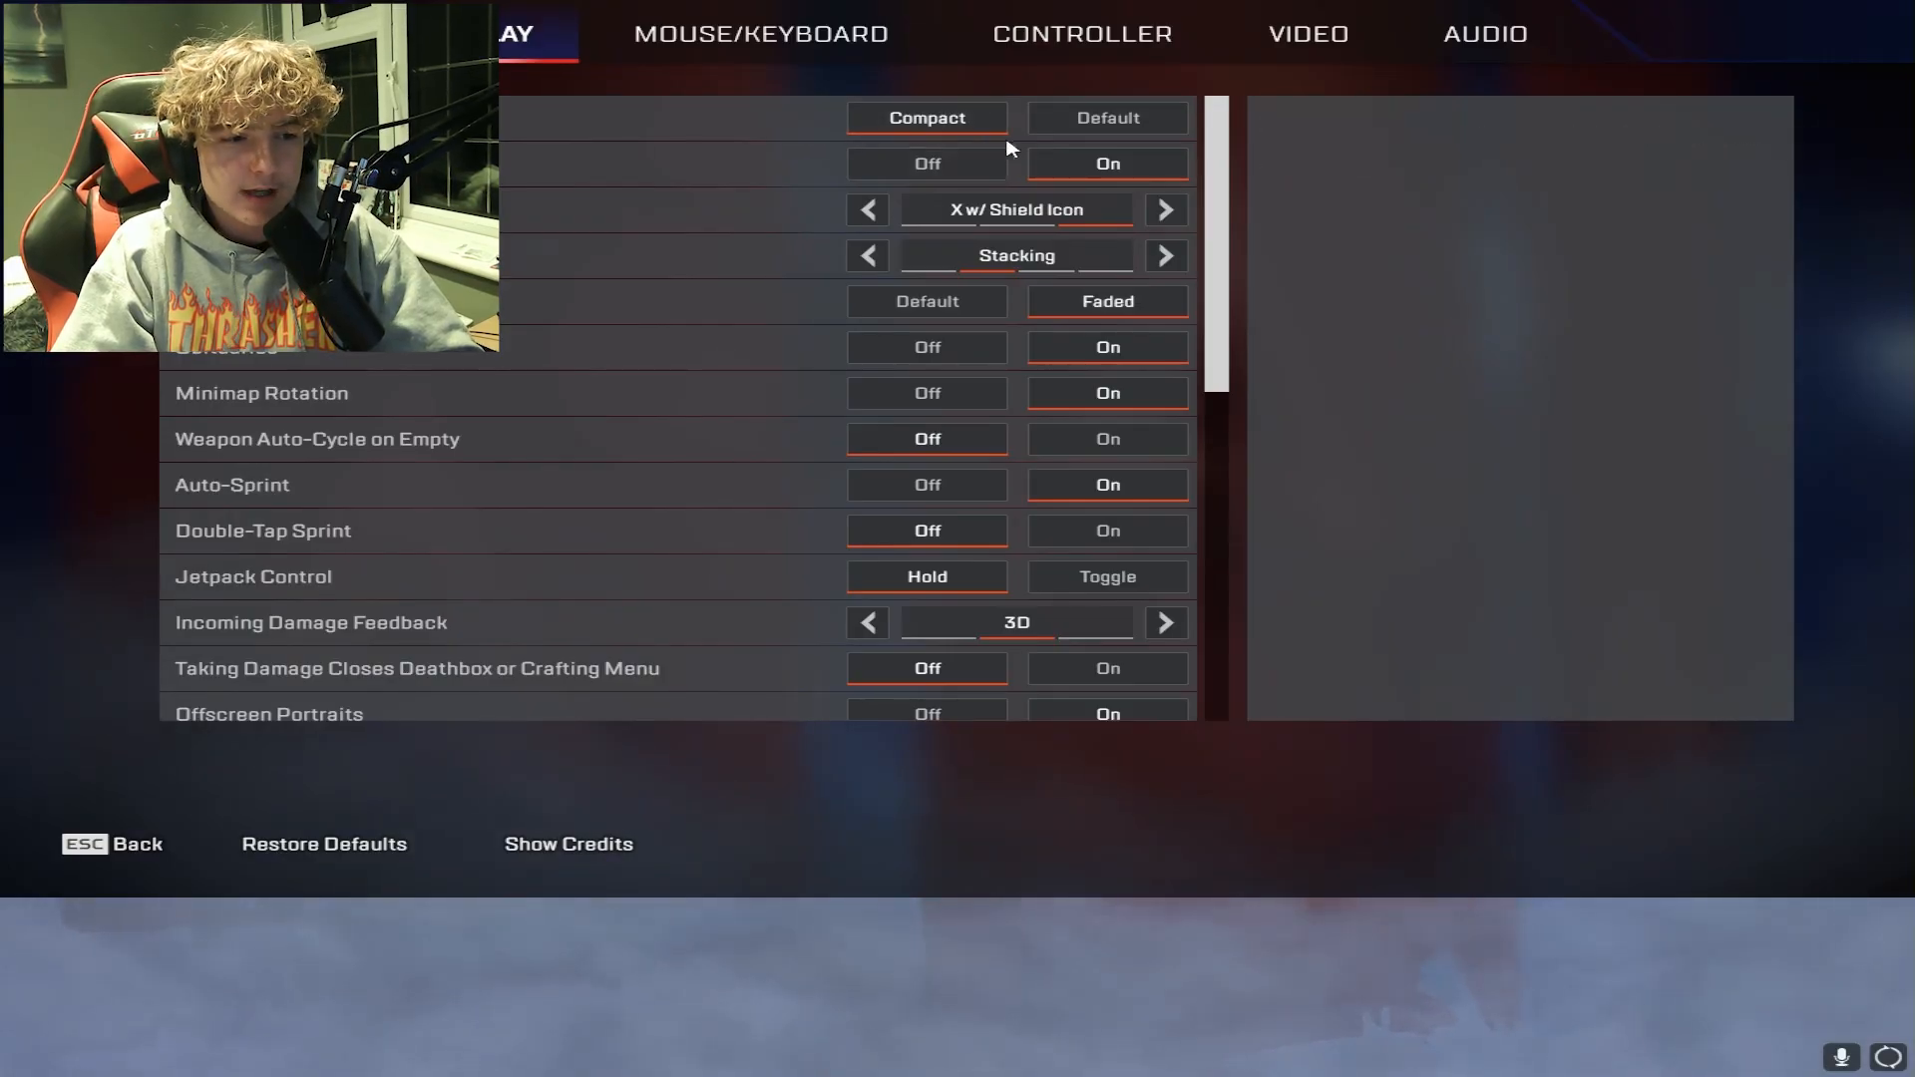
mouse_move(1107, 161)
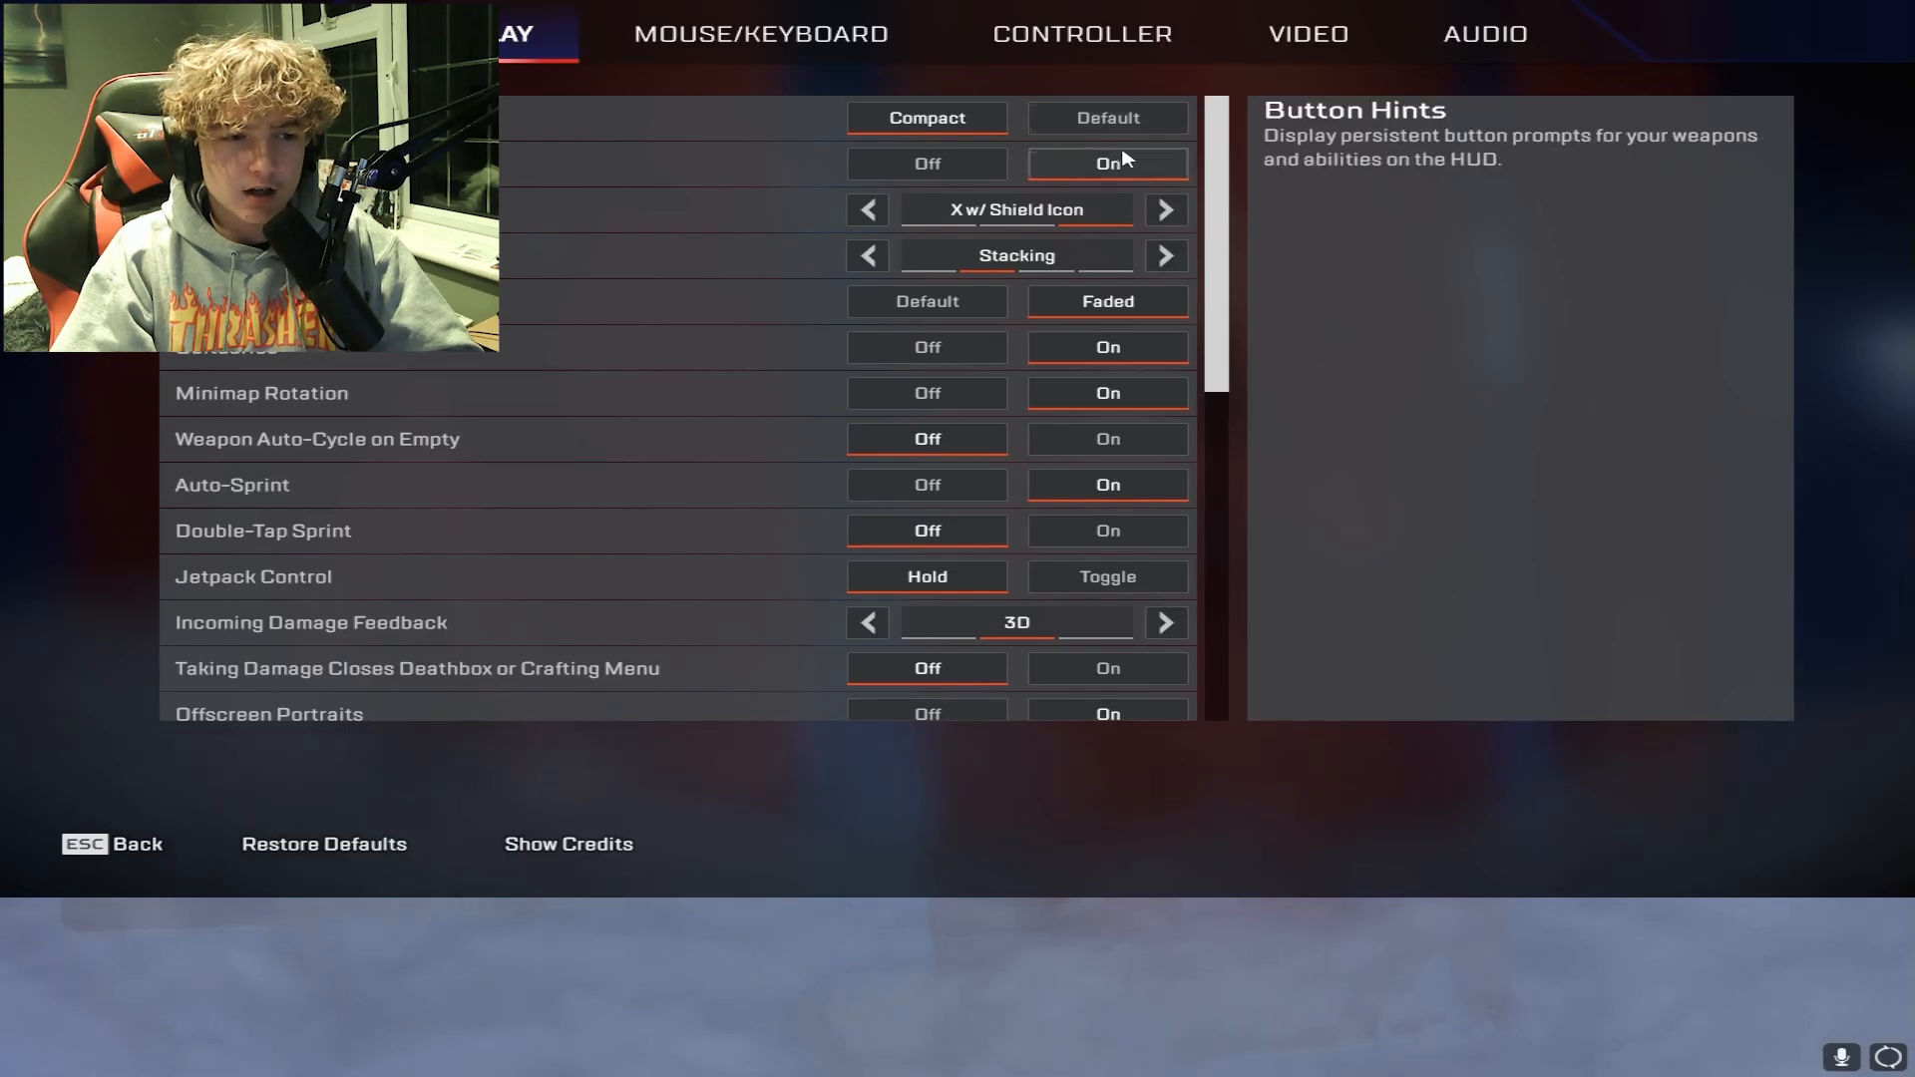
click(926, 161)
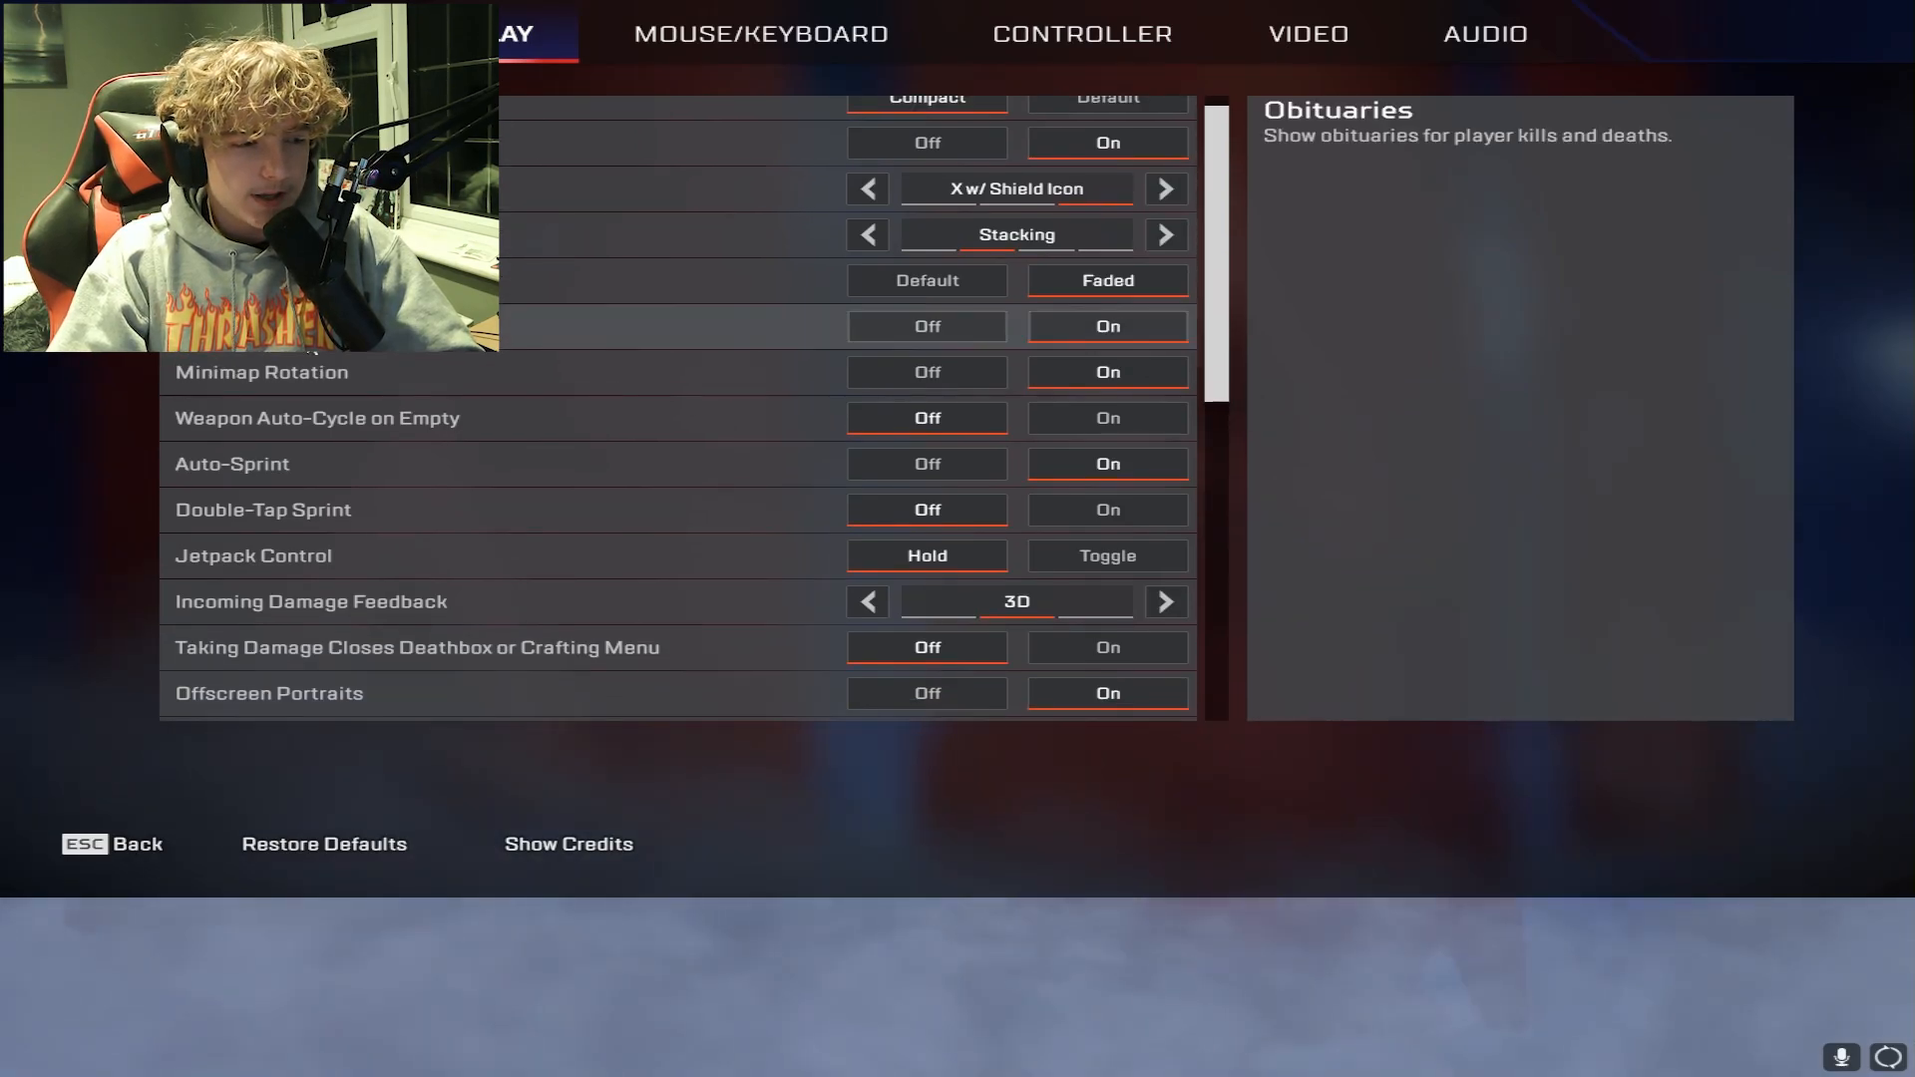
mouse_move(1105, 373)
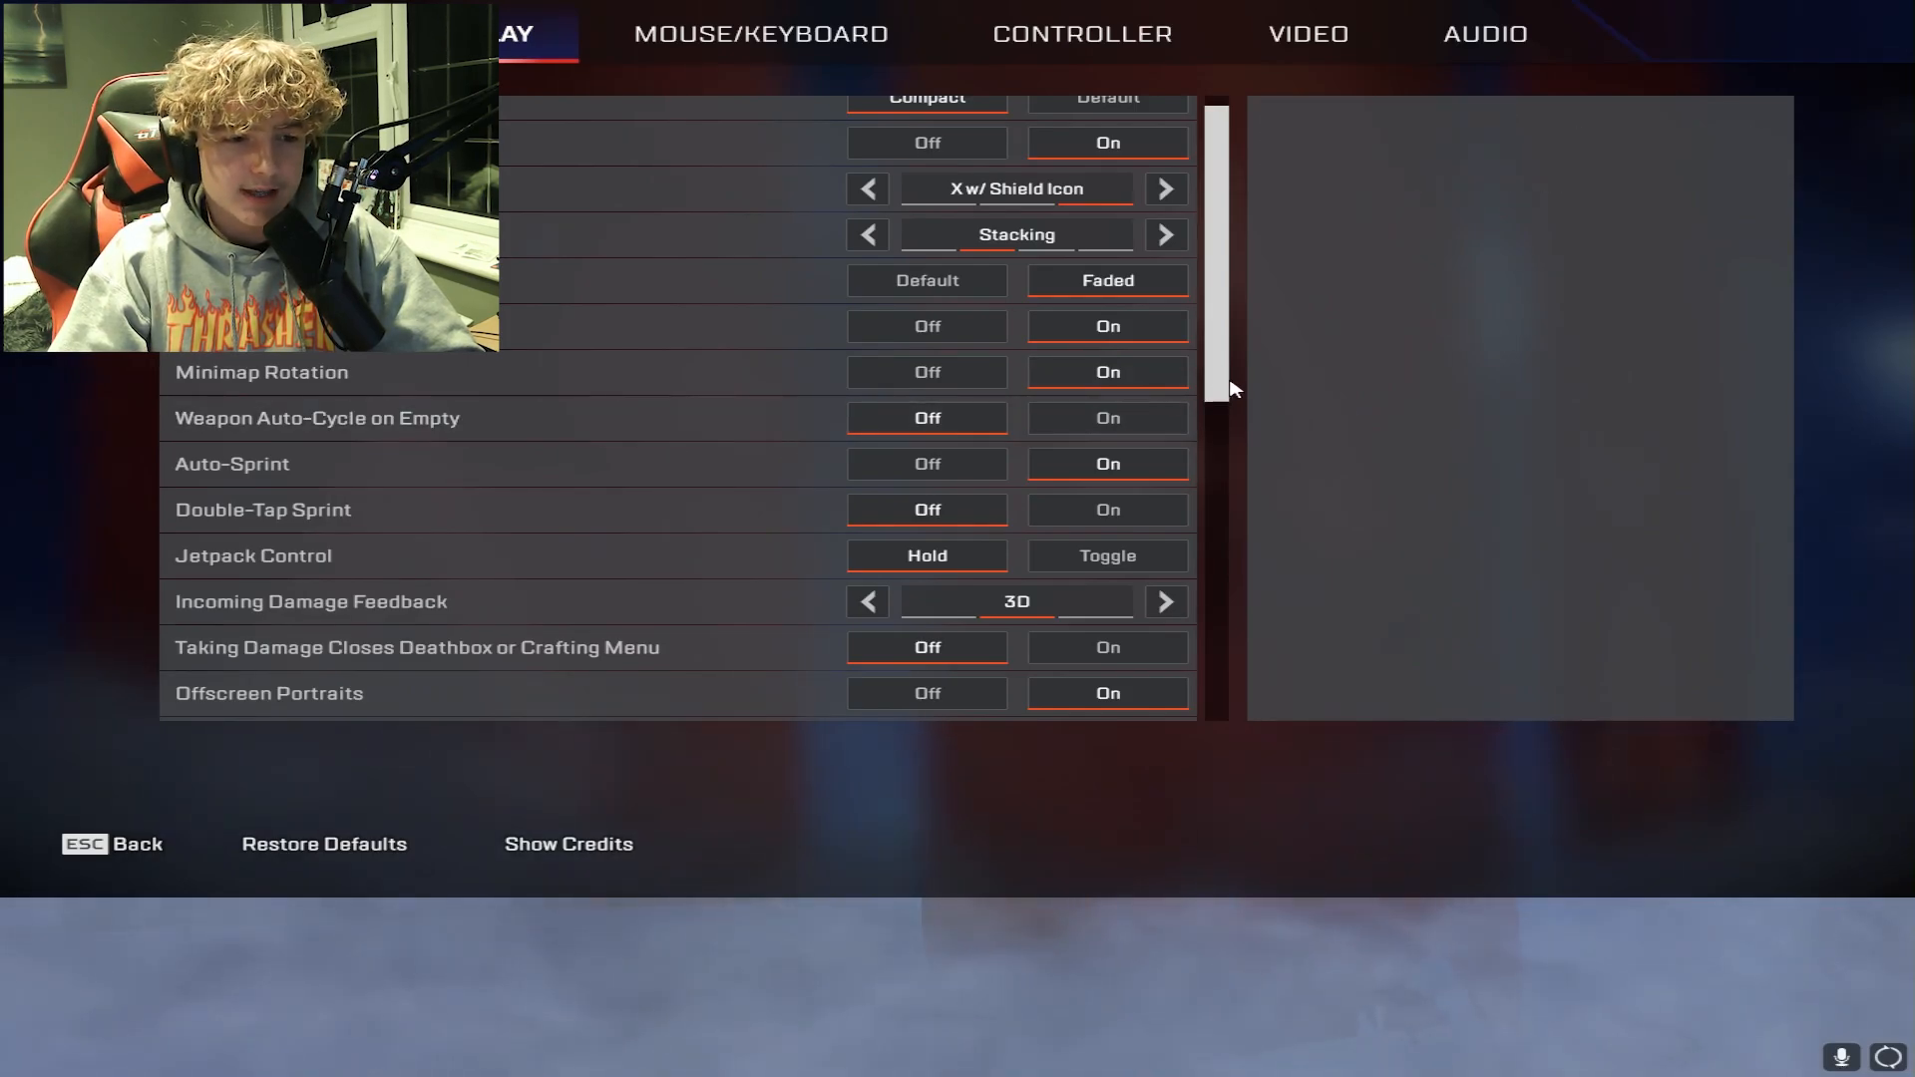
mouse_move(678, 470)
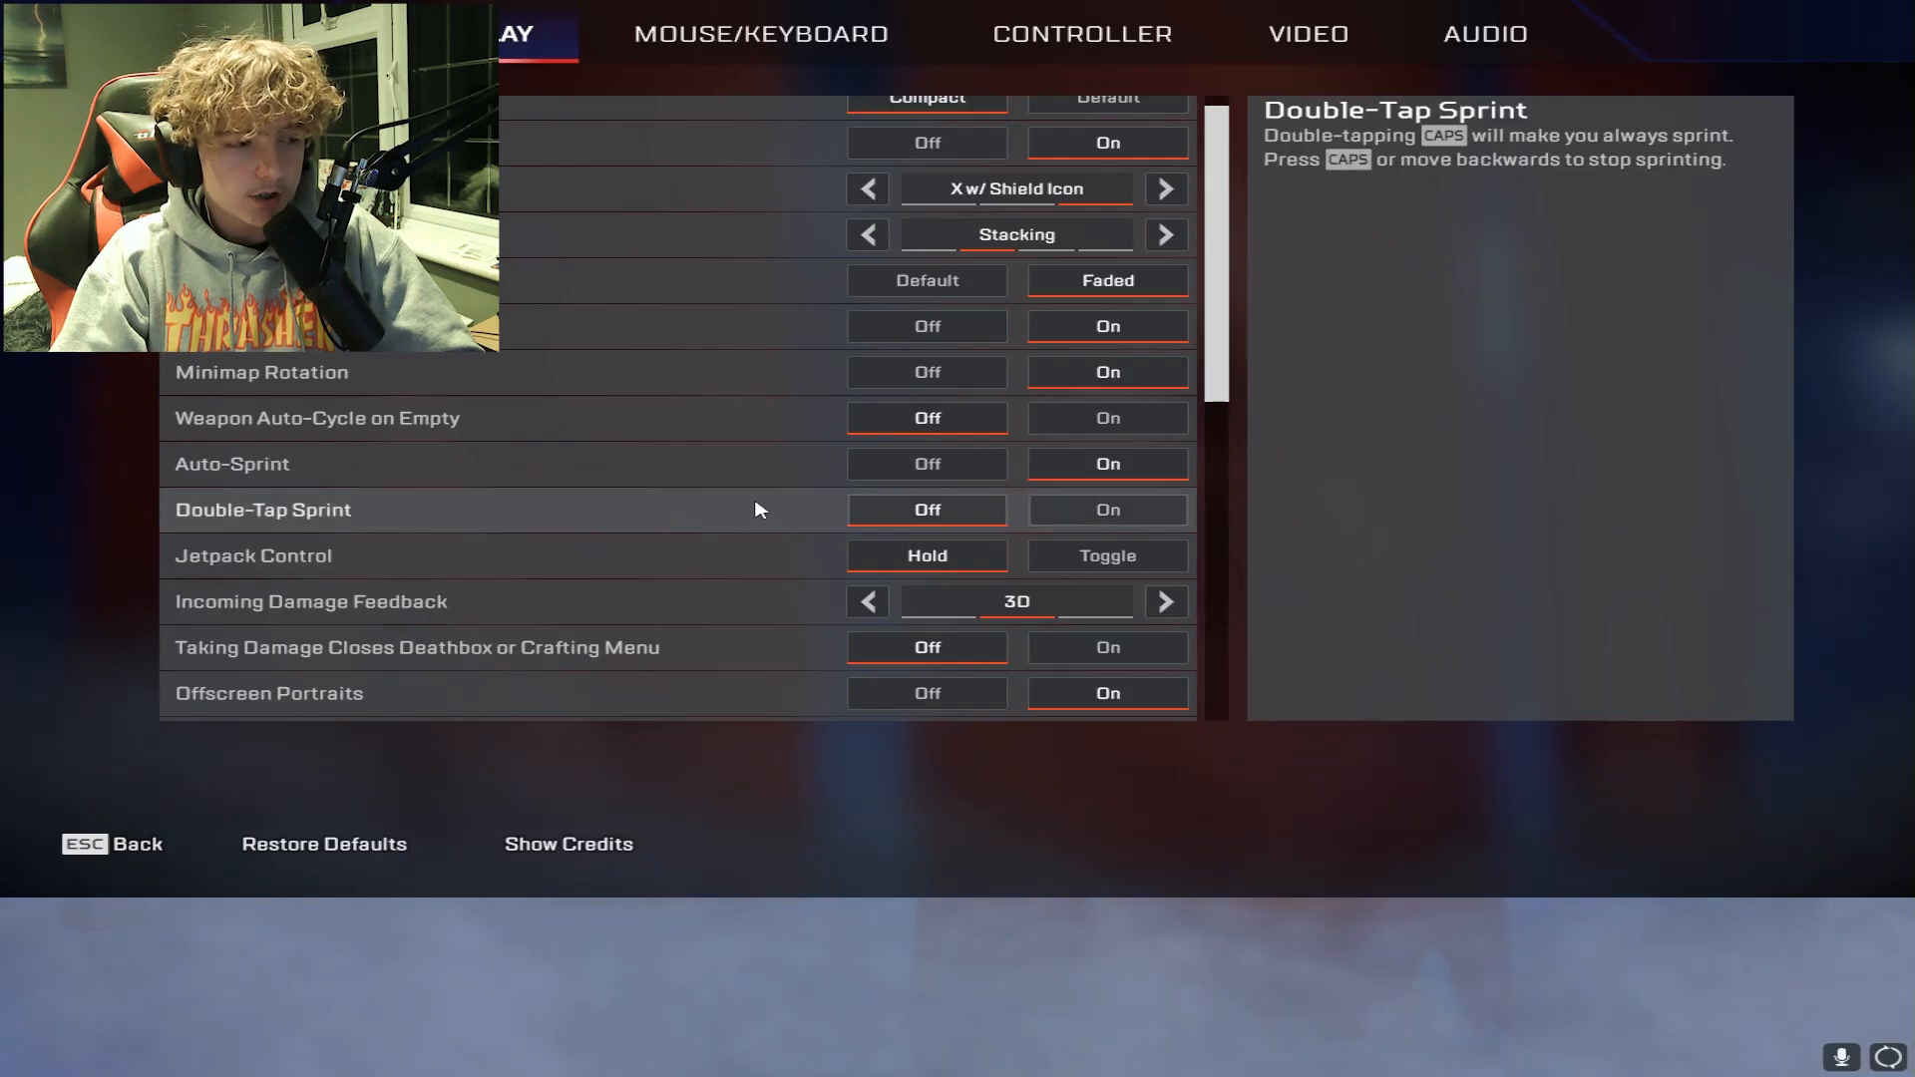
mouse_move(926, 556)
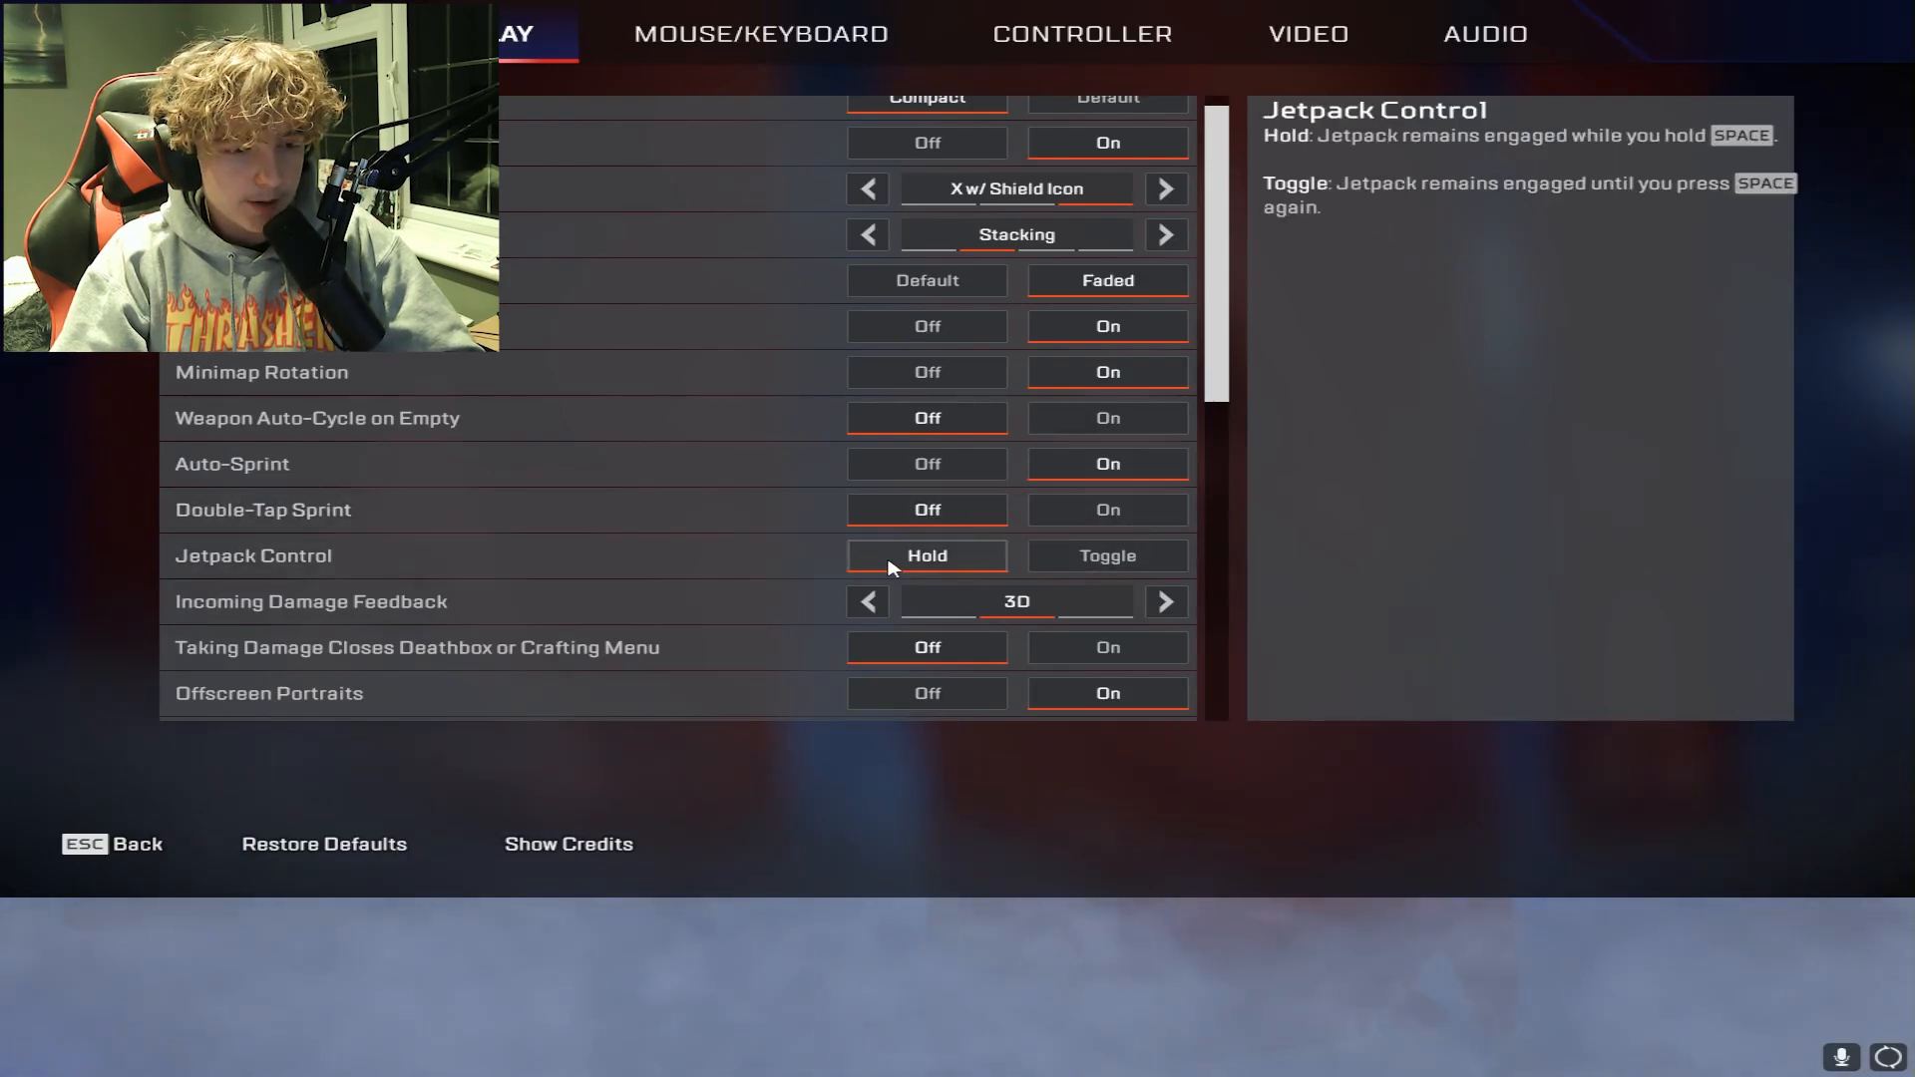
mouse_move(902, 606)
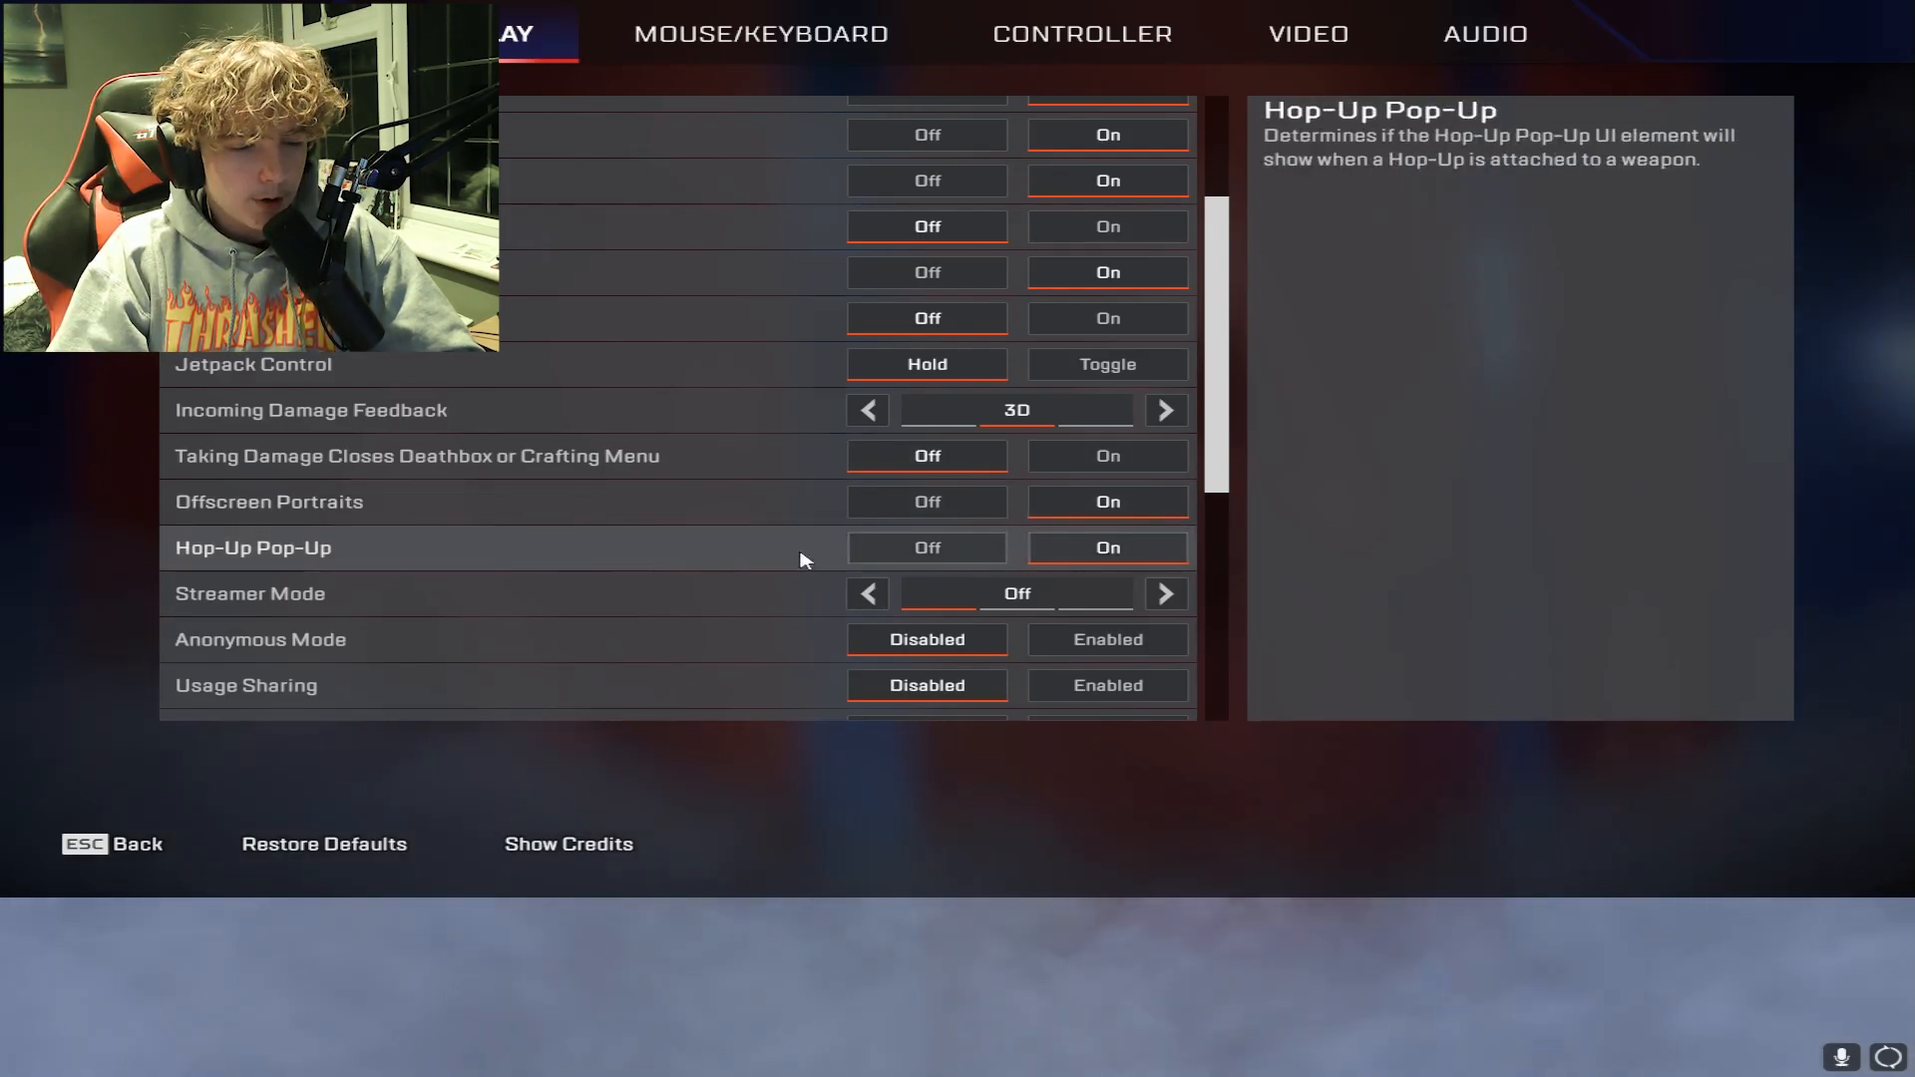
mouse_move(465, 628)
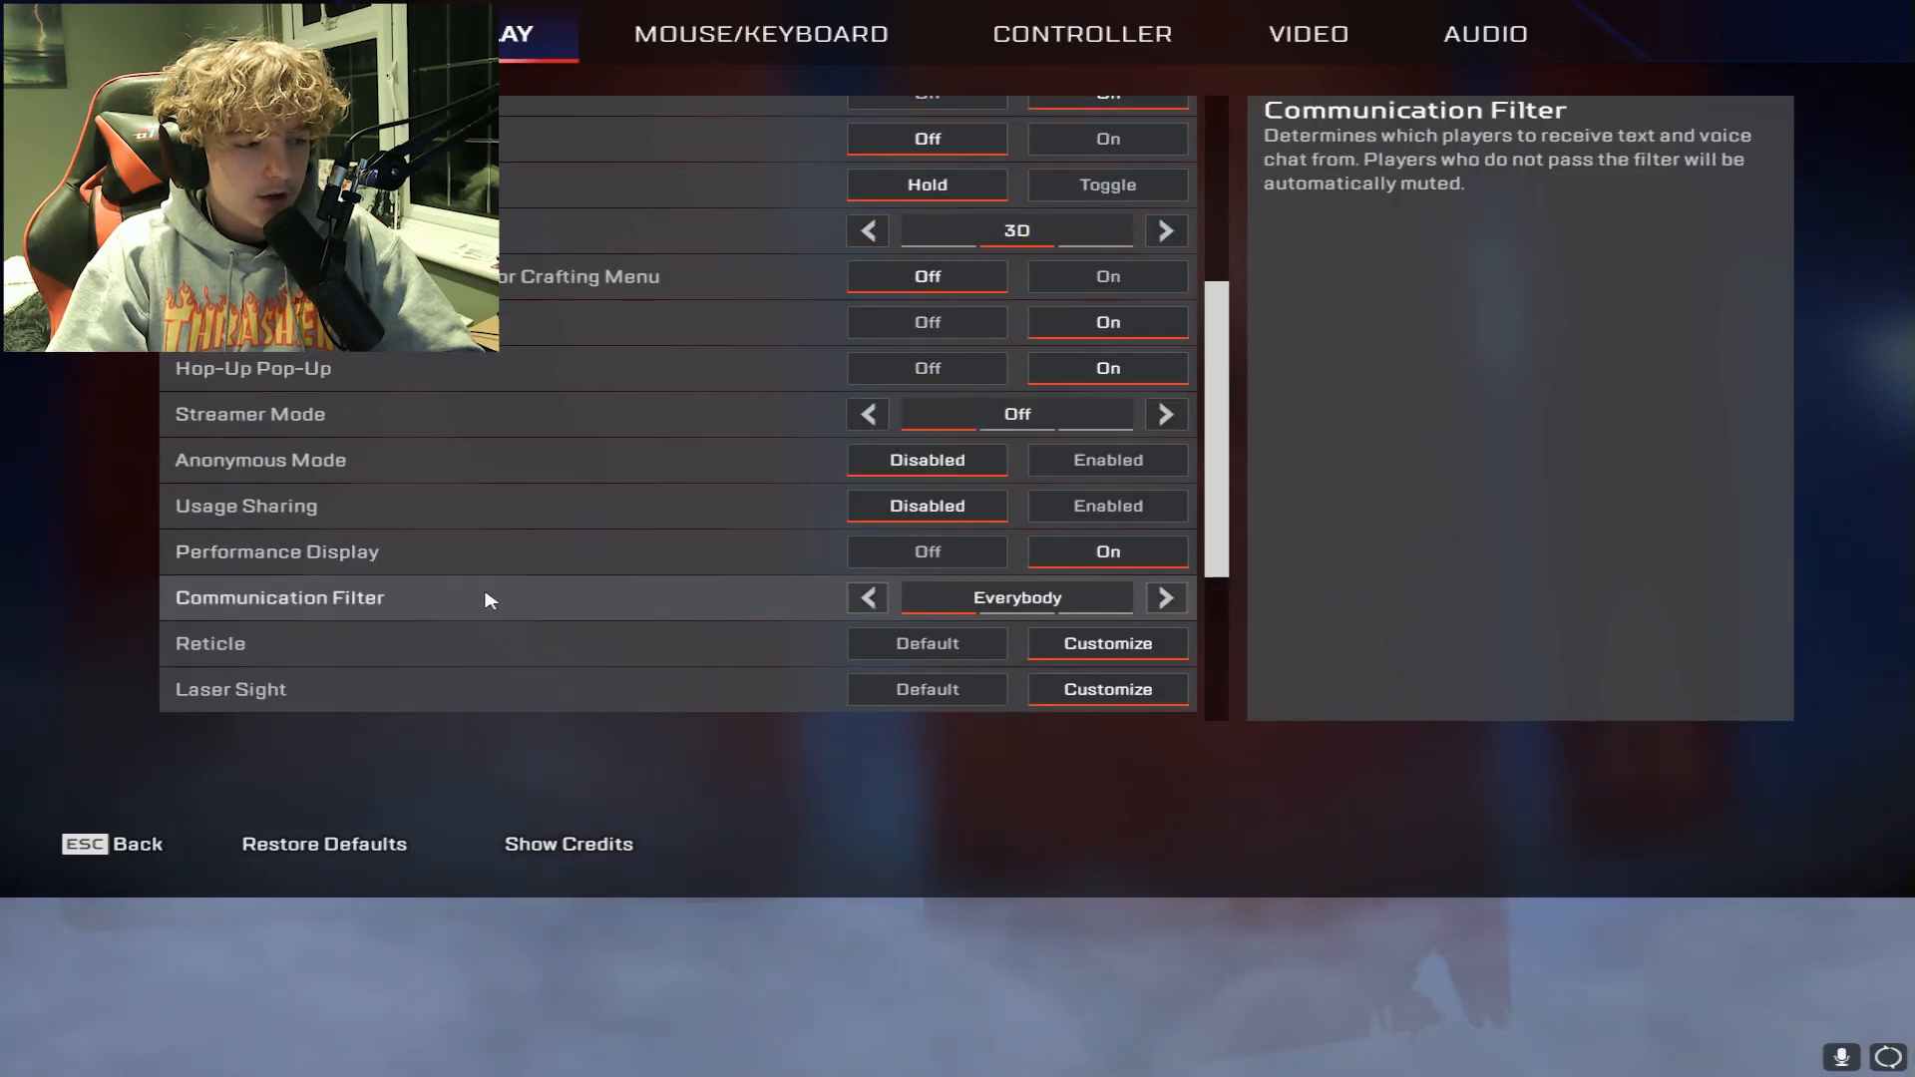
mouse_move(718, 644)
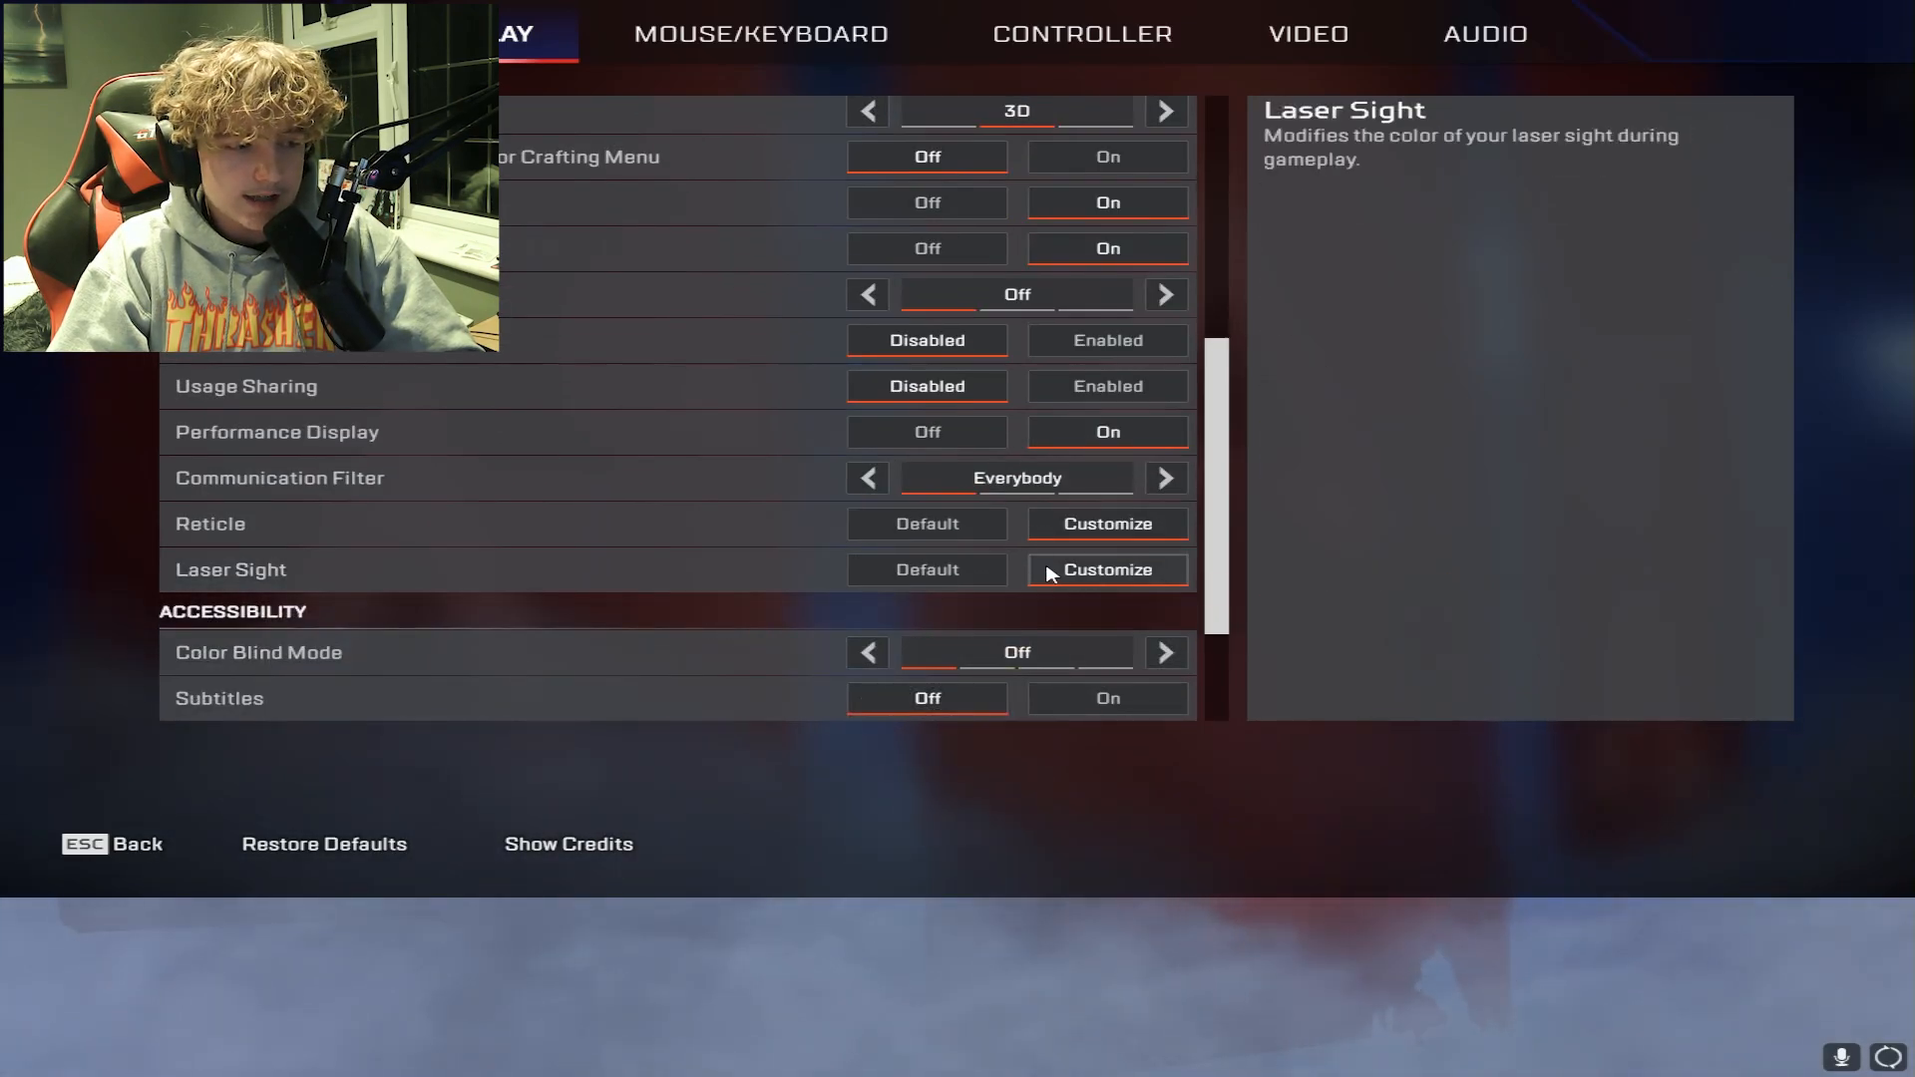
click(1105, 568)
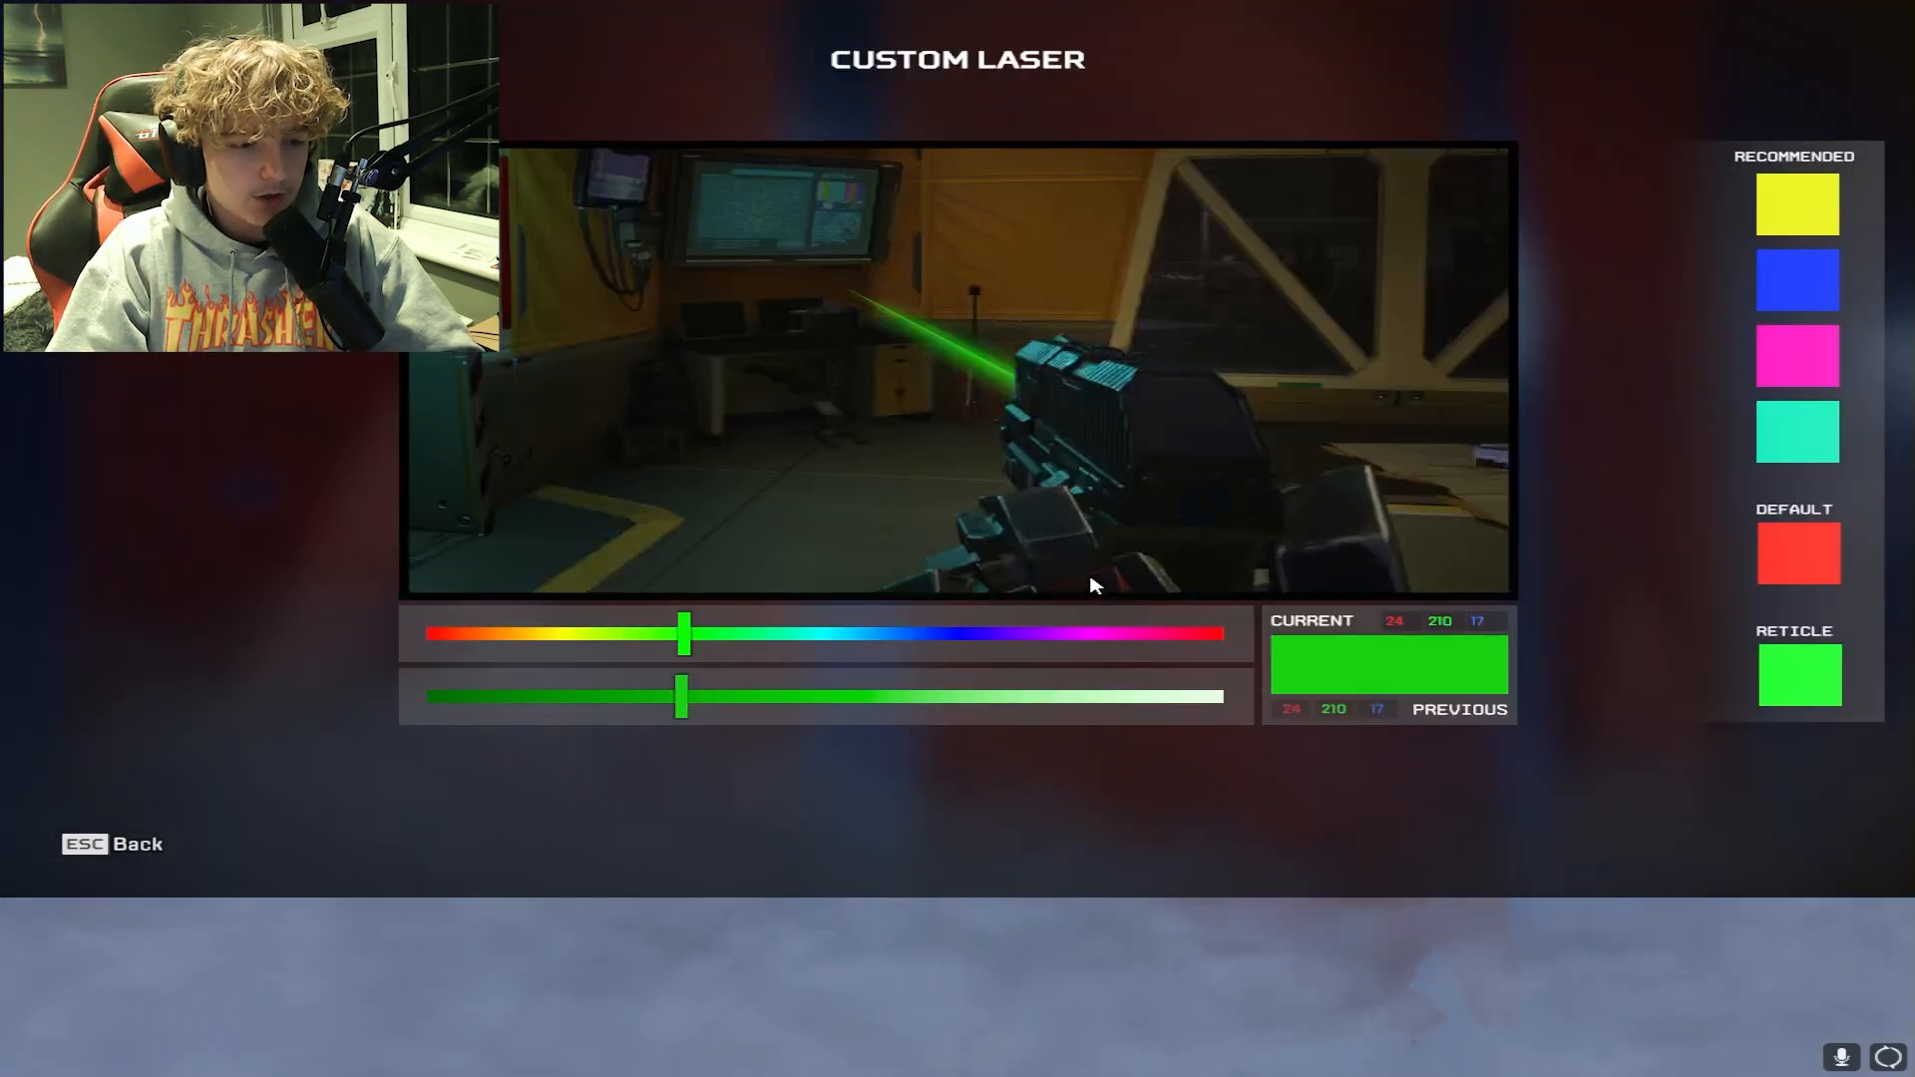
click(112, 843)
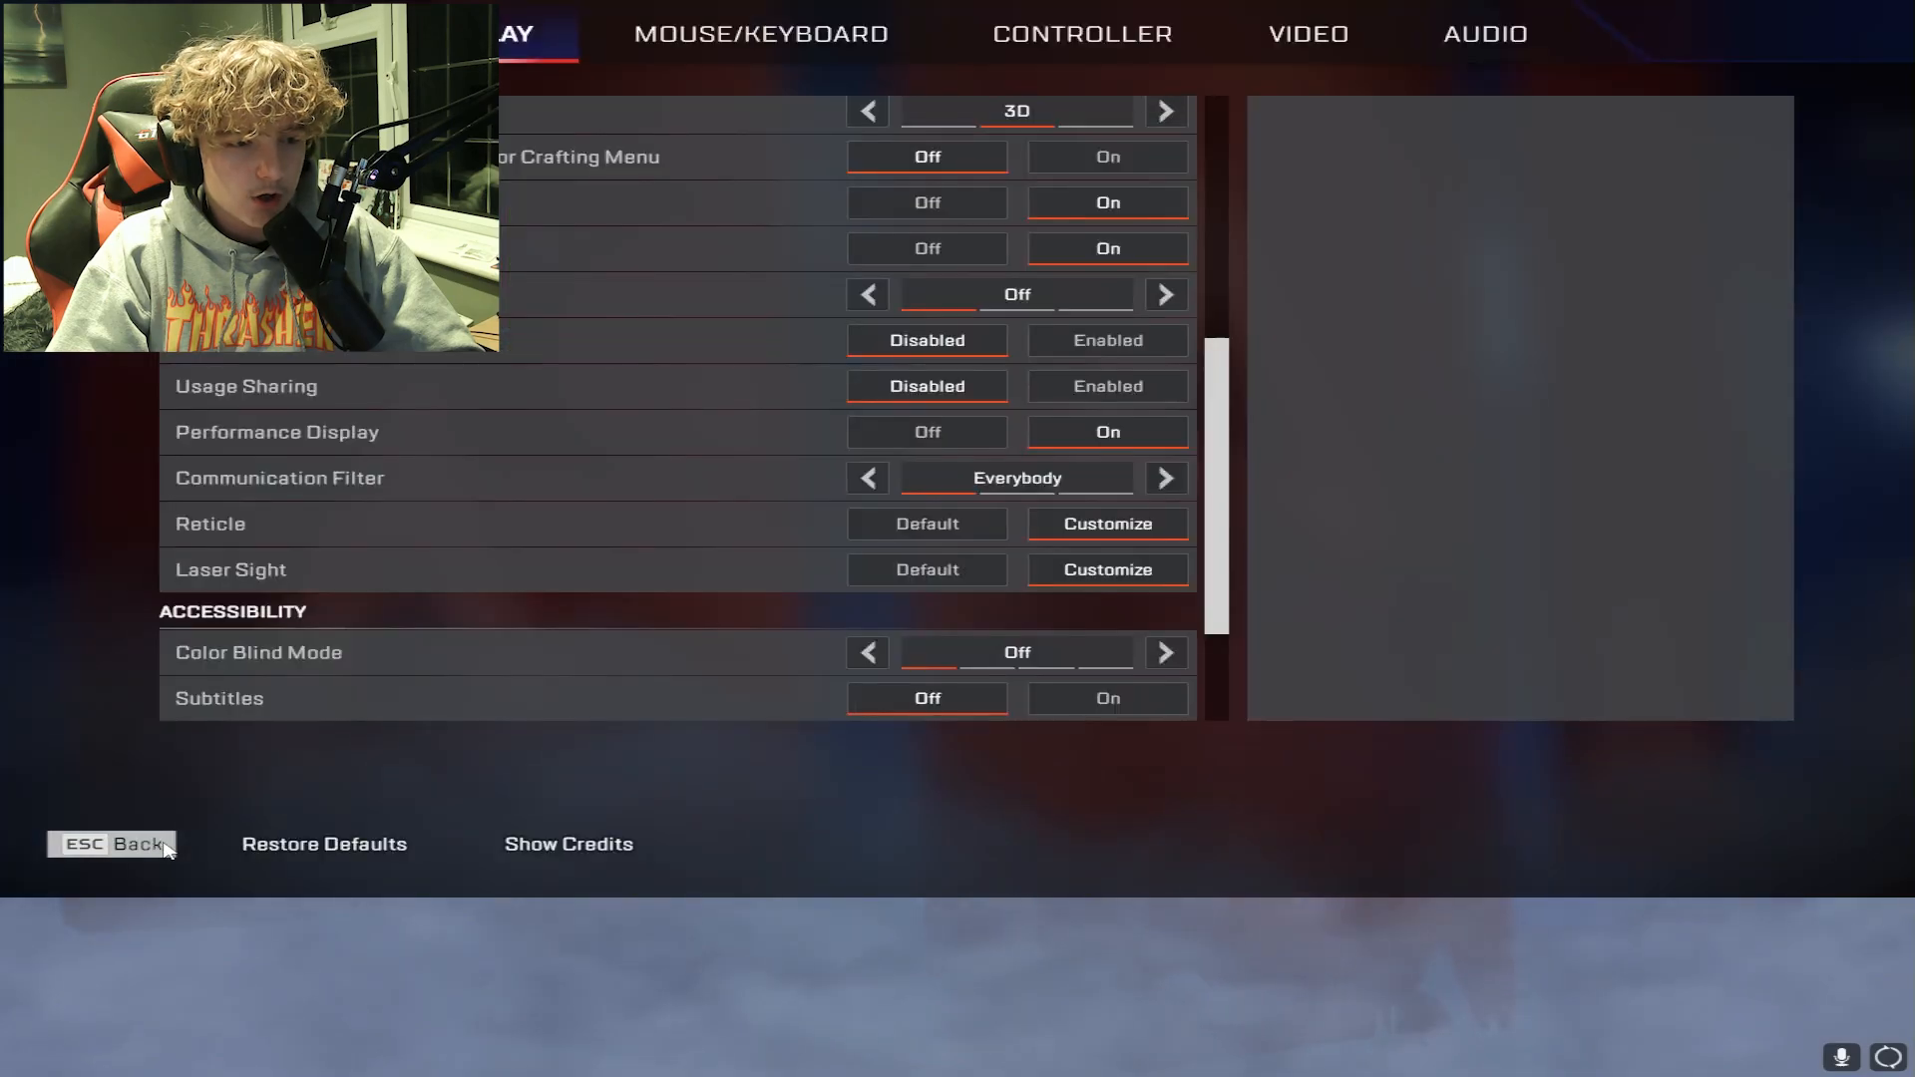
mouse_move(720, 644)
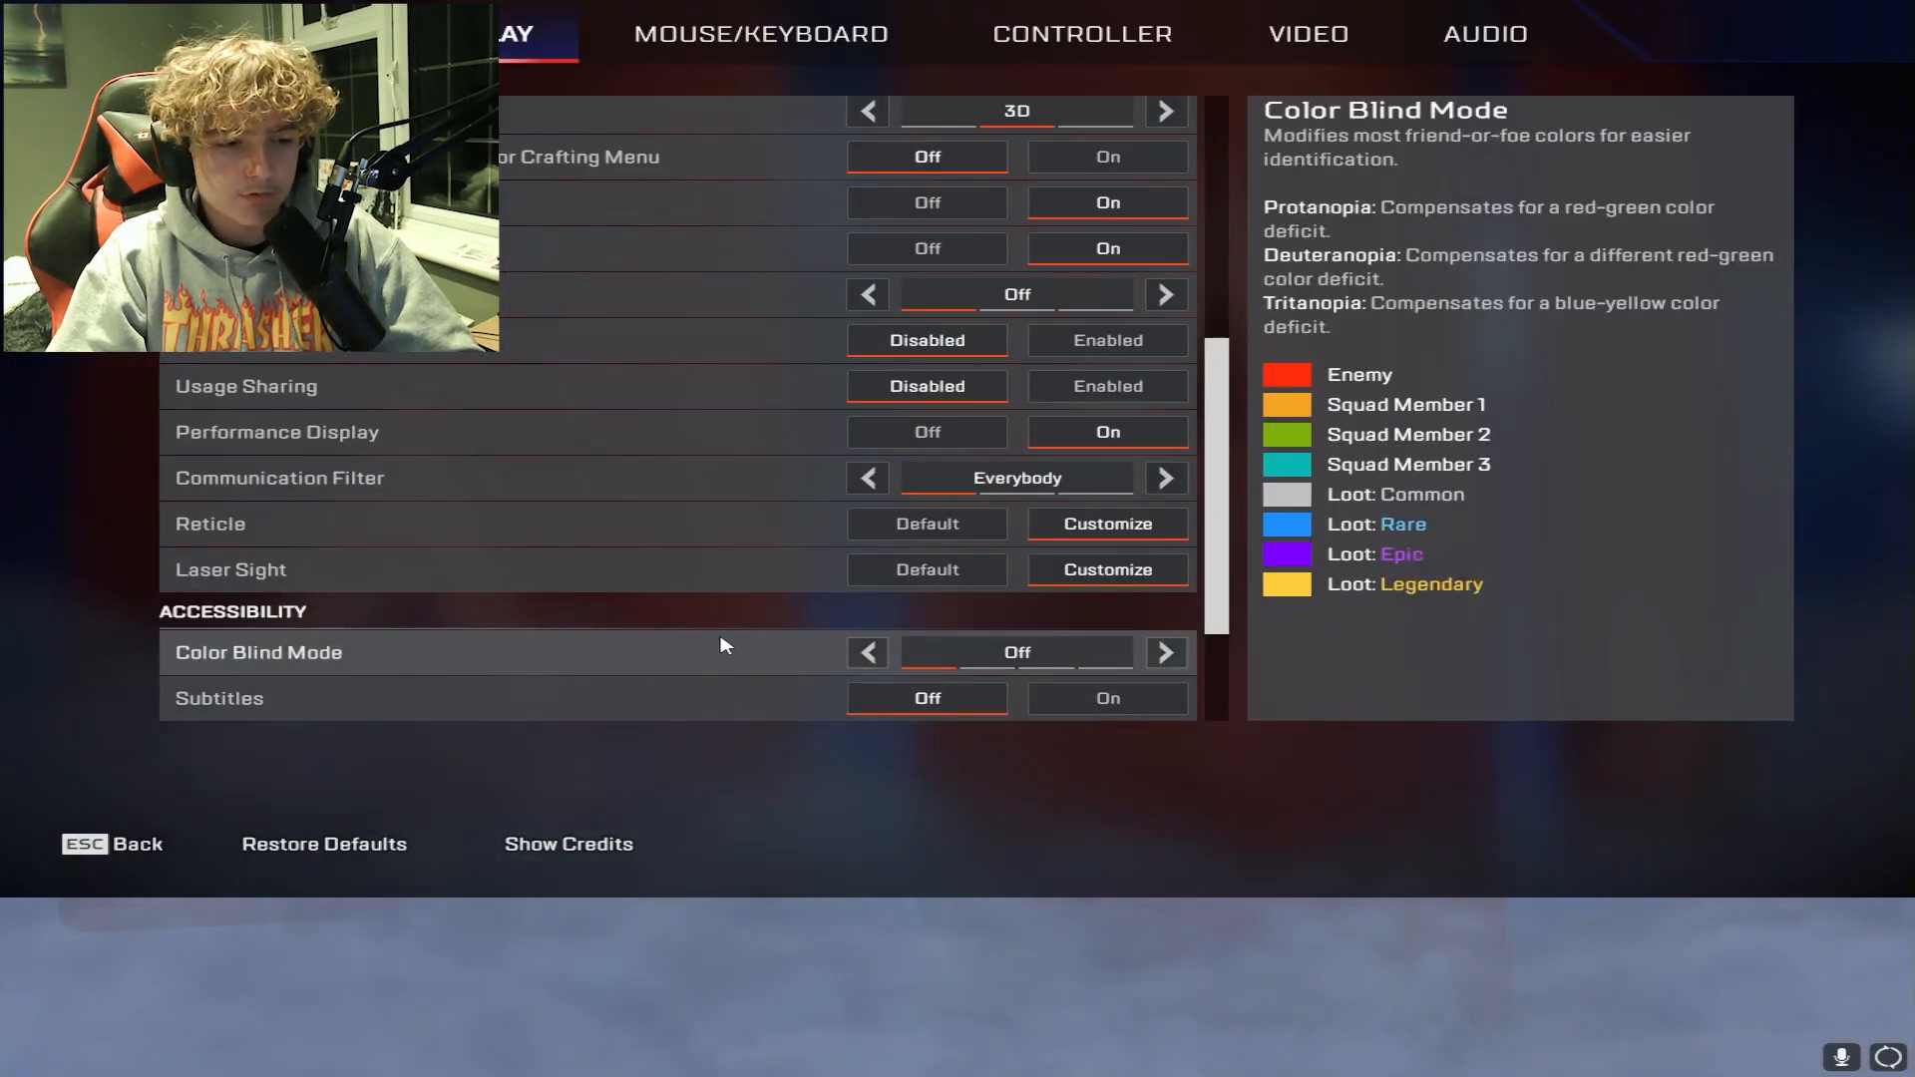
scroll(down, 3)
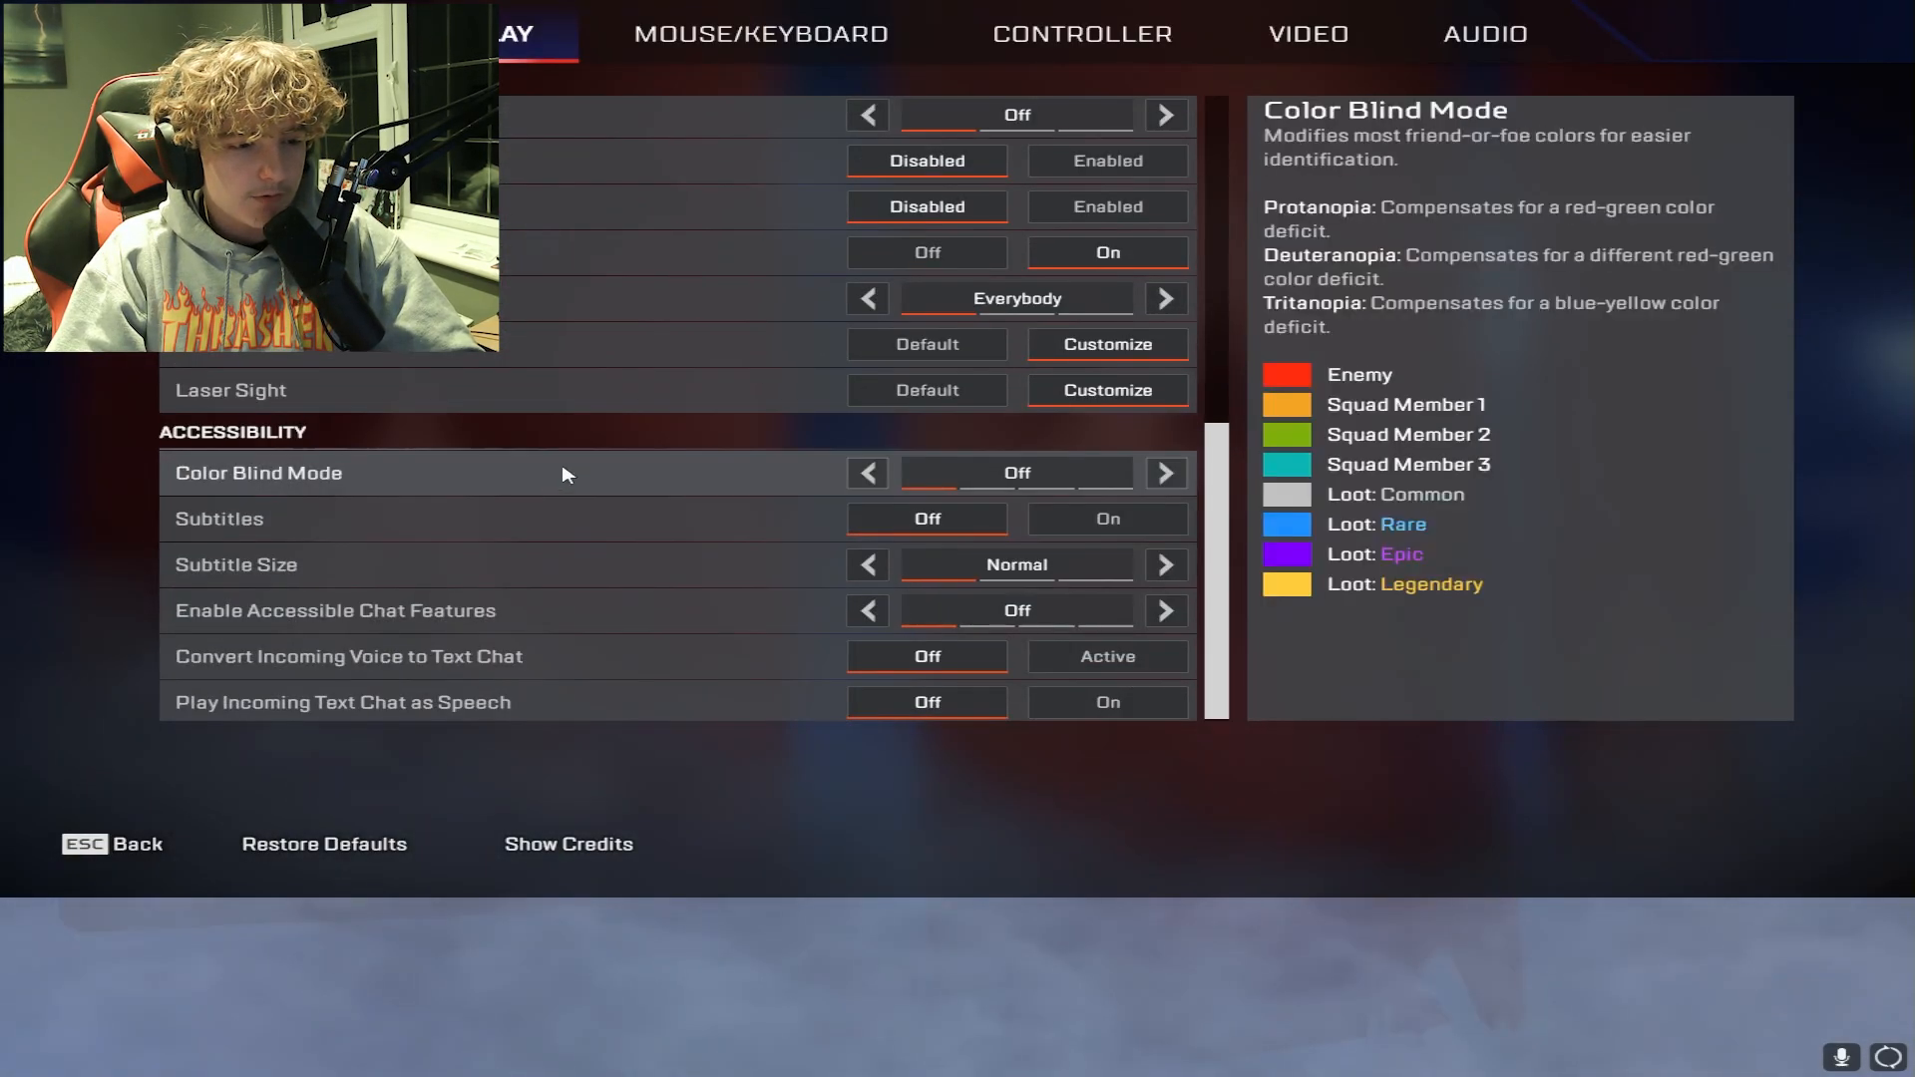
mouse_move(524, 566)
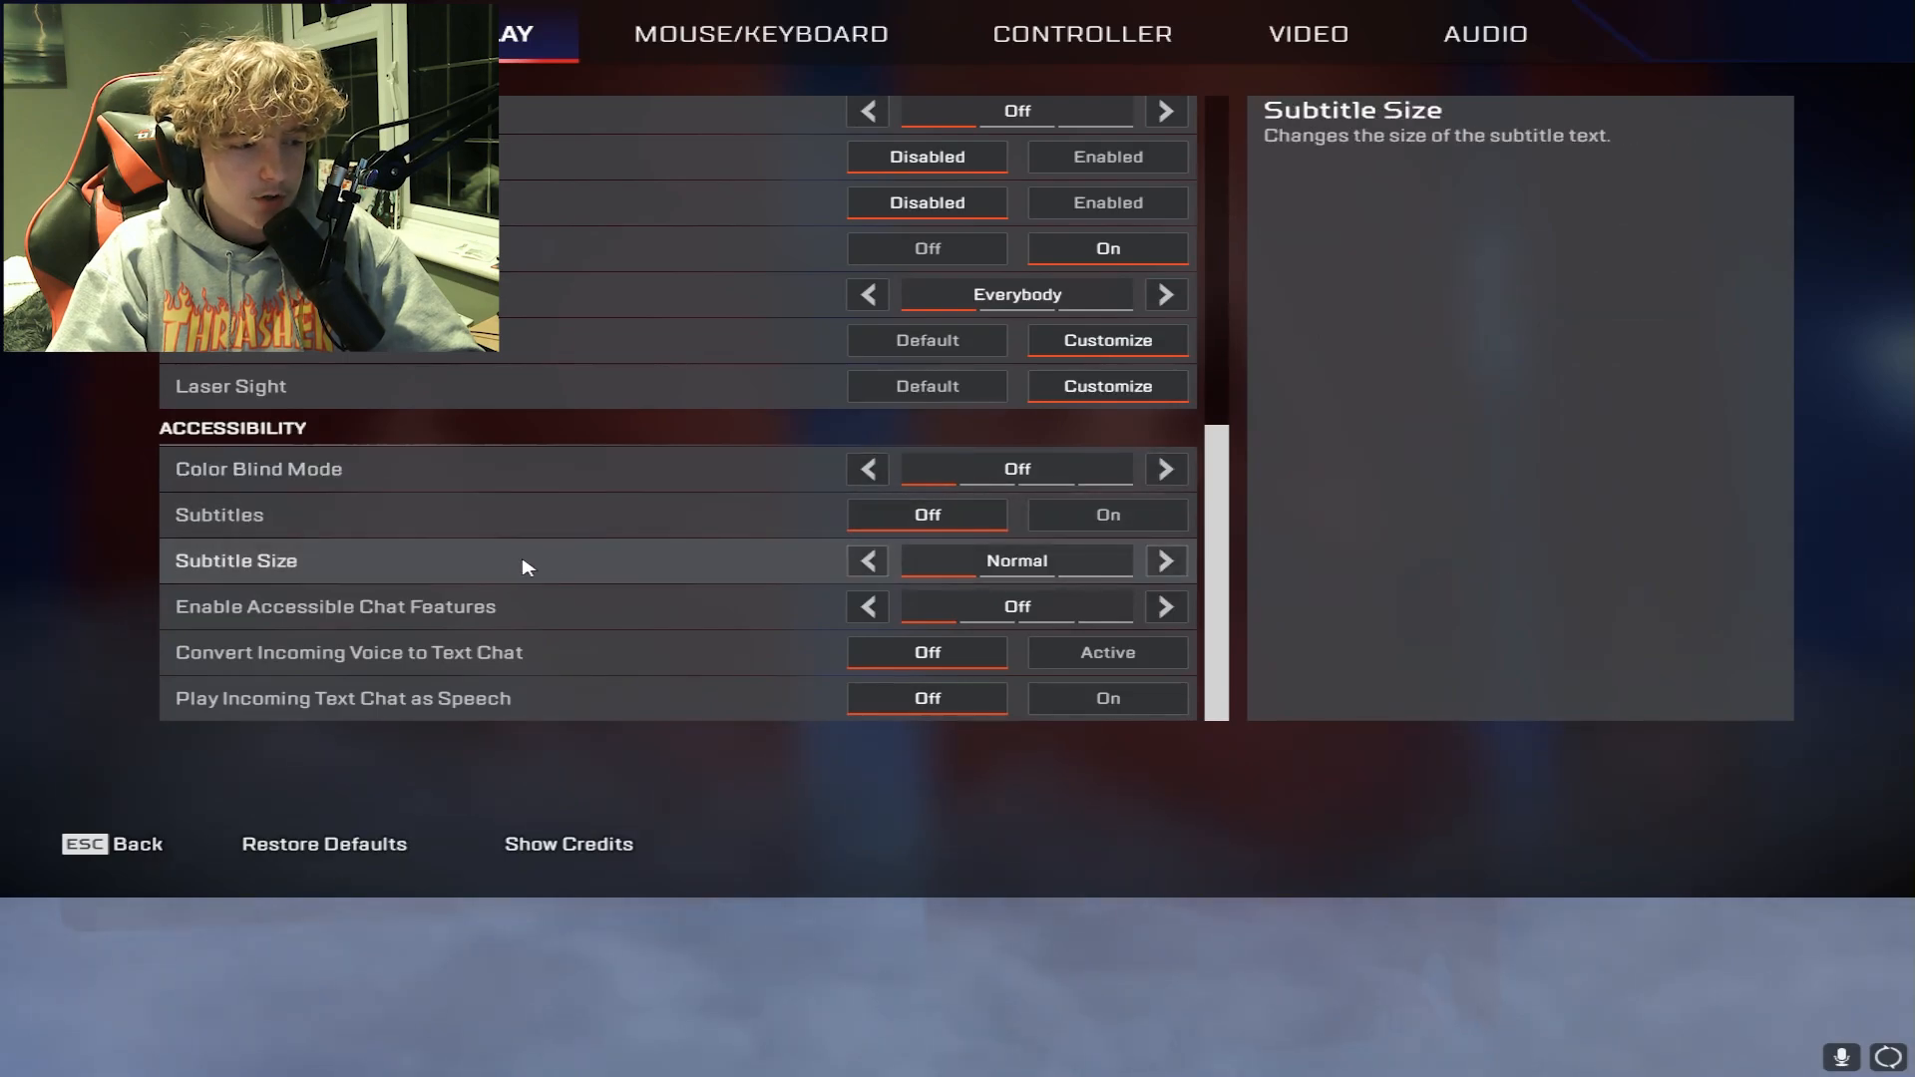
mouse_move(445, 606)
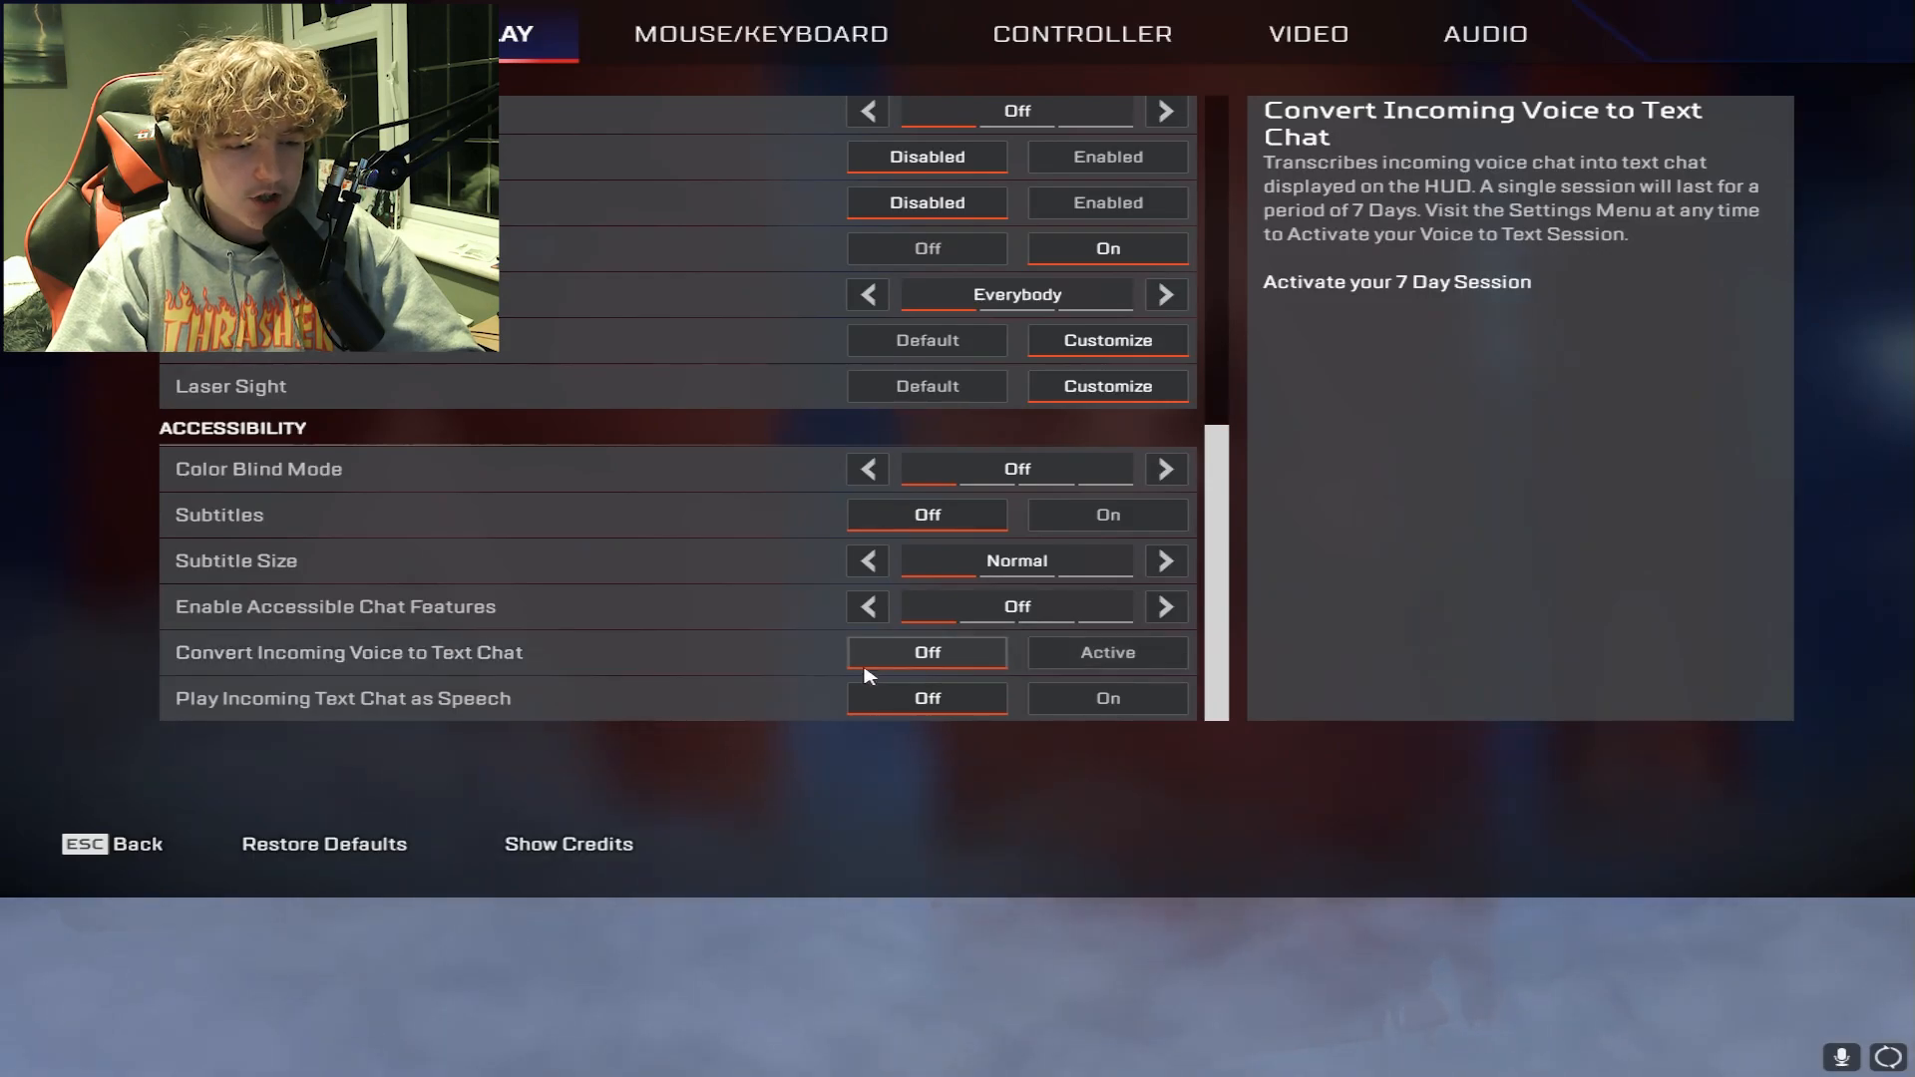
mouse_move(708, 699)
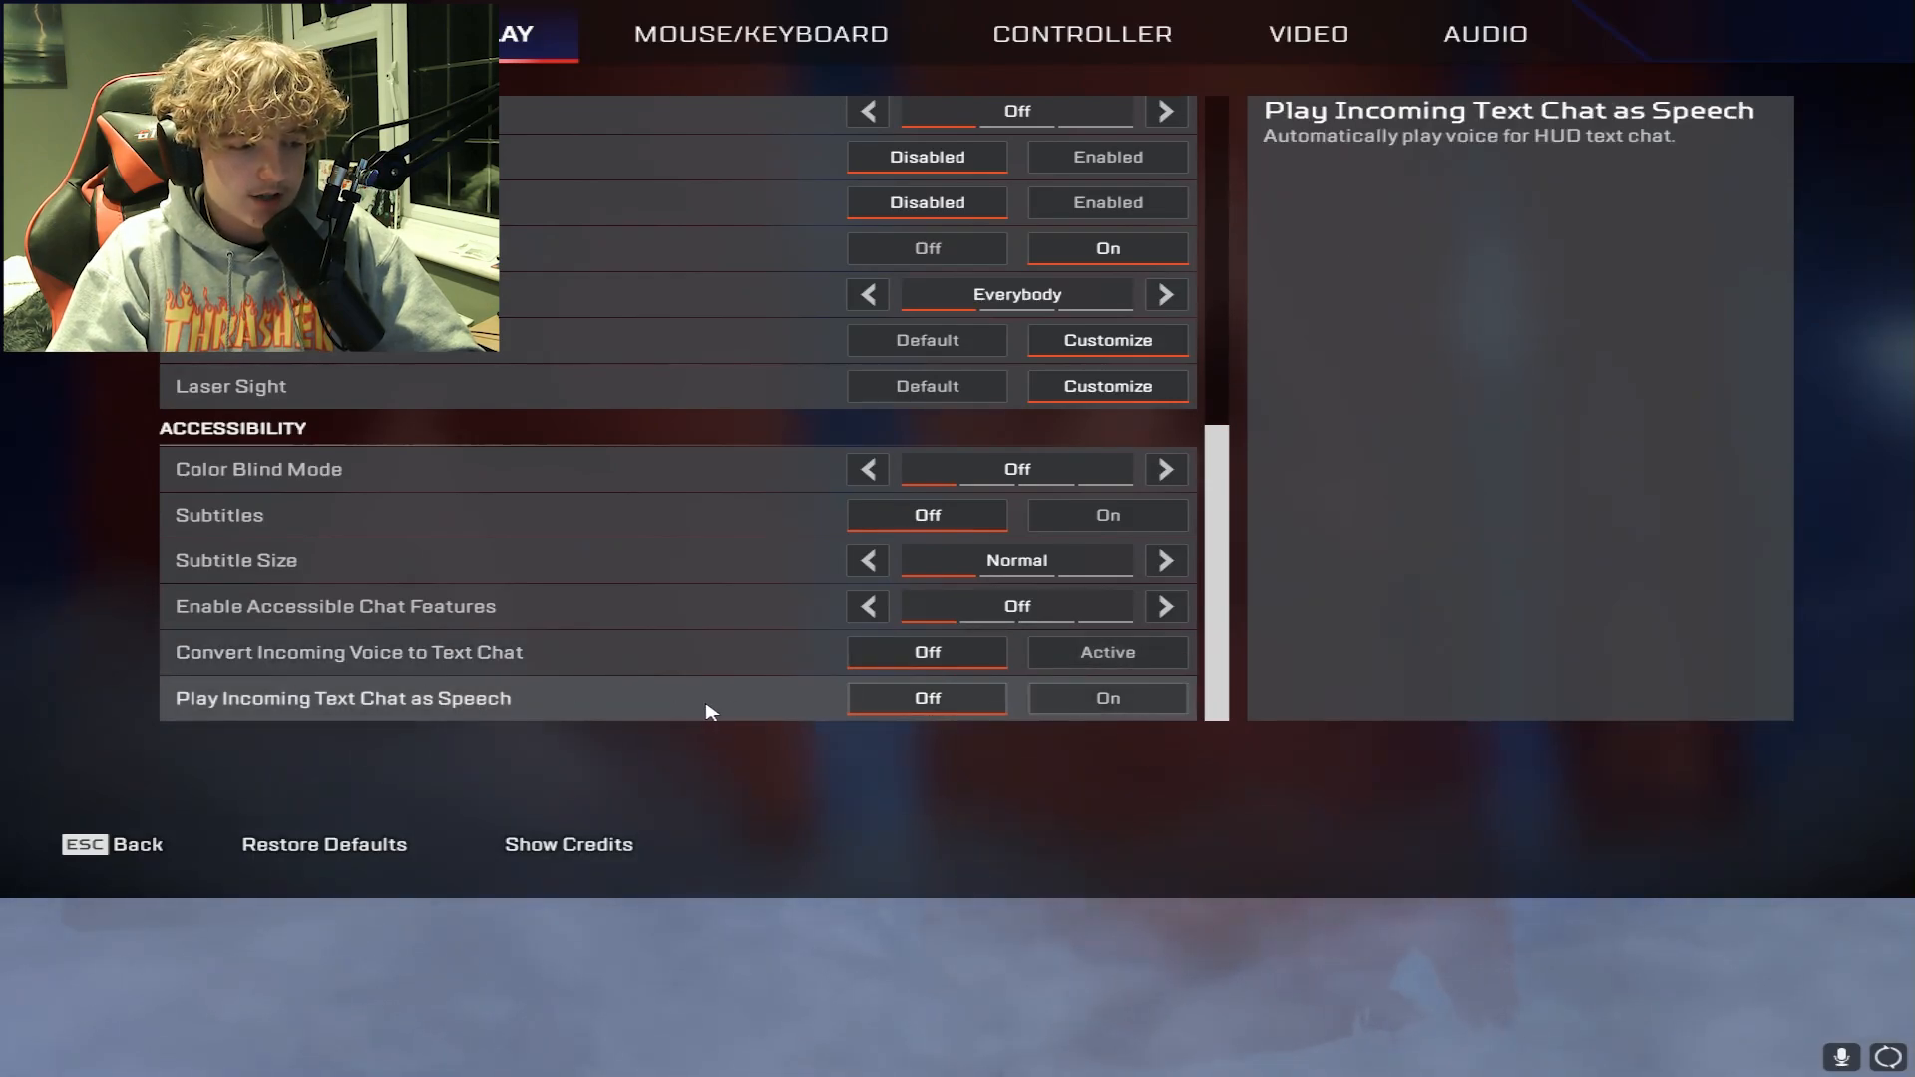
click(1484, 34)
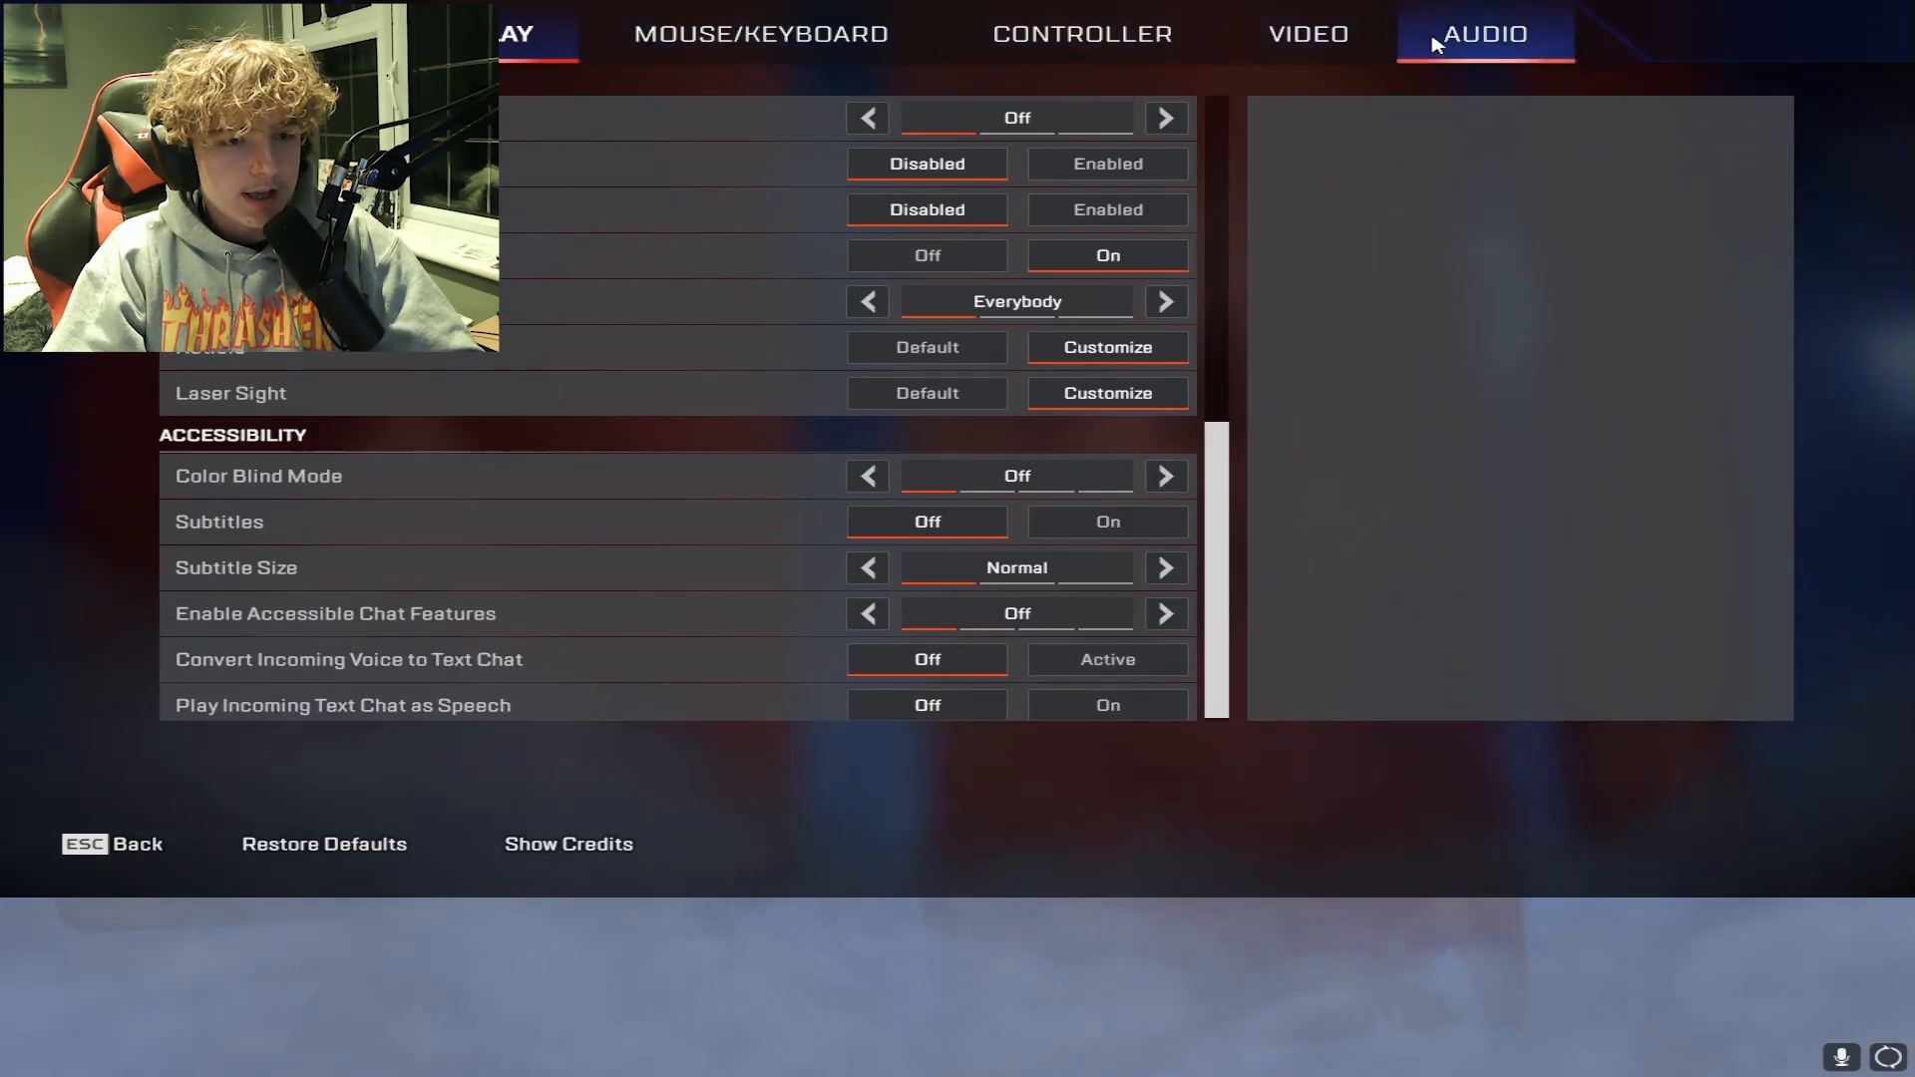
Show video settings: full screen, native 4:3 at 1440x1080, FOV ability scaling disabled.
click(1307, 34)
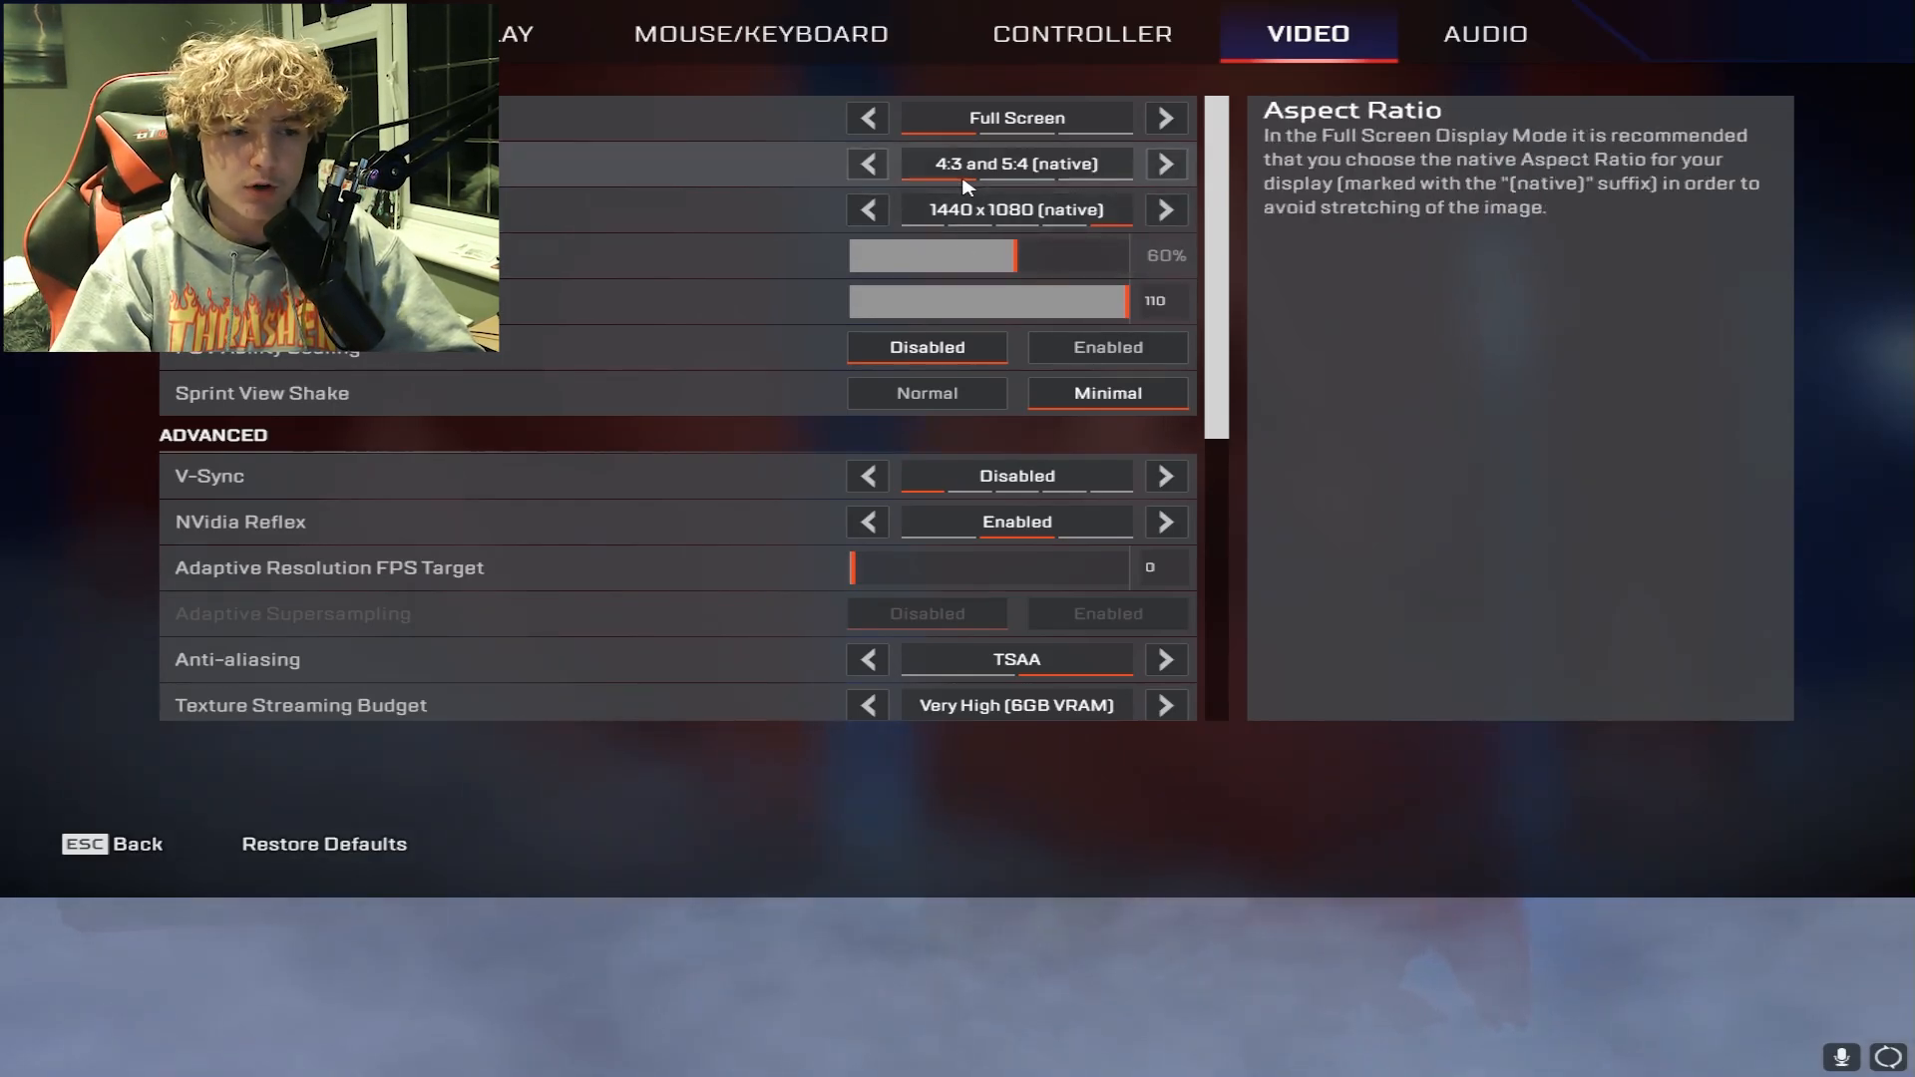
mouse_move(651, 307)
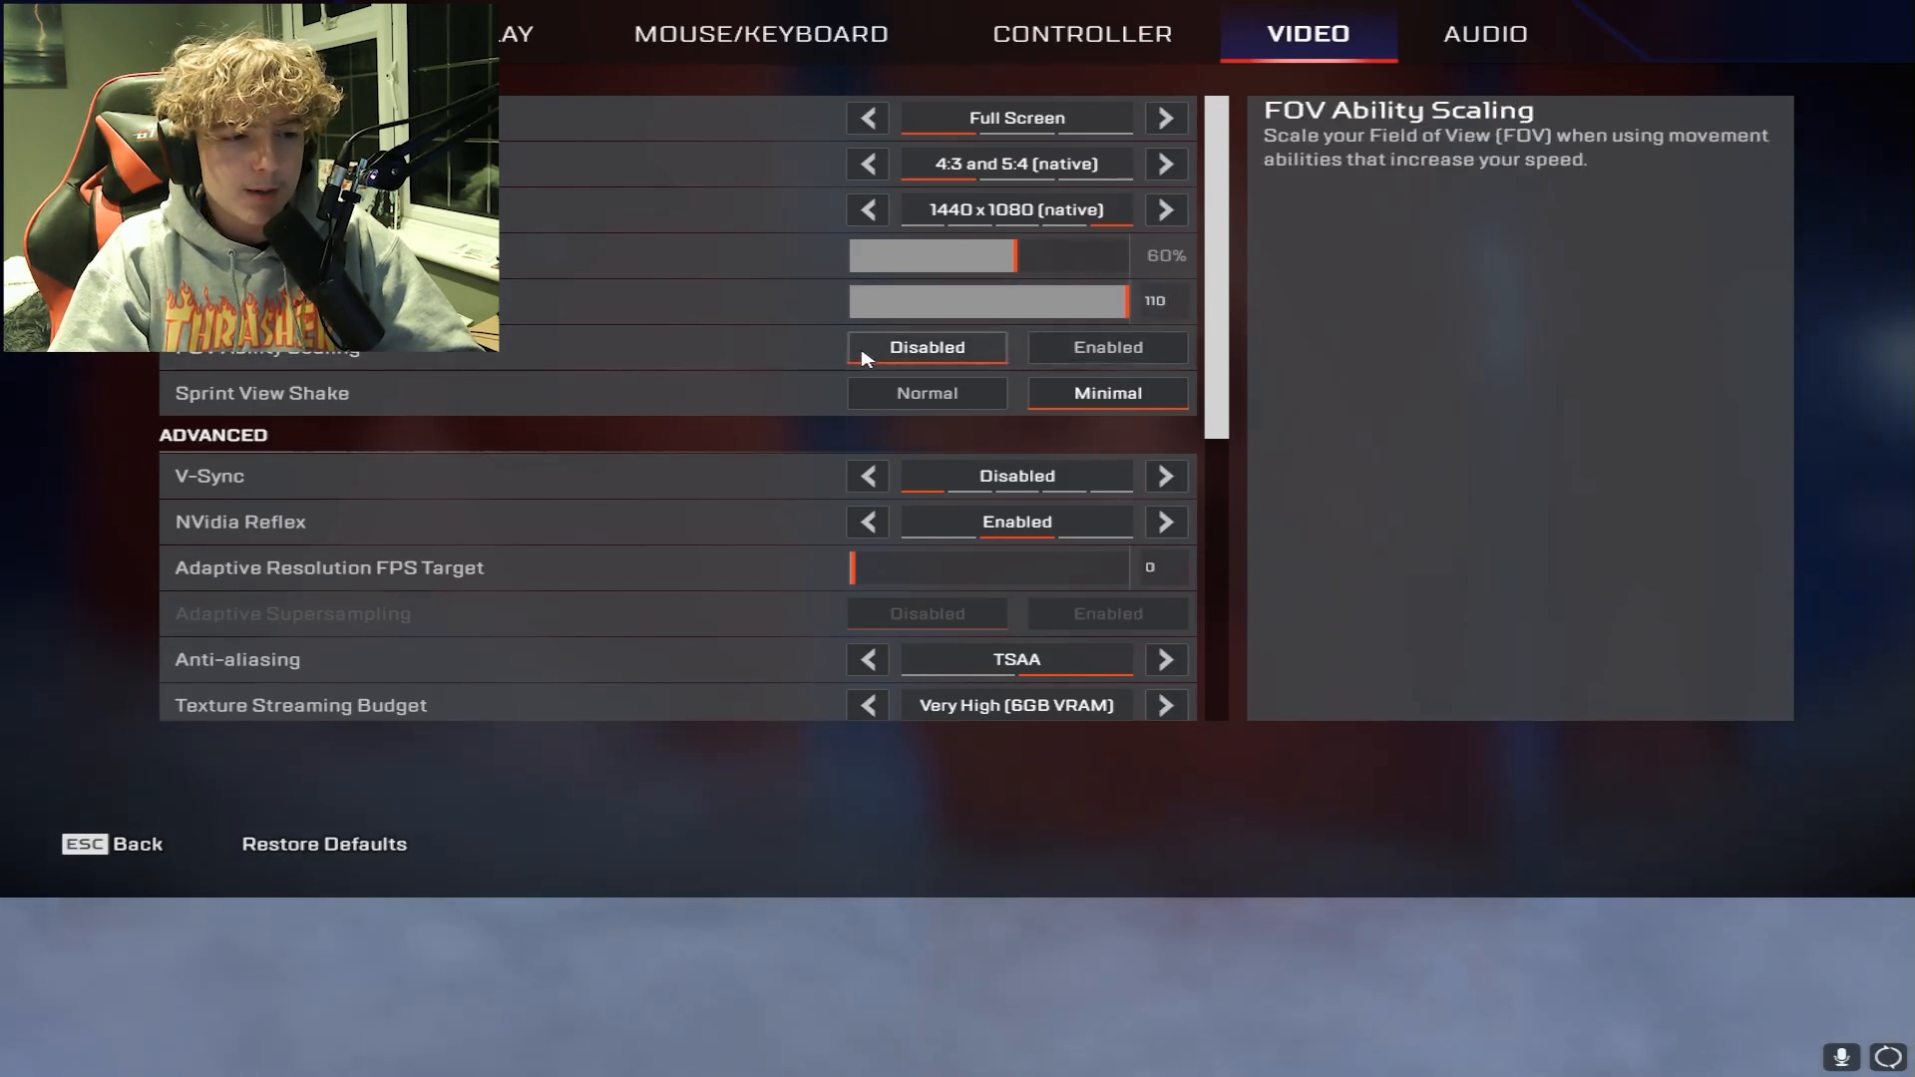
mouse_move(940, 383)
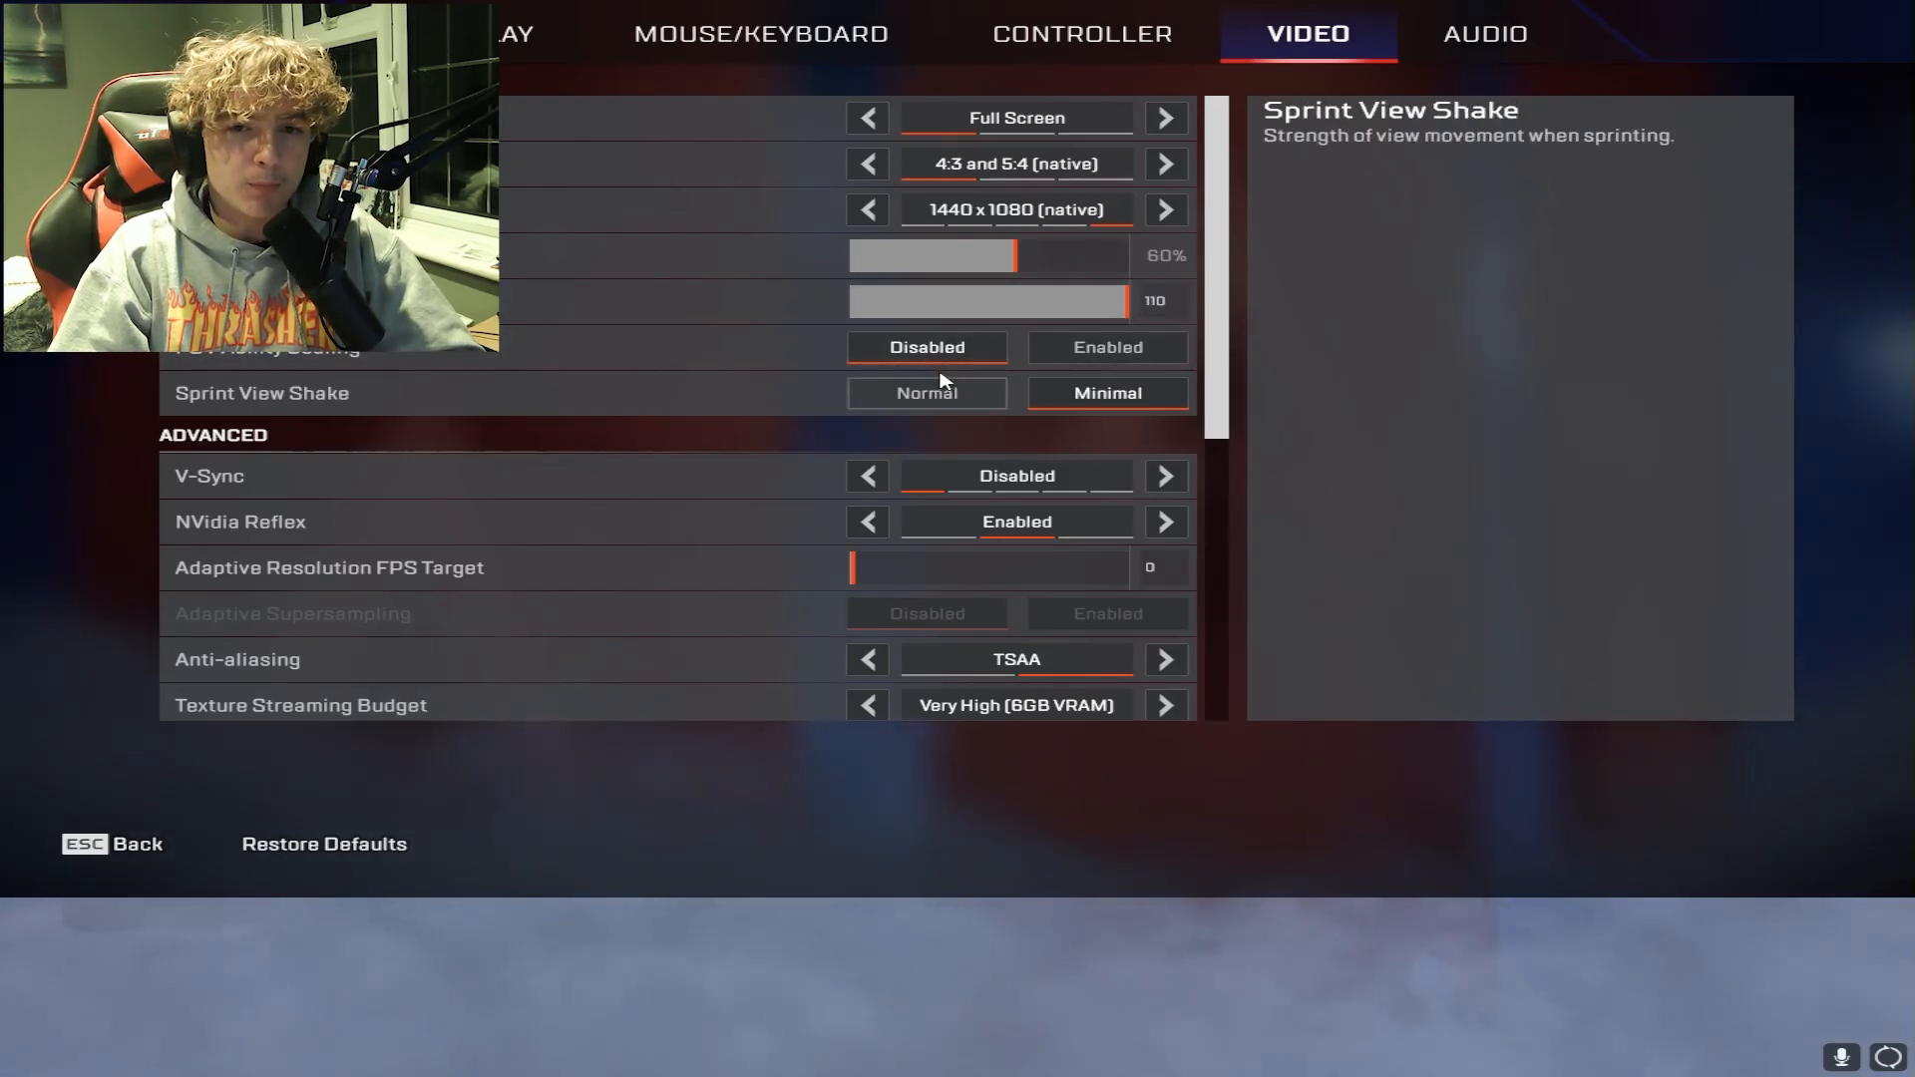
mouse_move(925, 339)
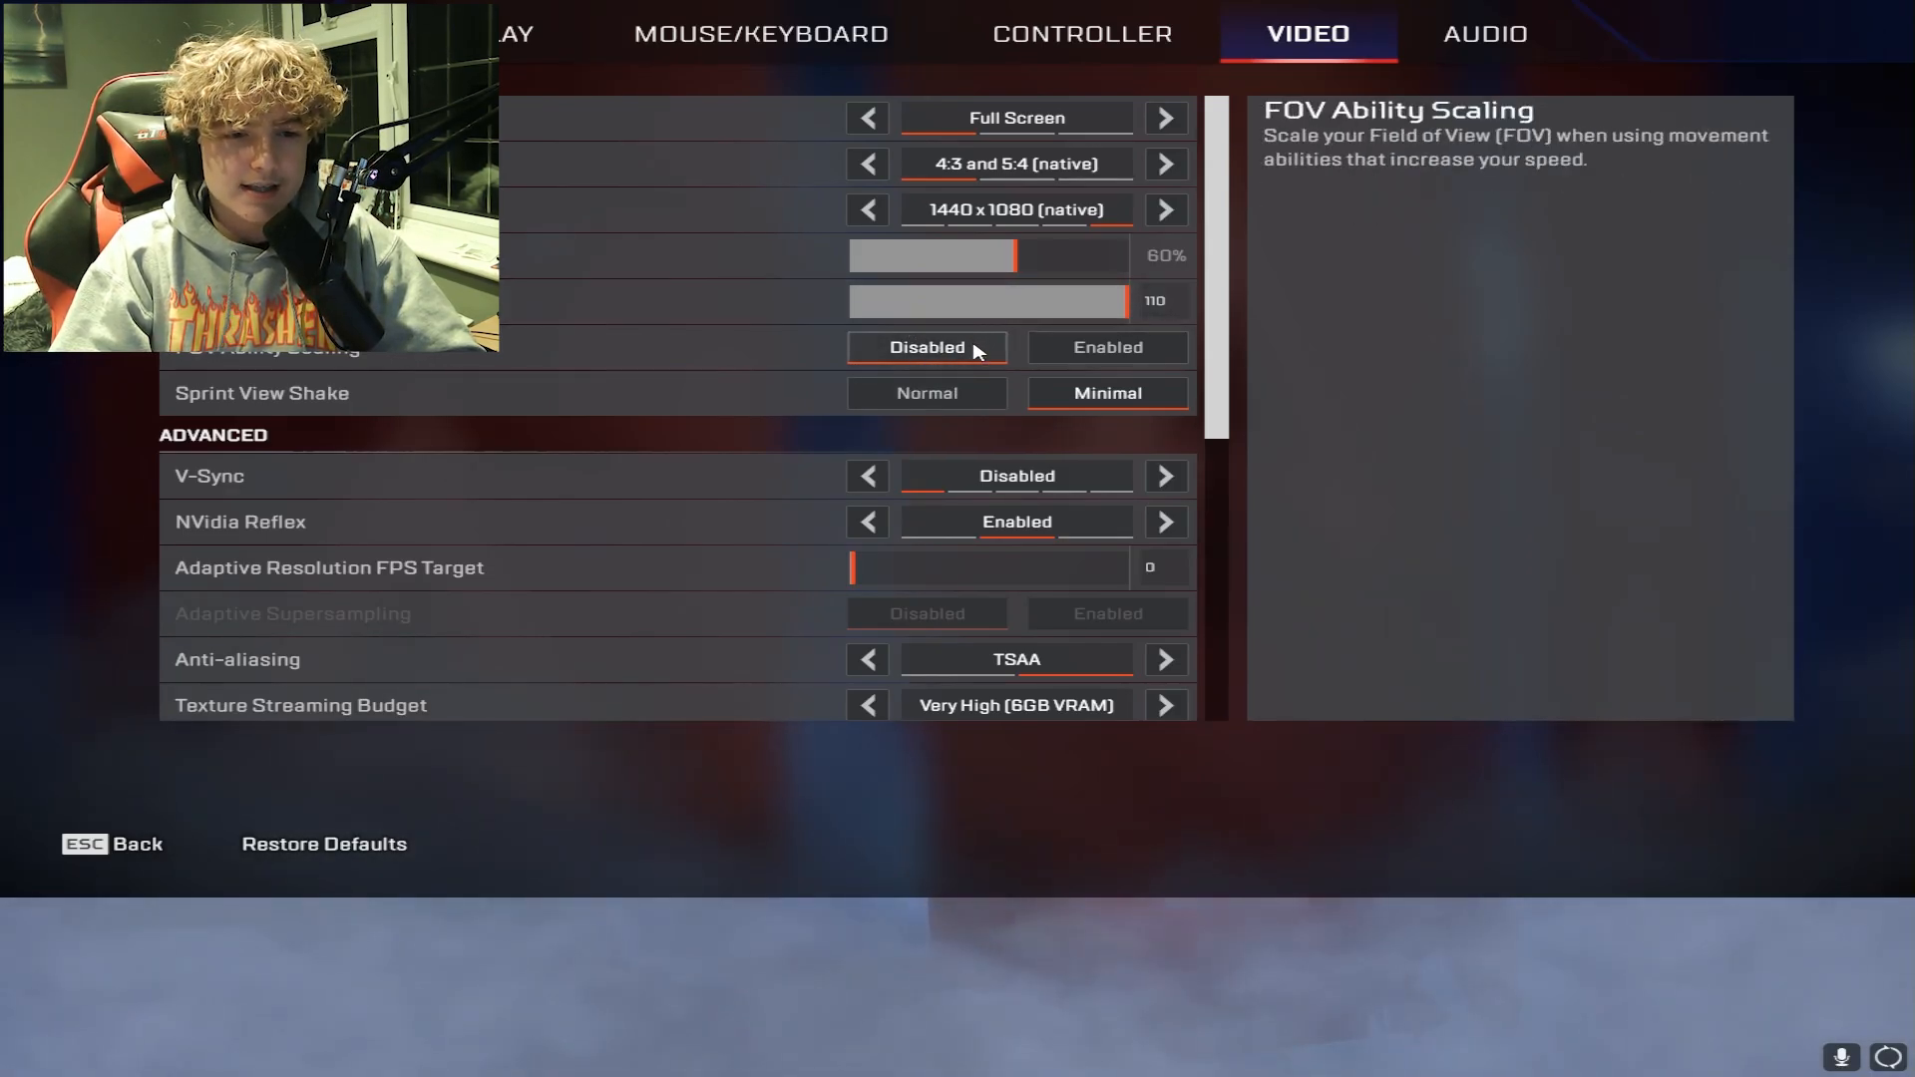
mouse_move(415, 405)
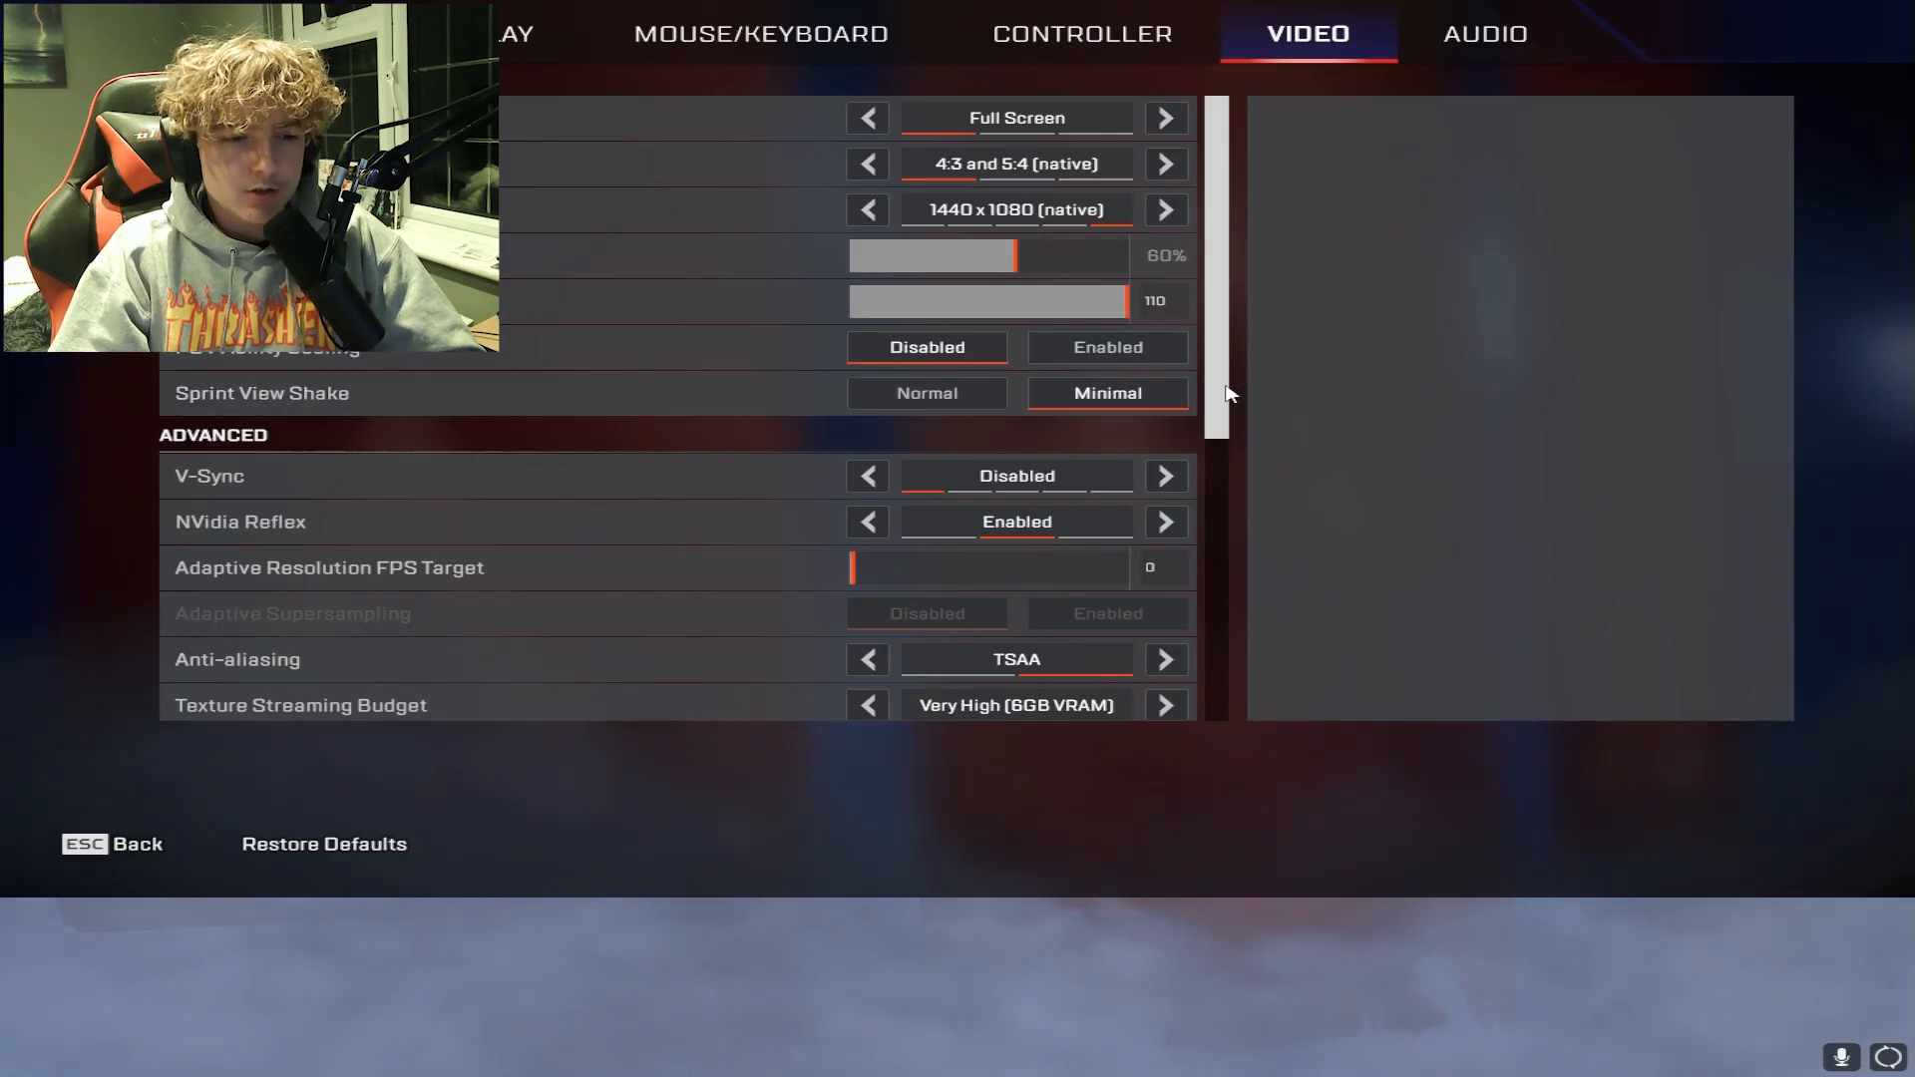
Set Texture Streaming Budget to Very Low (2GB VRAM) in the advanced video settings.
scroll(down, 3)
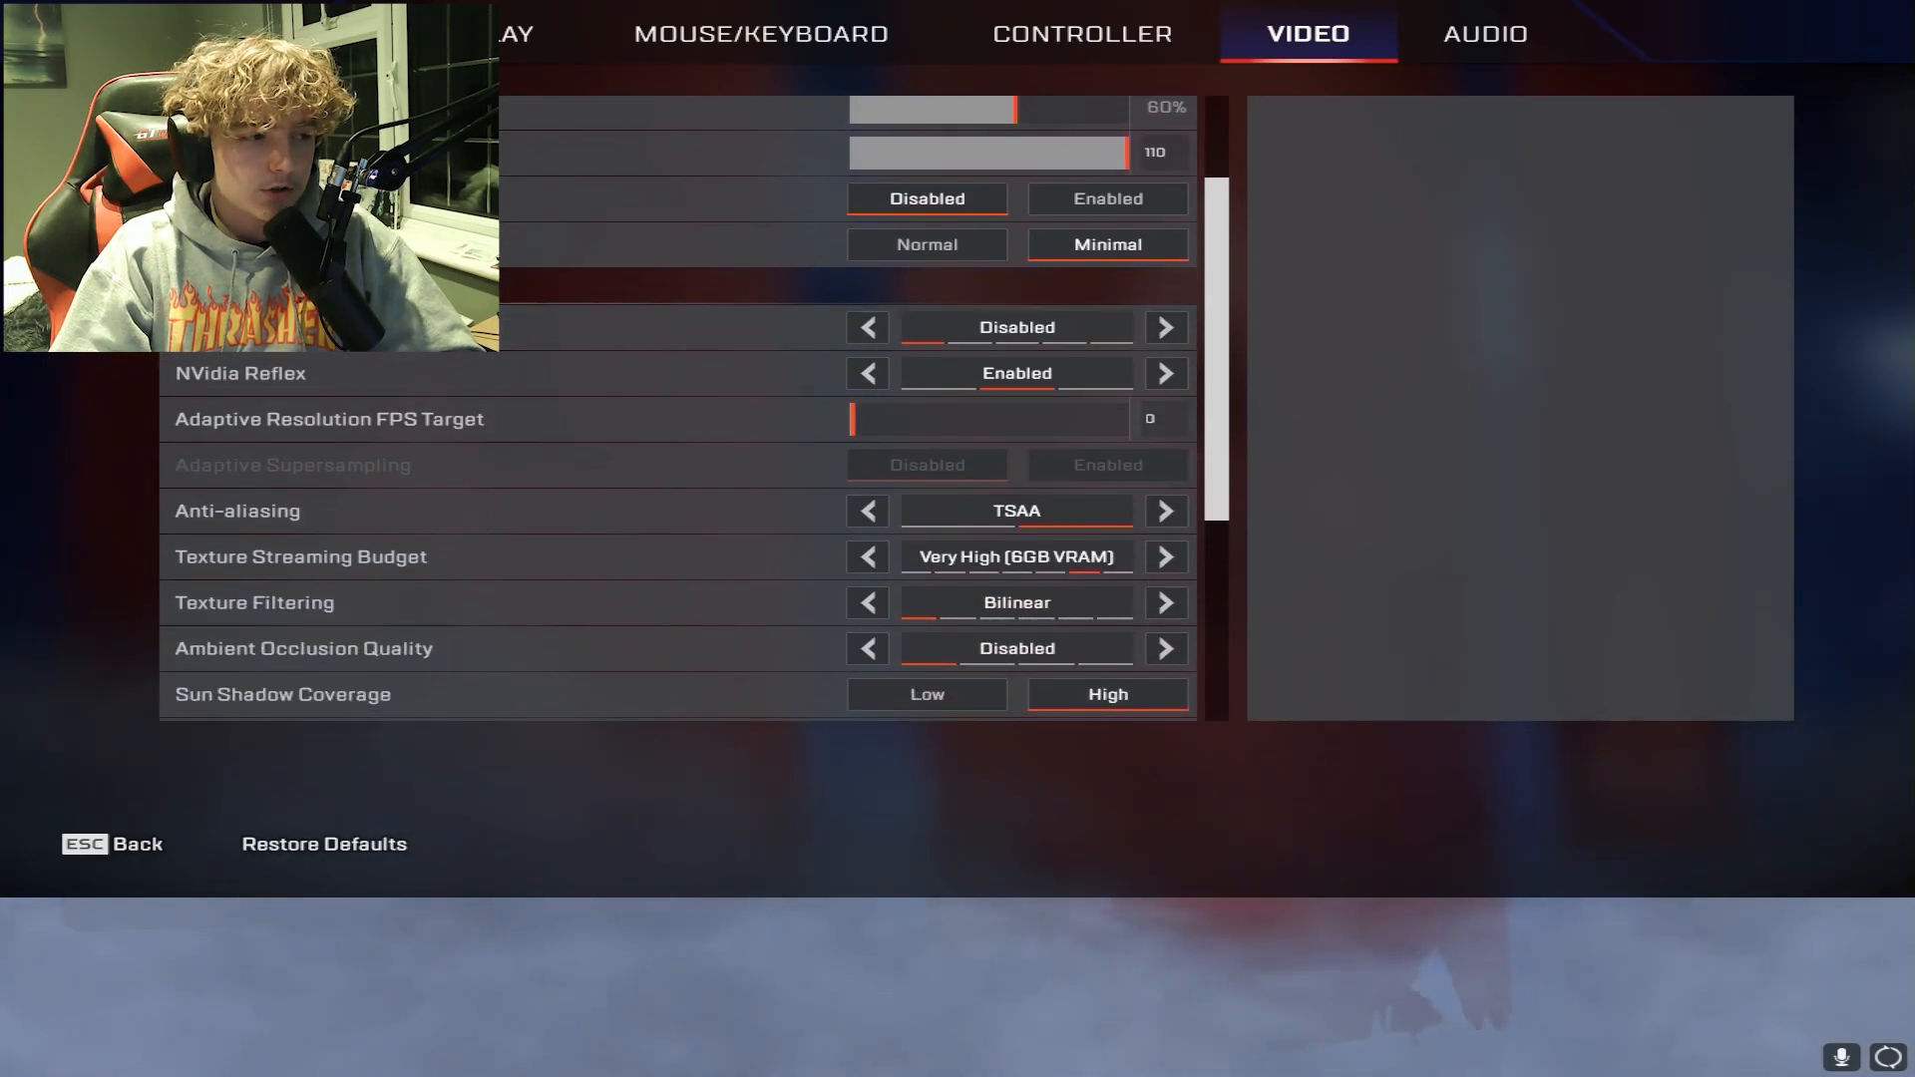
scroll(down, 3)
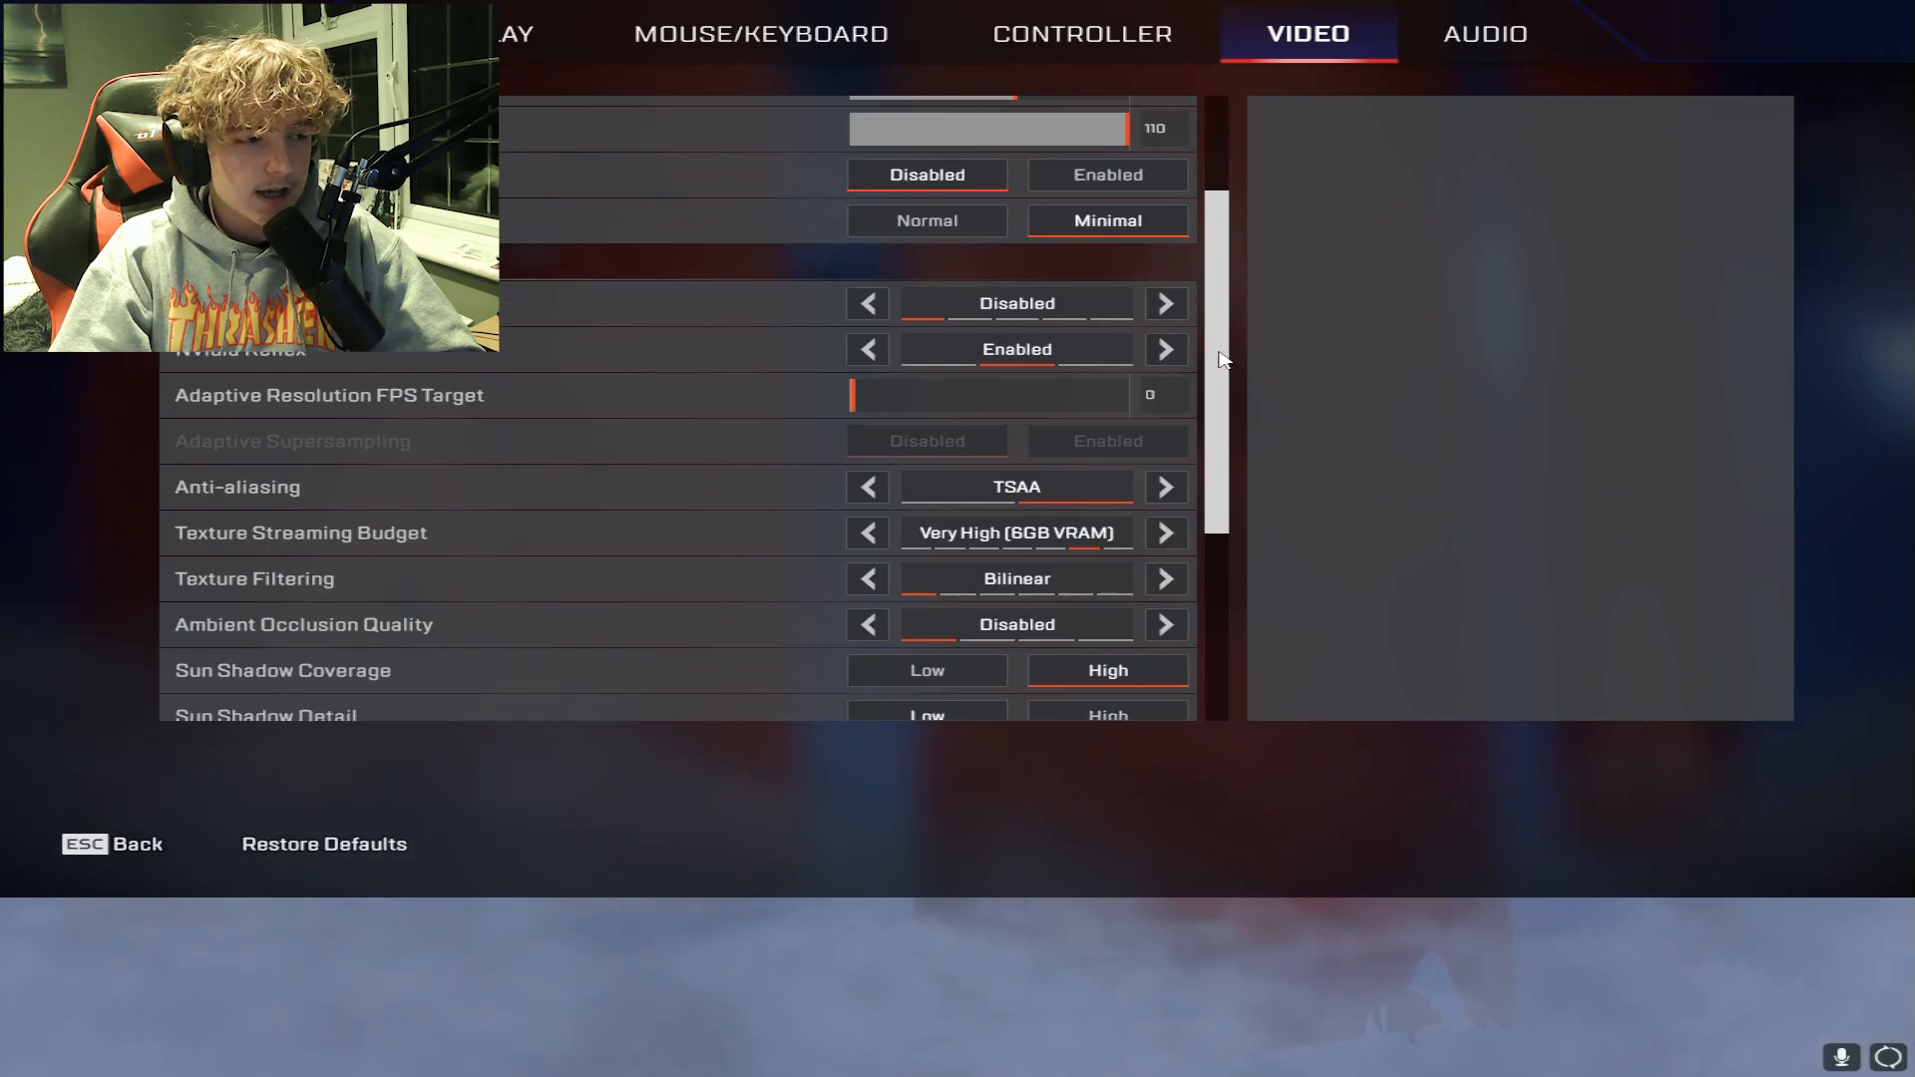
scroll(down, 3)
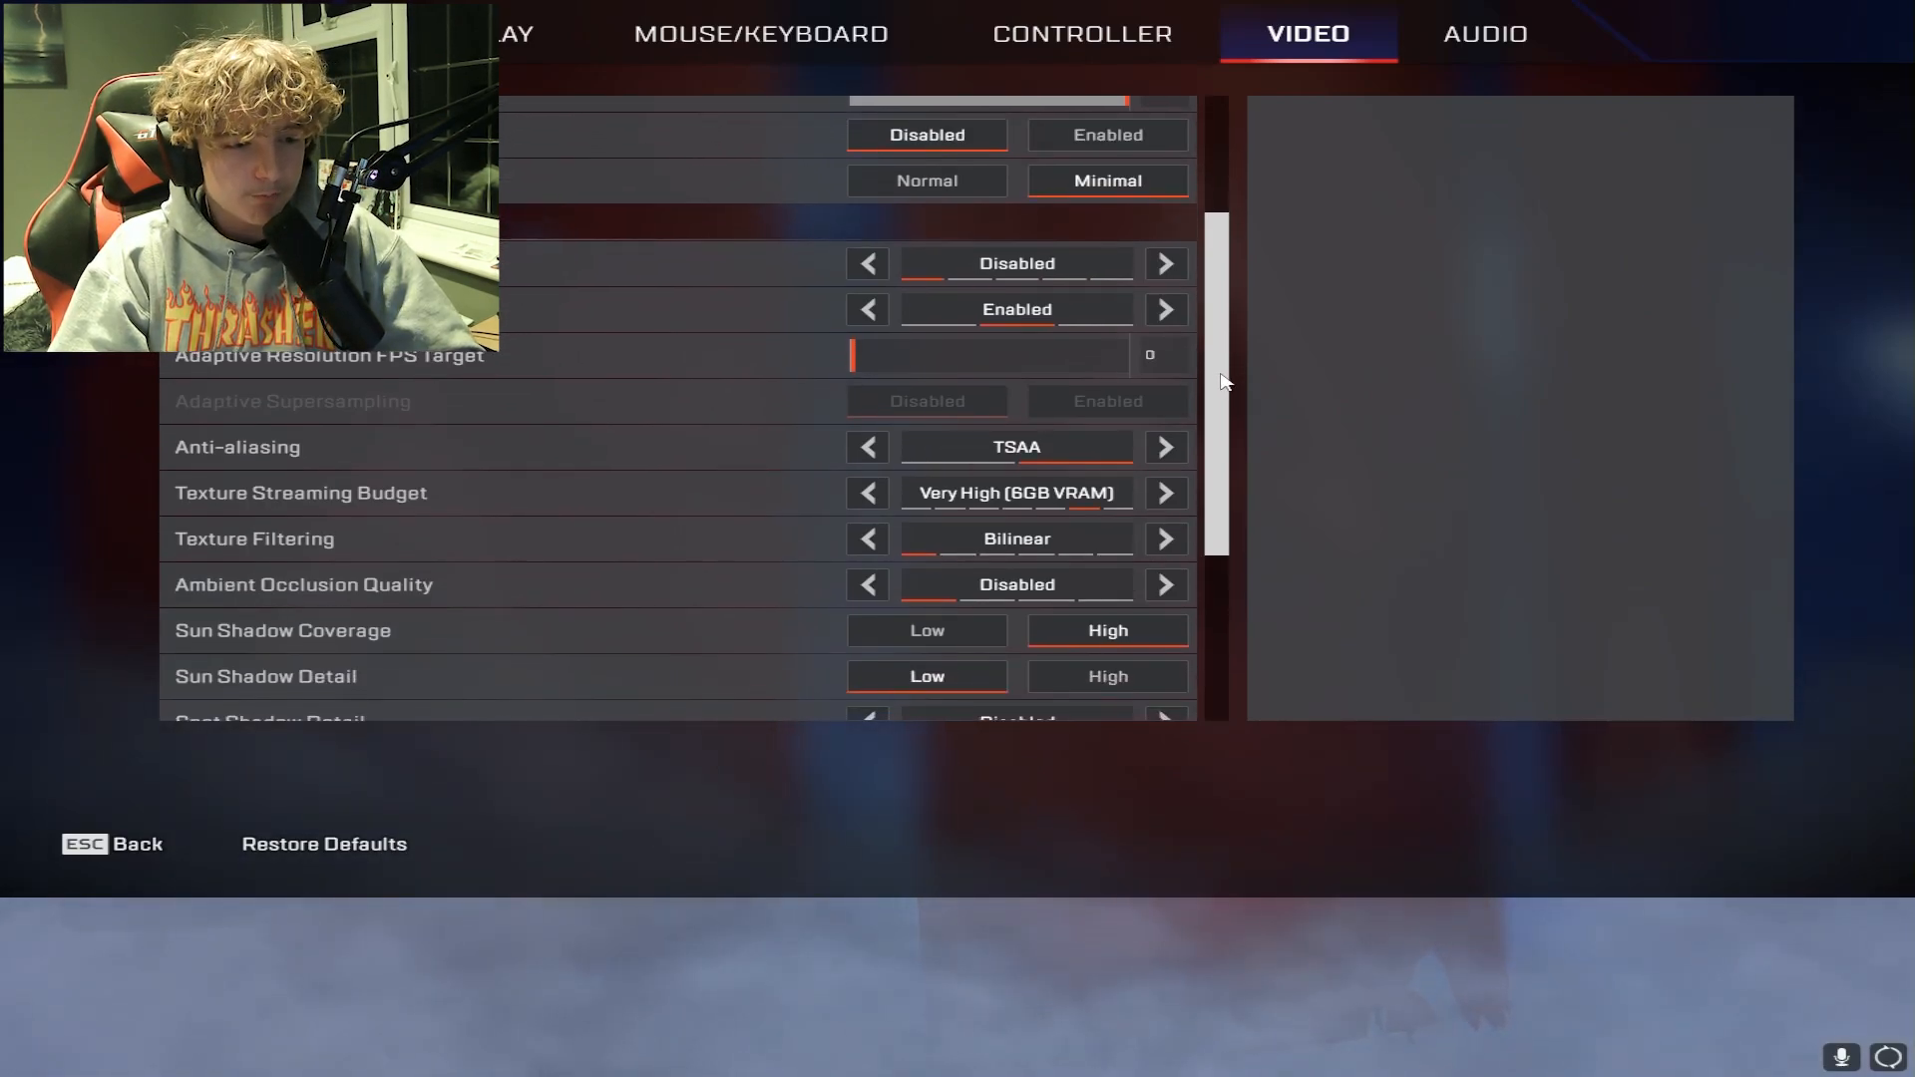
scroll(down, 3)
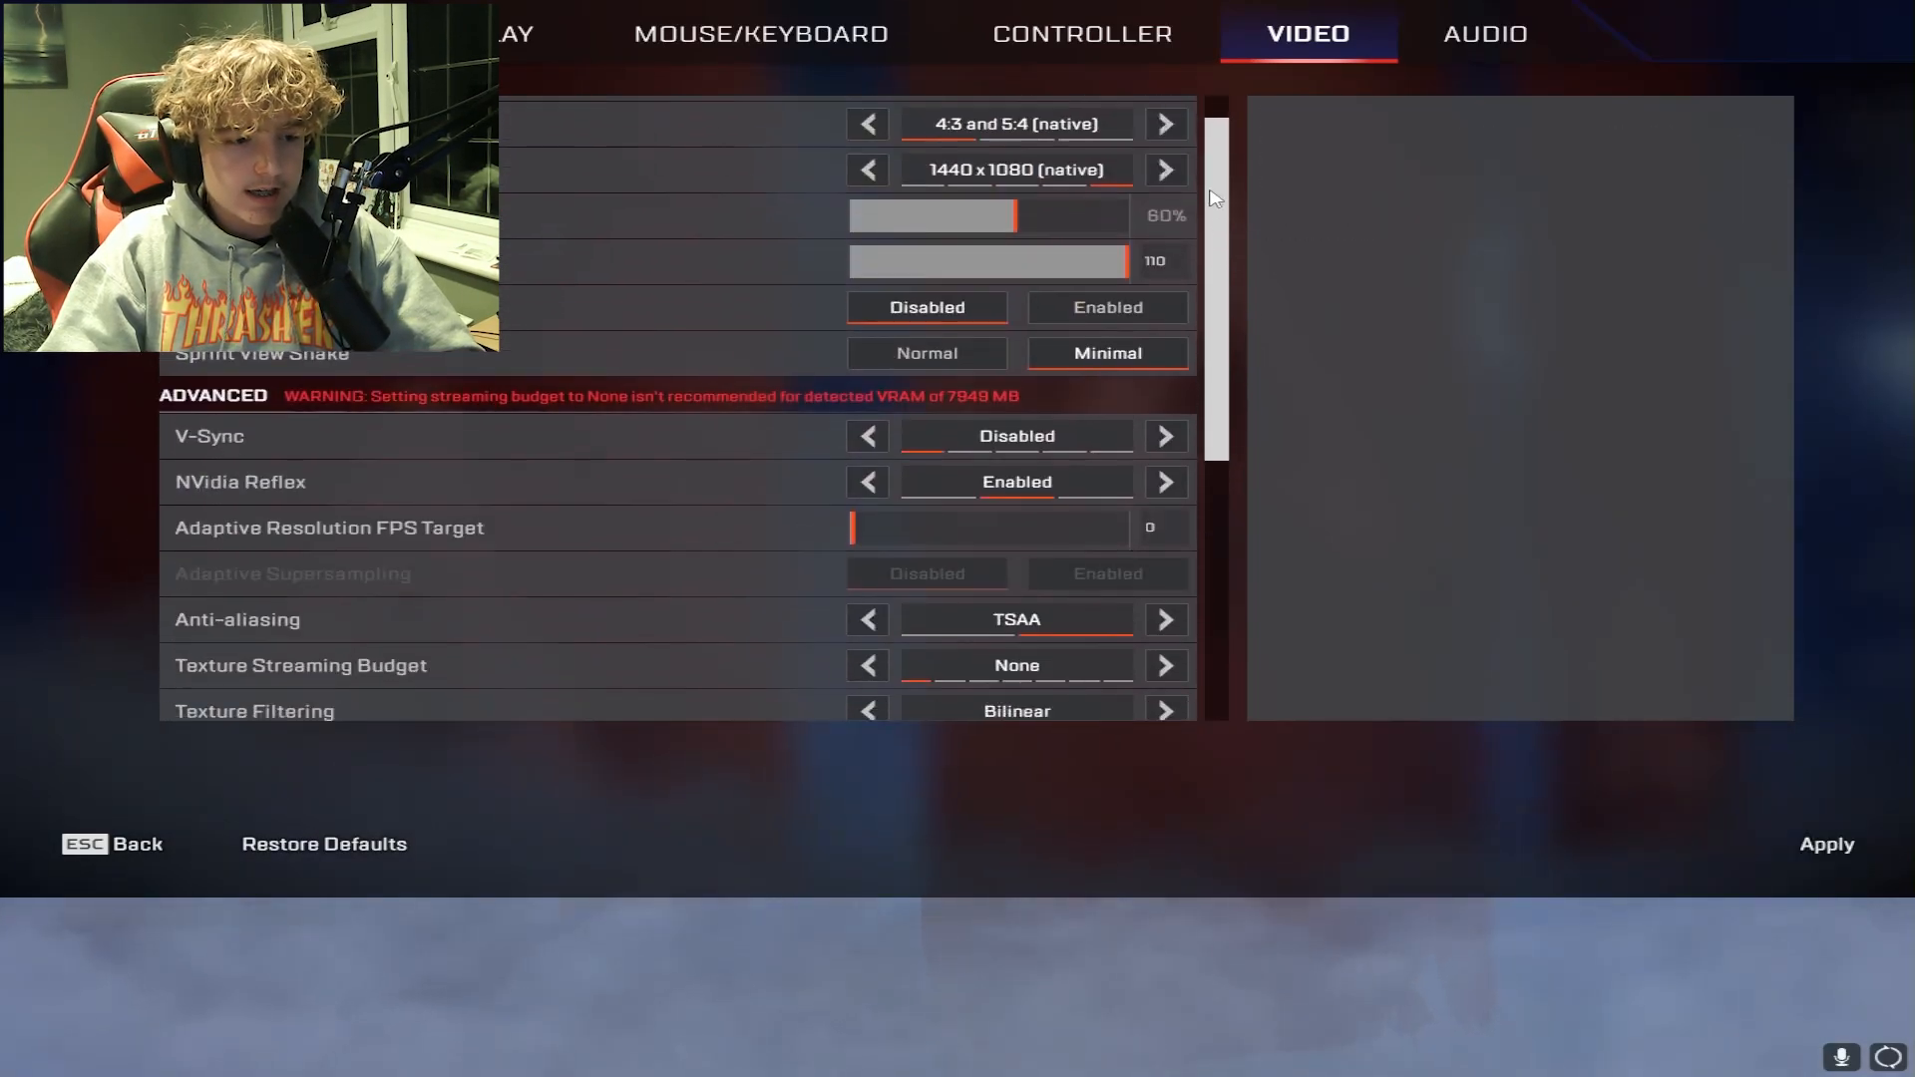
scroll(down, 3)
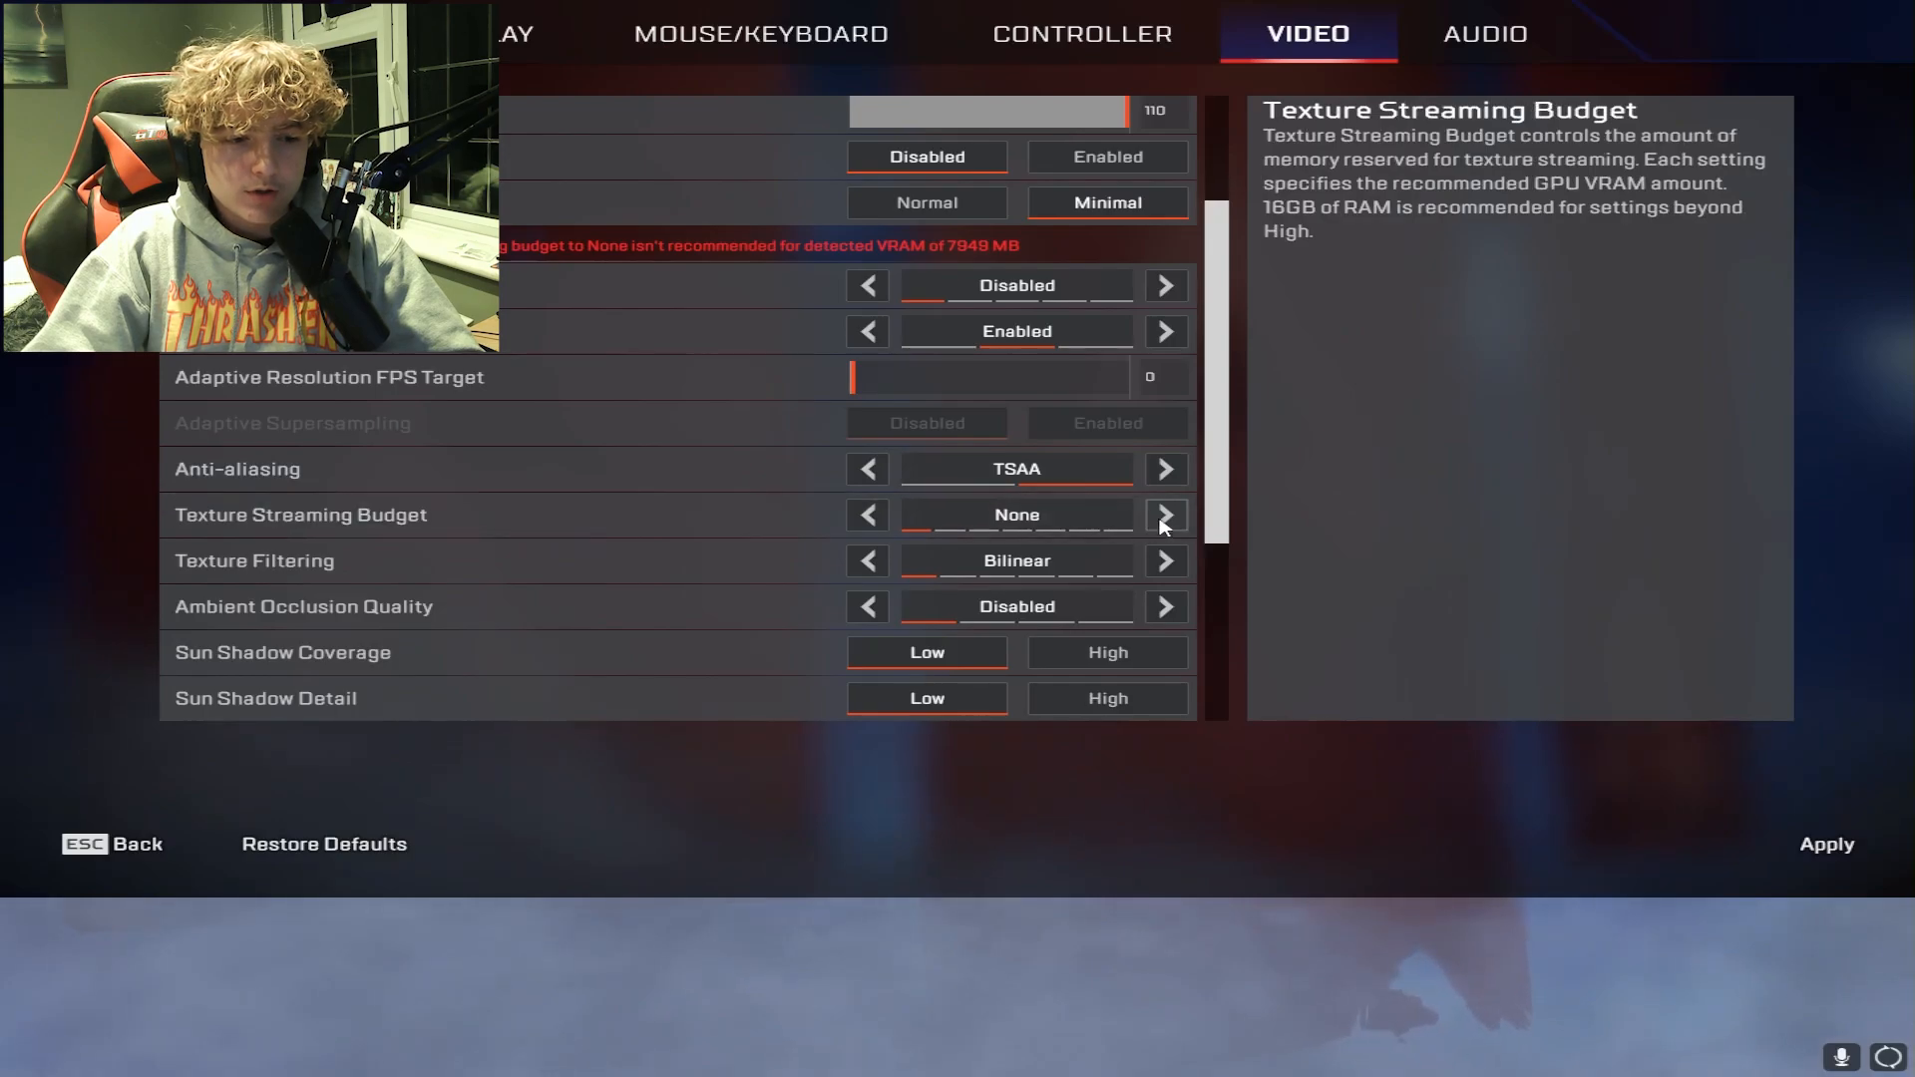
click(1162, 514)
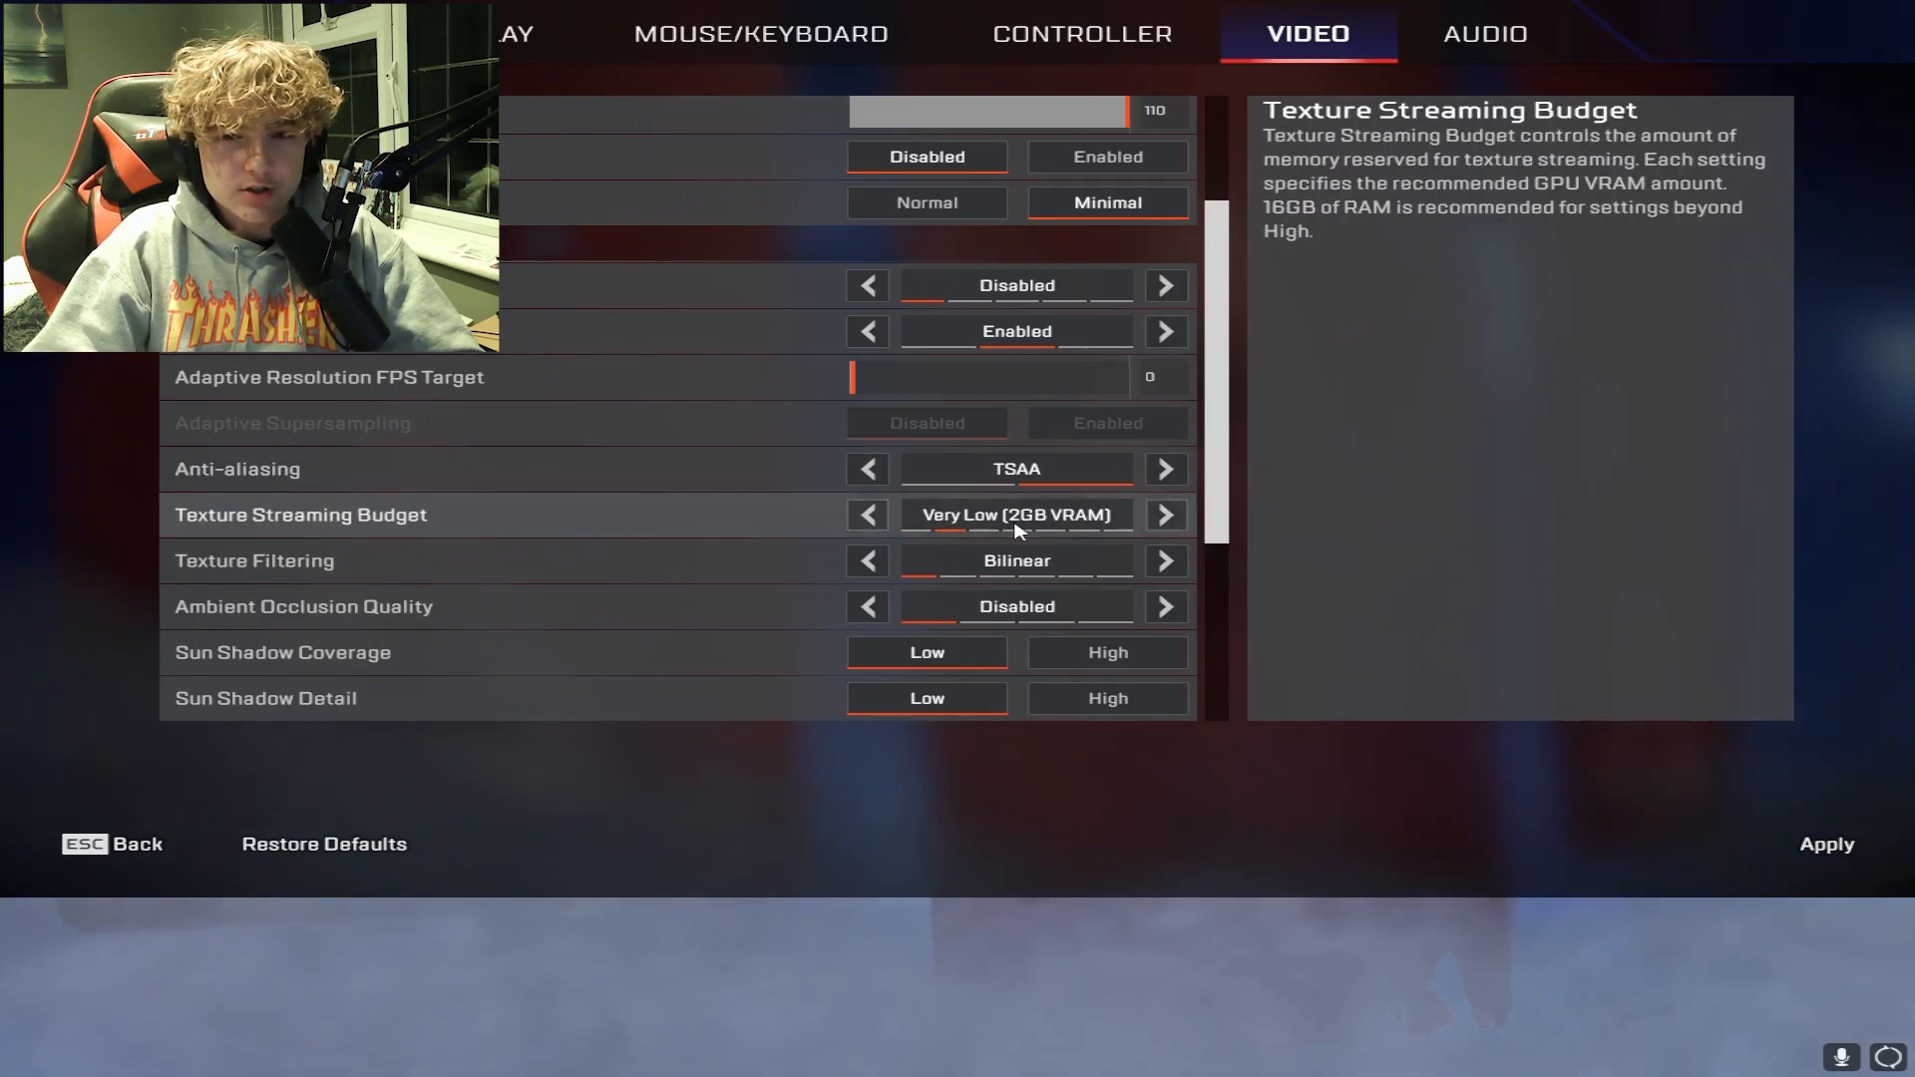
click(865, 515)
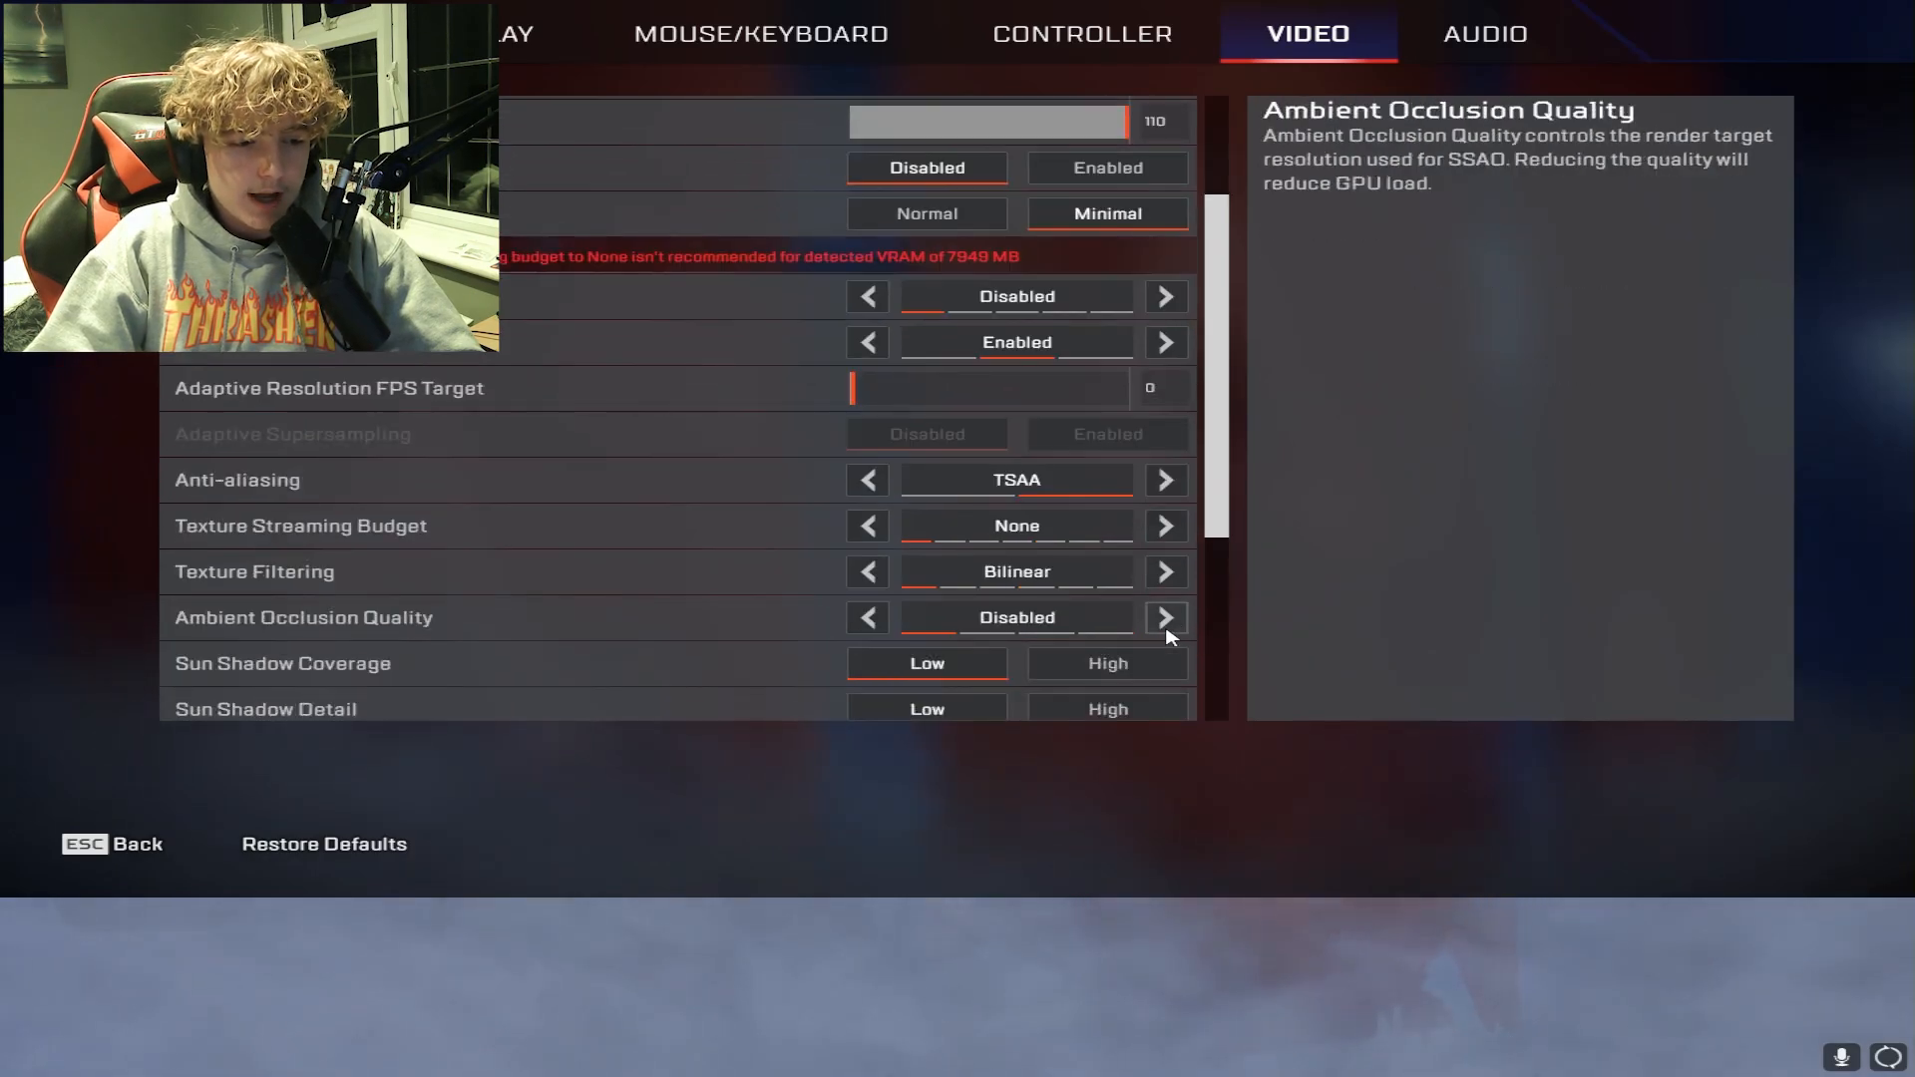
Set Sun Shadow Coverage to Low and apply the video changes.
scroll(down, 3)
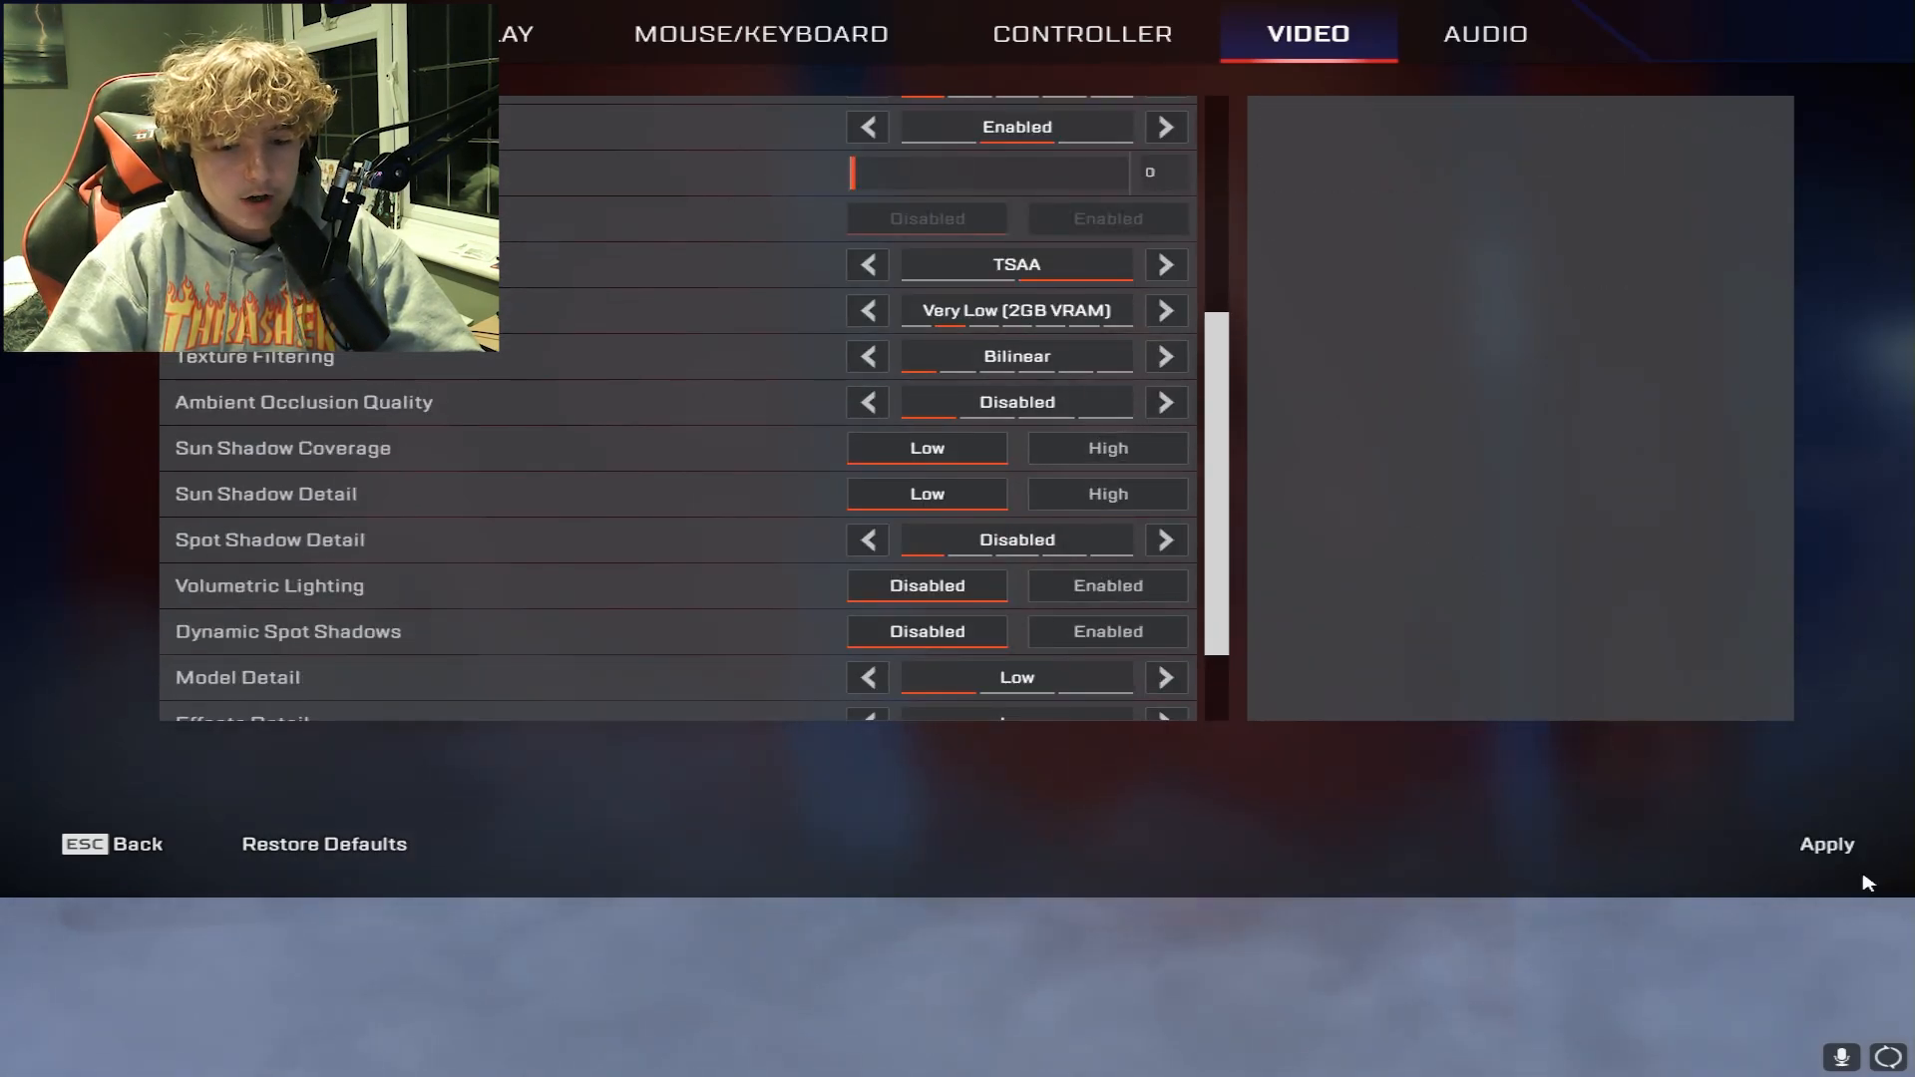
click(866, 467)
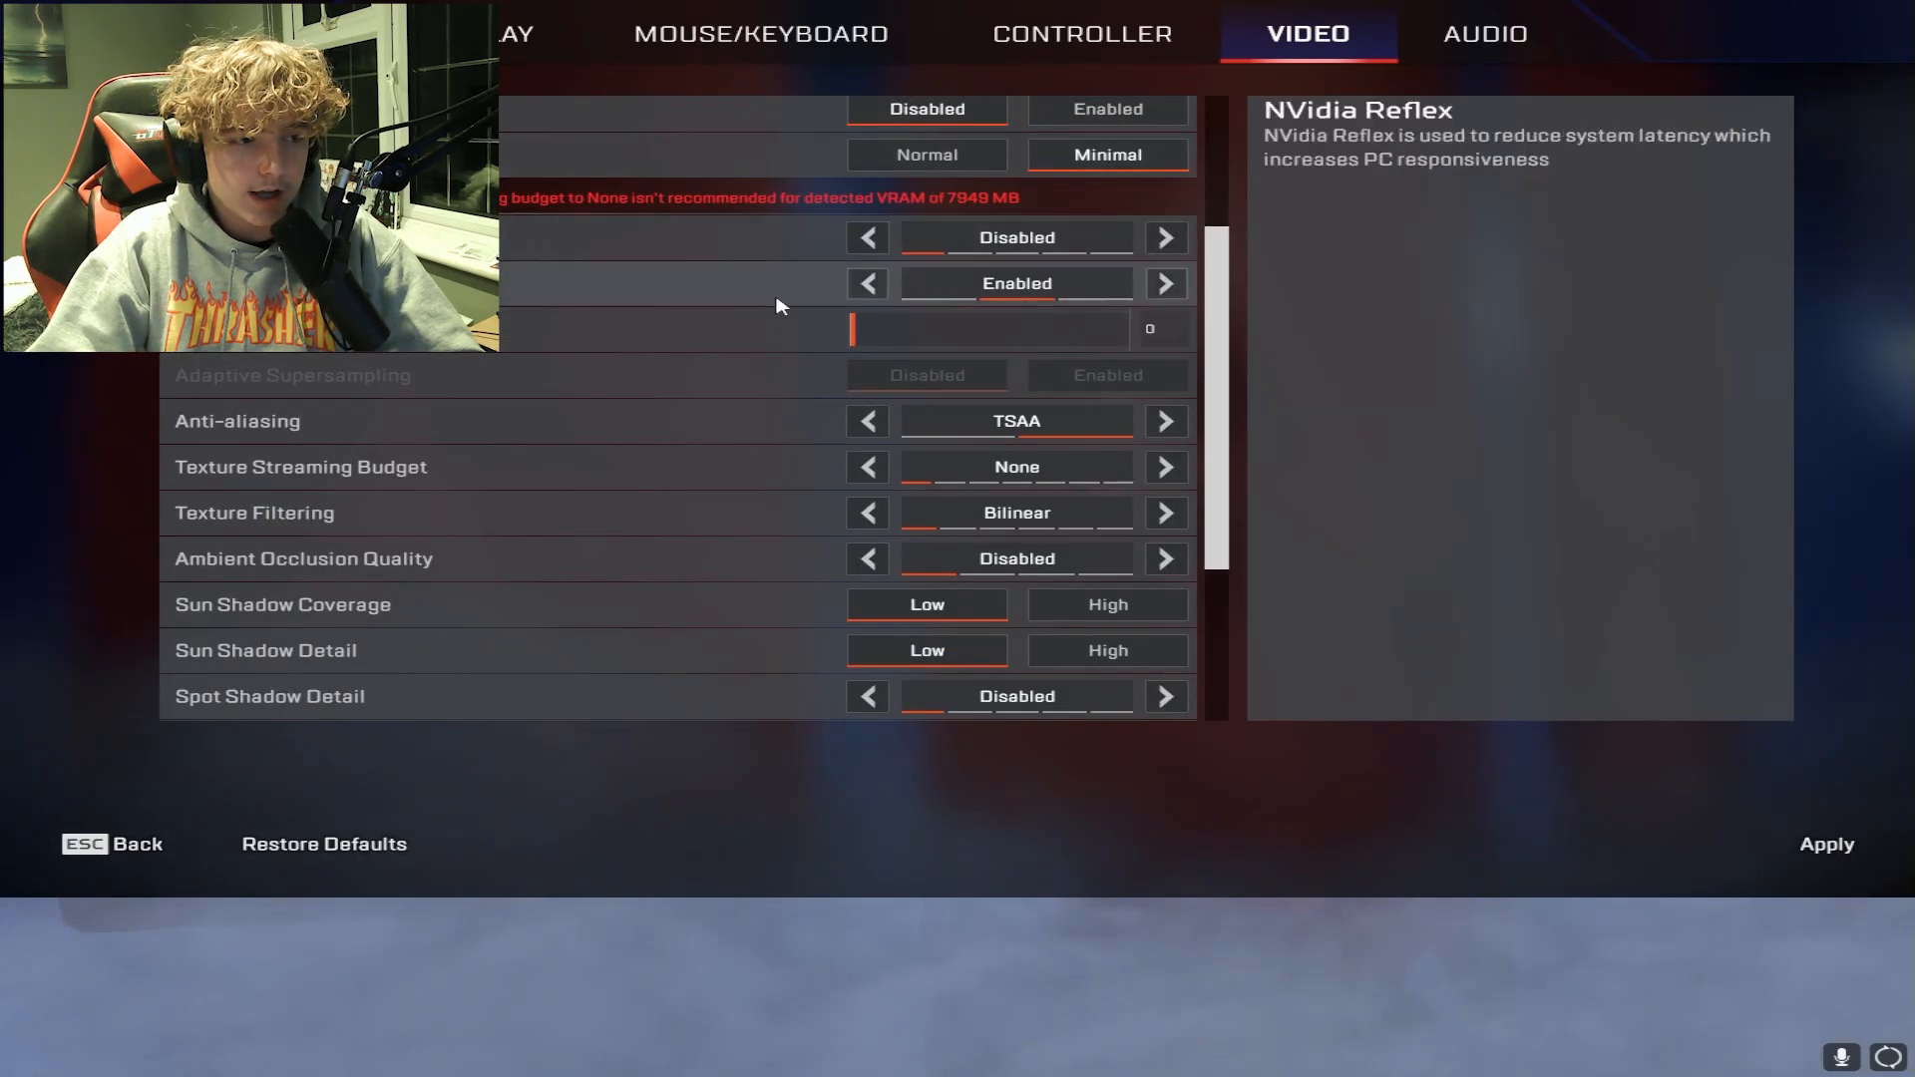
click(1163, 466)
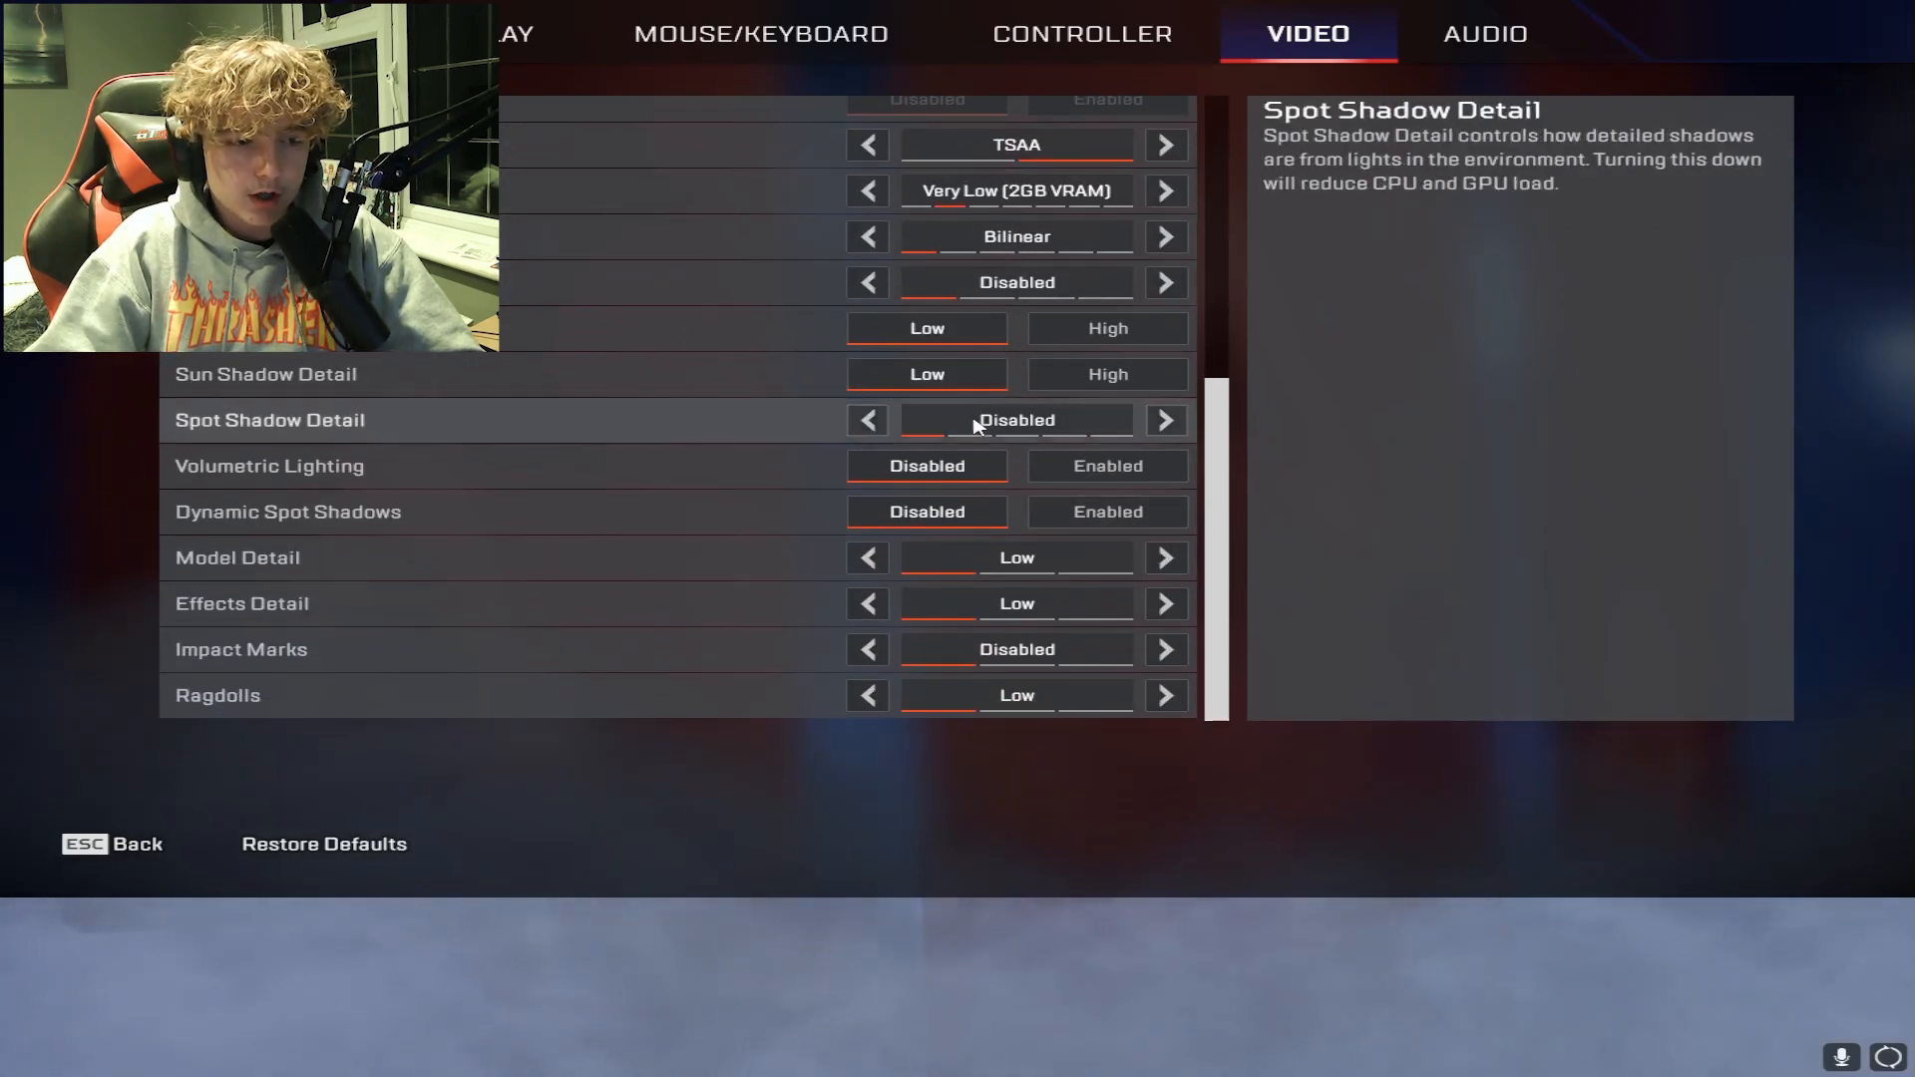
mouse_move(977, 602)
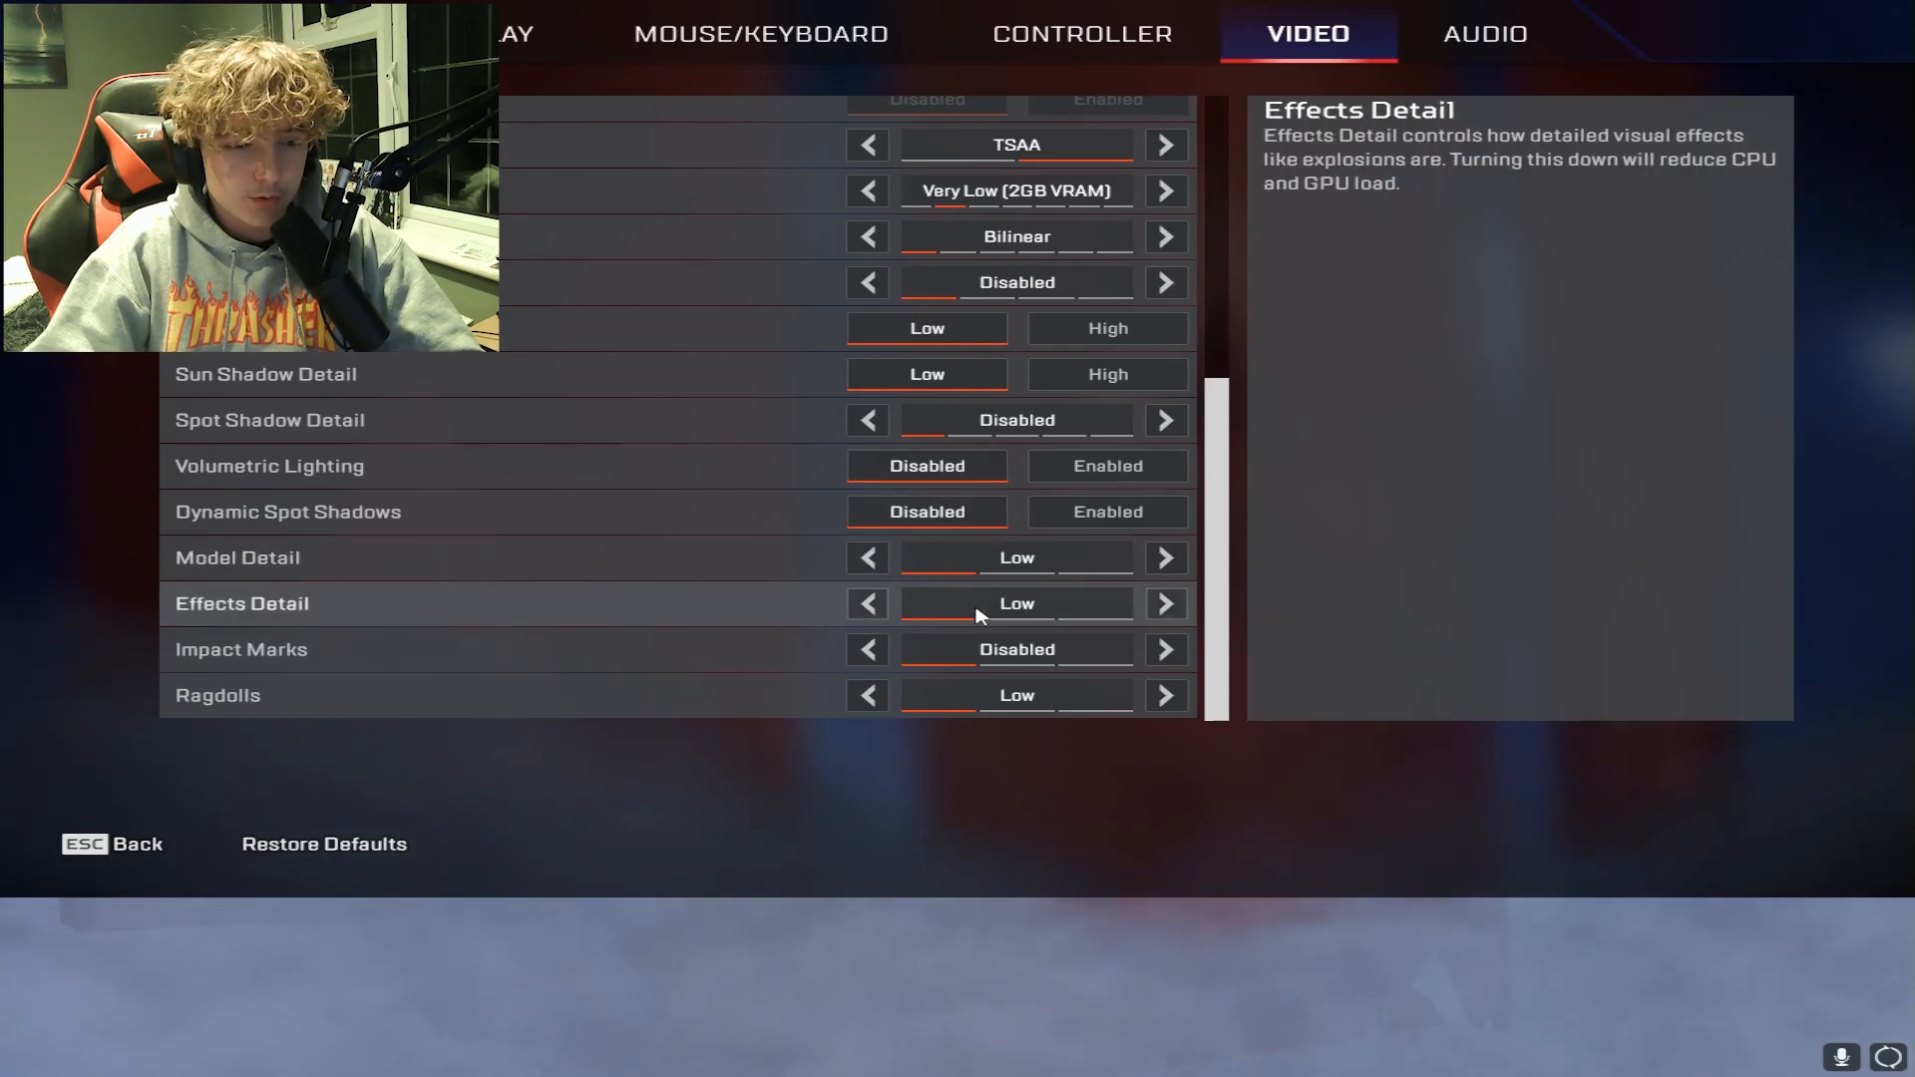